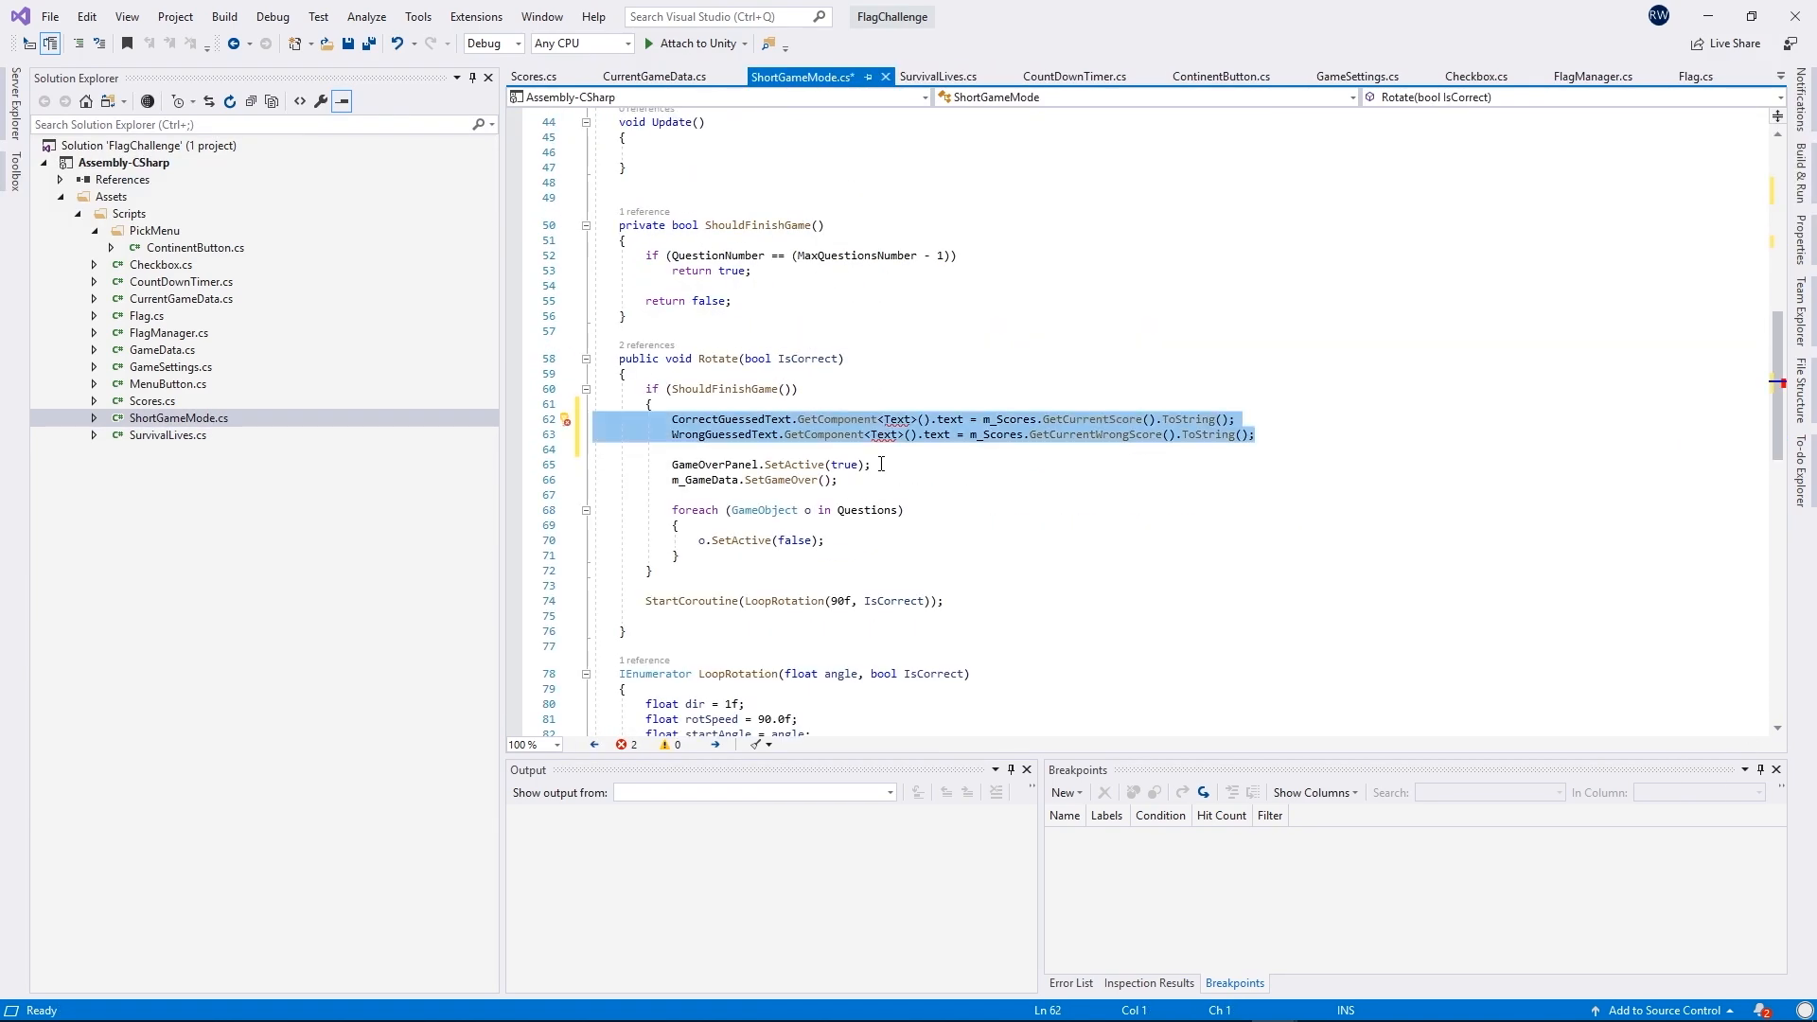
# - Bring up the Package Manager from the Window menu
pyautogui.click(1070, 76)
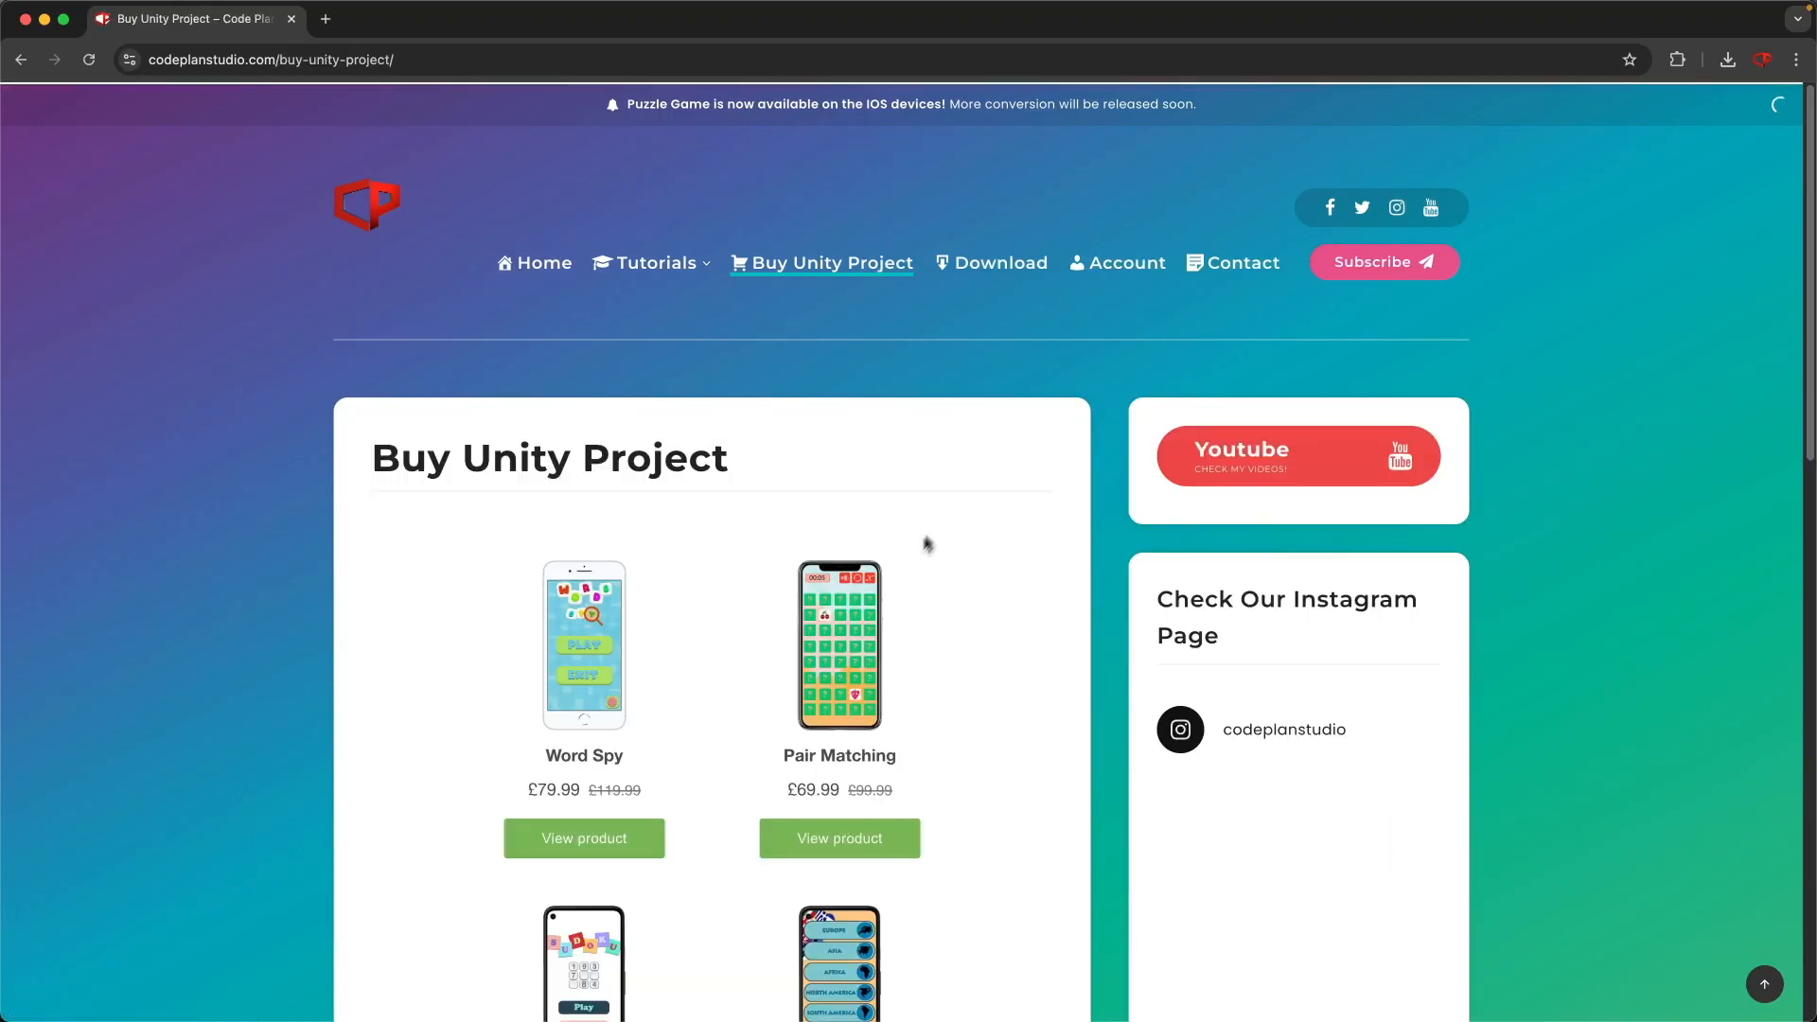
pyautogui.scroll(-3)
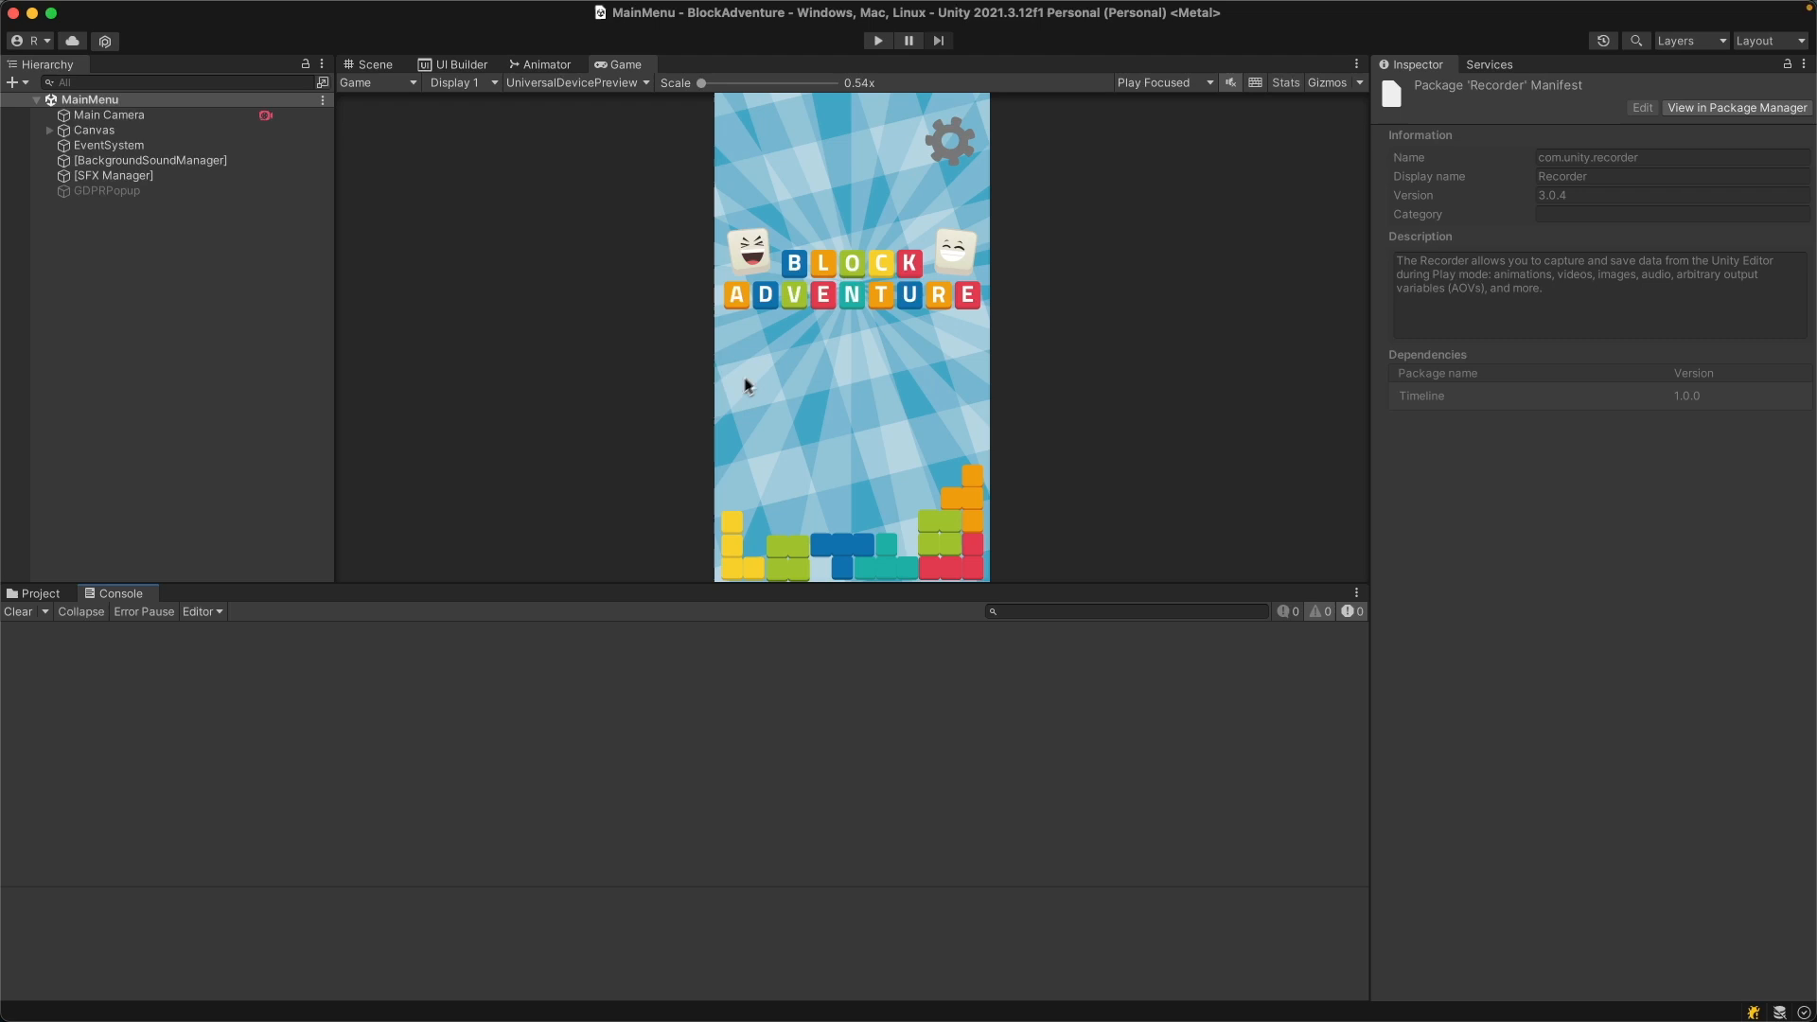
pyautogui.click(821, 19)
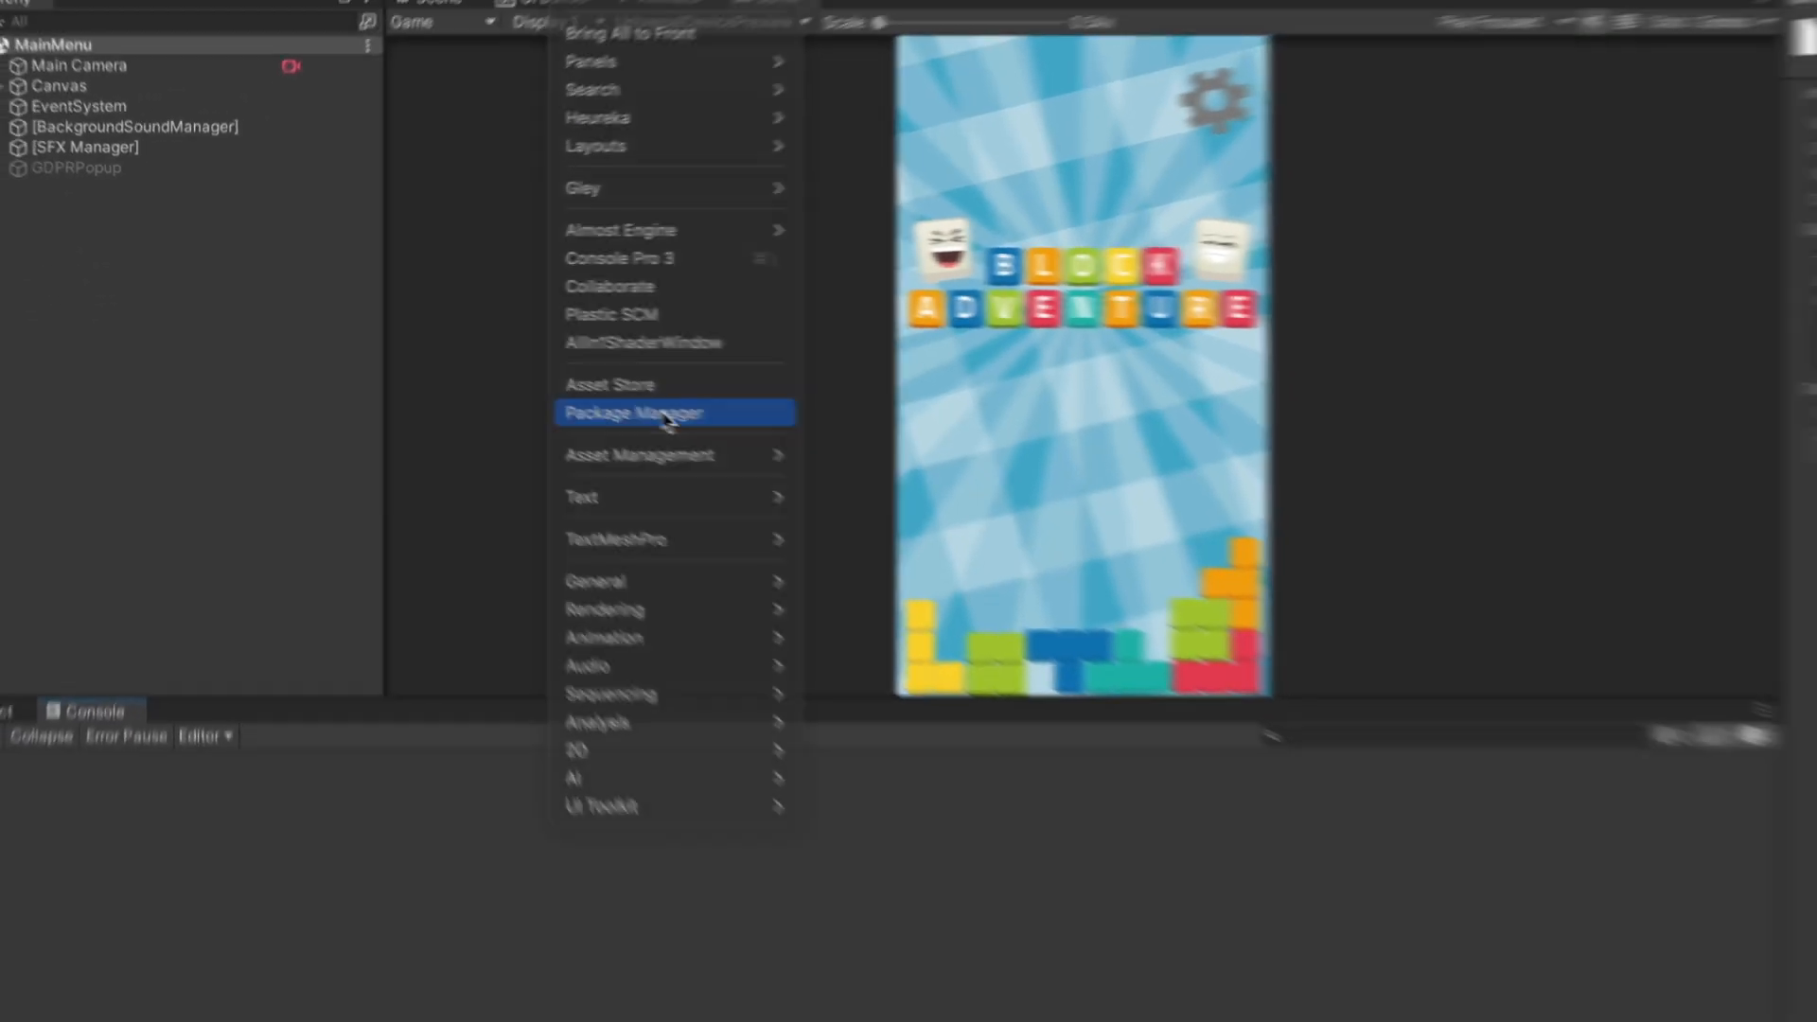
pyautogui.click(674, 413)
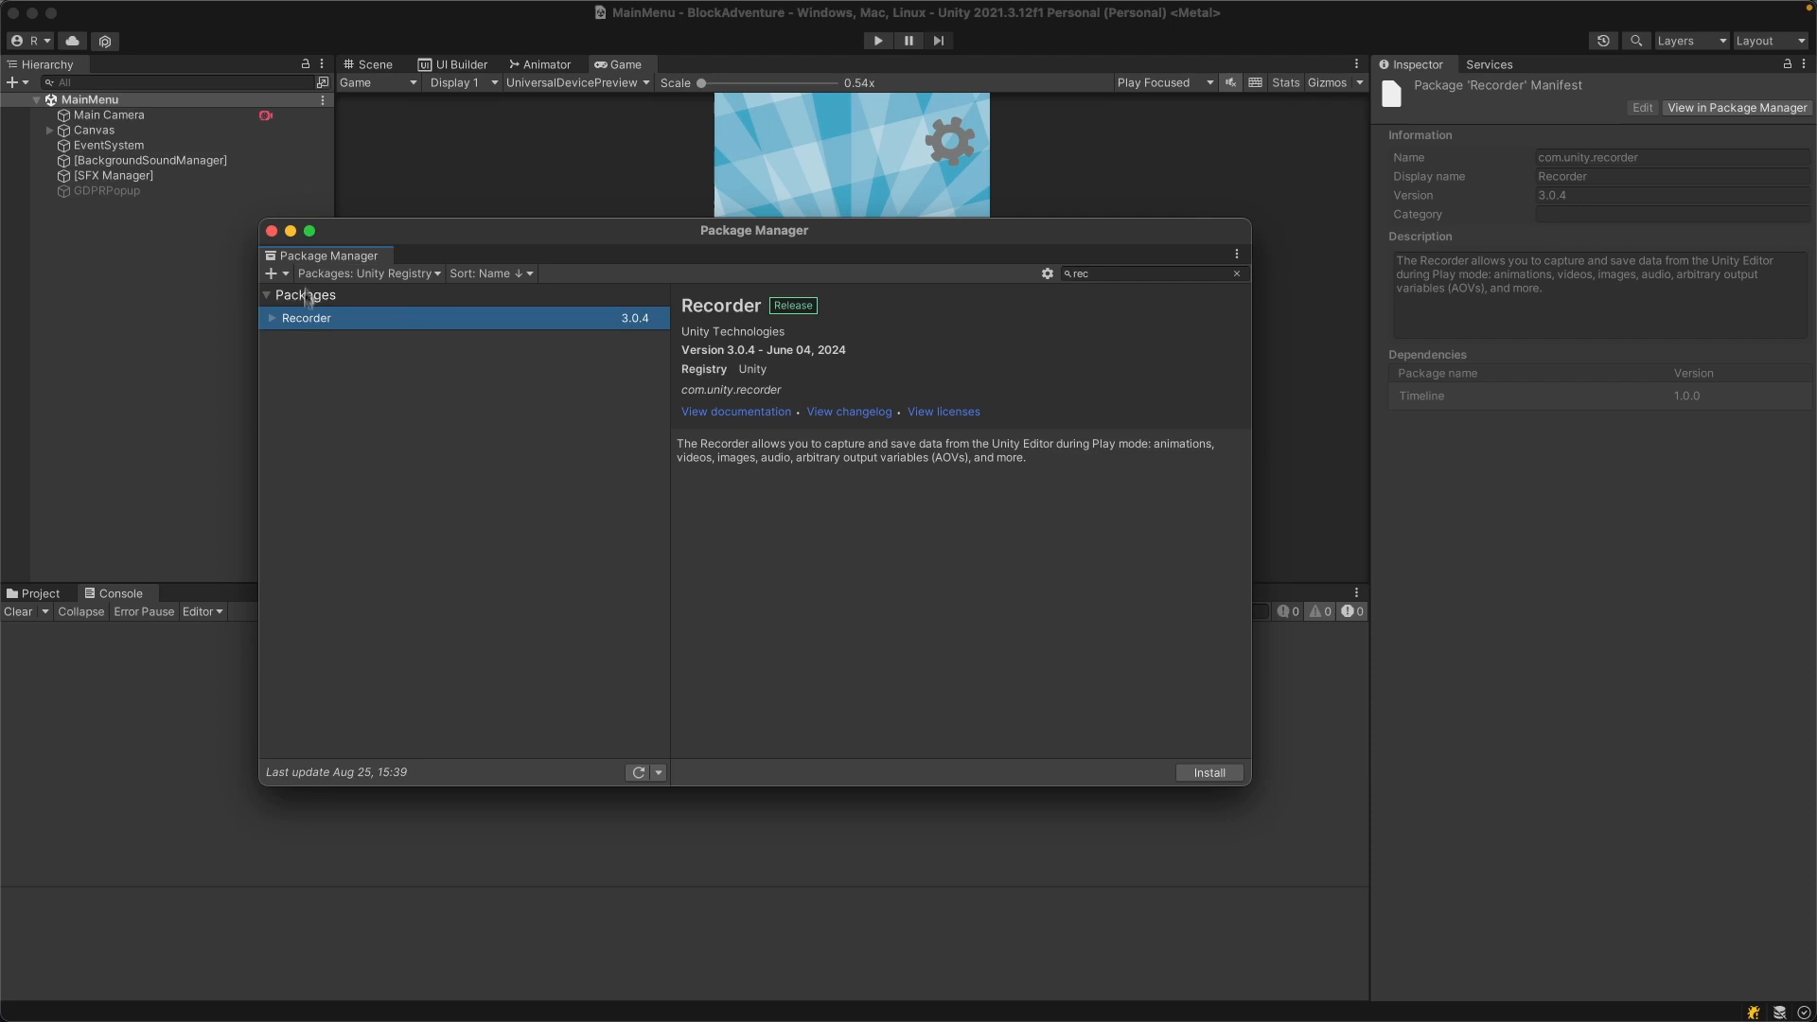
# - Browse the Unity Registry and install the Recorder package into the project
pyautogui.click(367, 272)
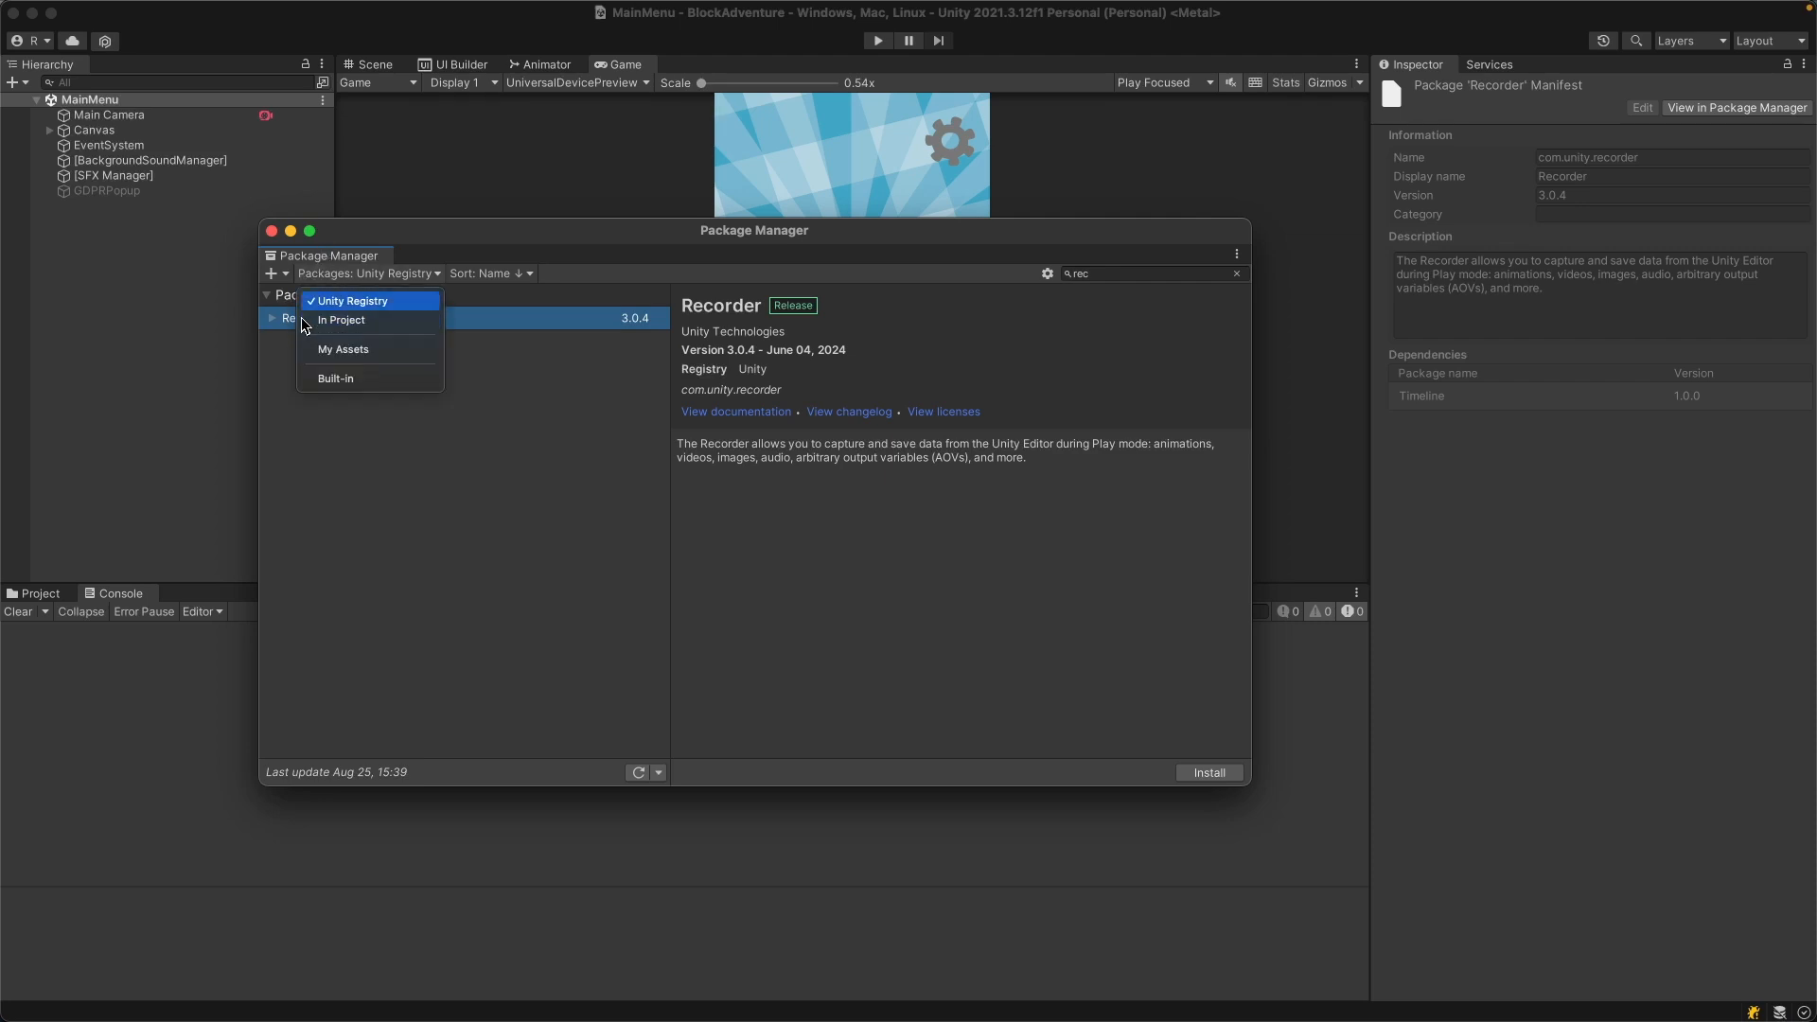
pyautogui.click(352, 299)
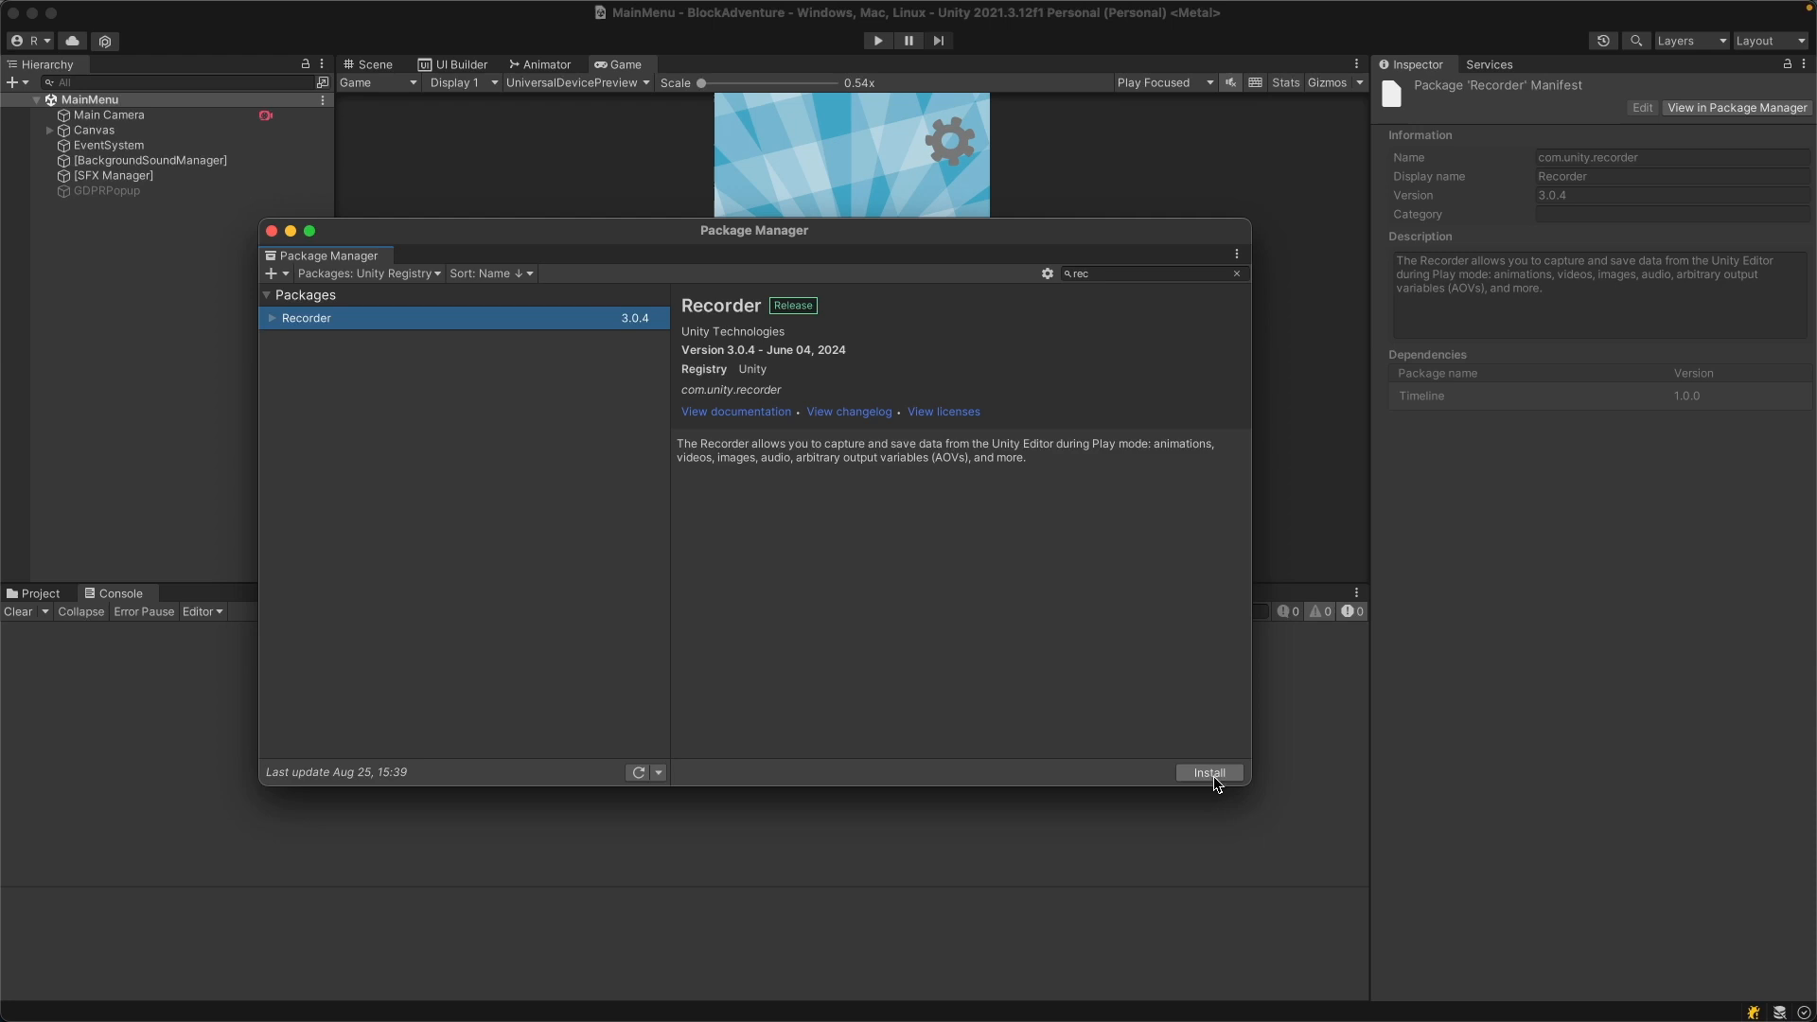
pyautogui.click(1209, 772)
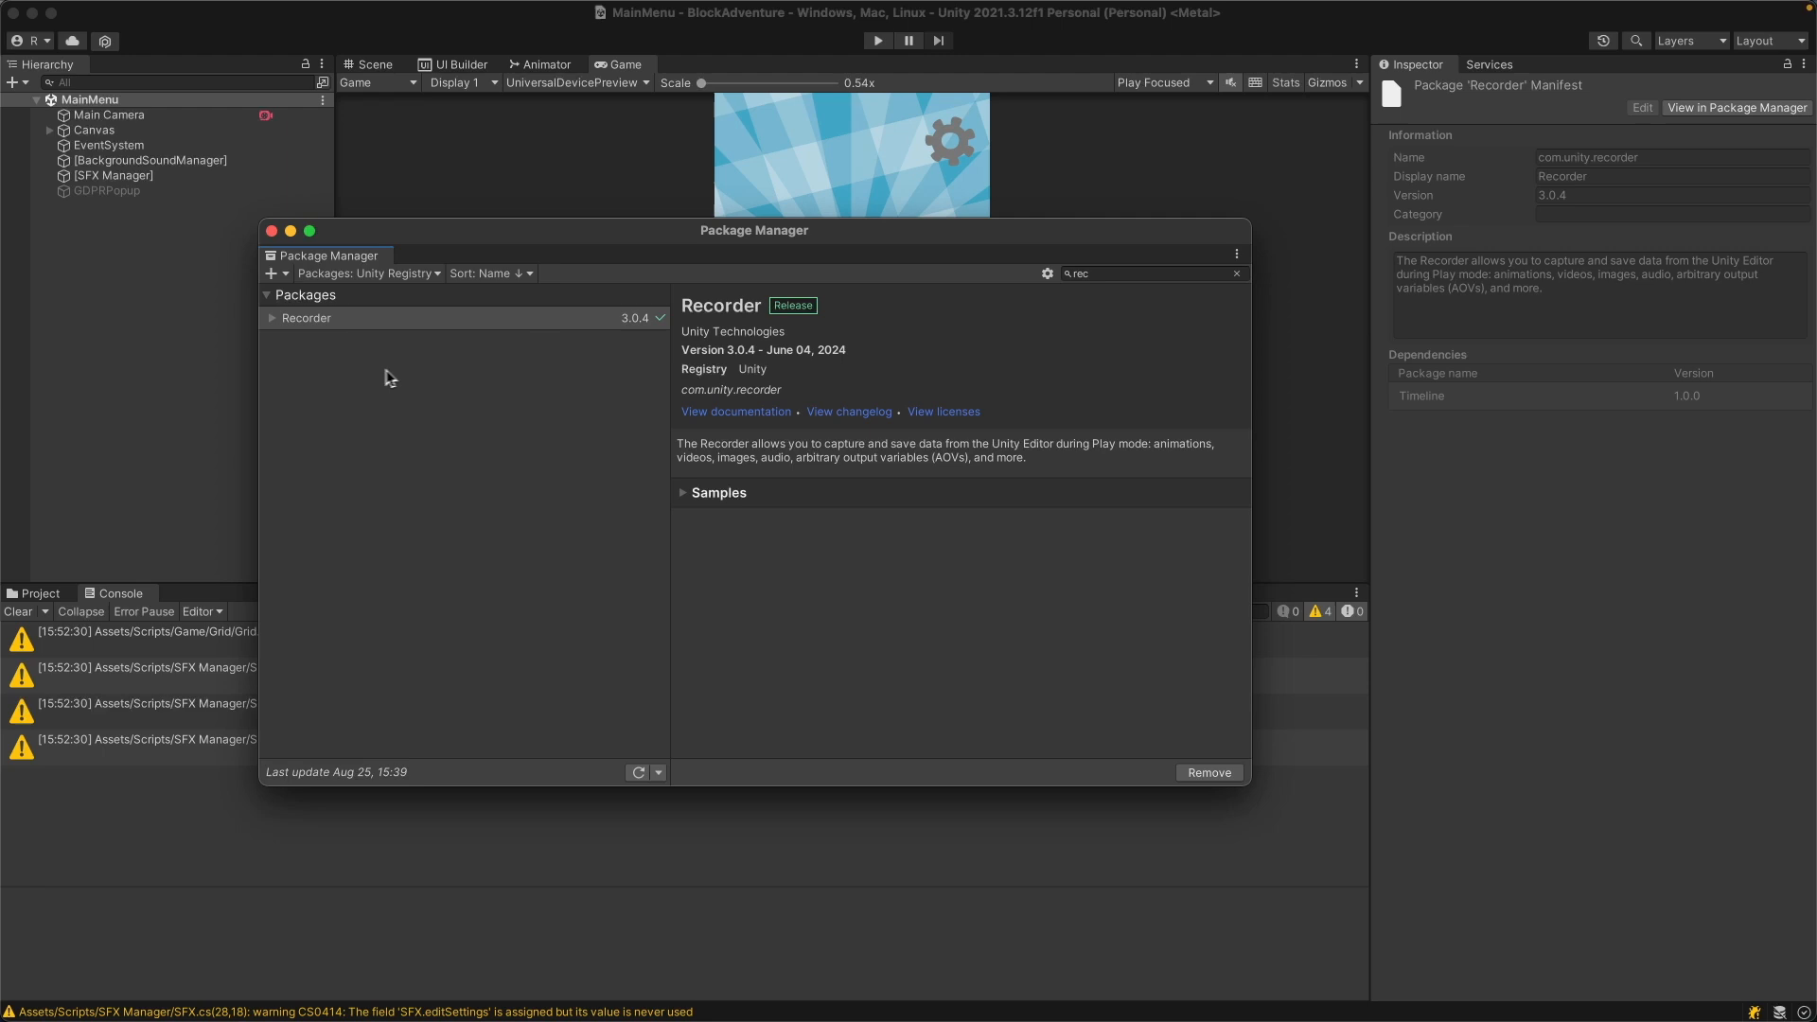
# - Dismiss the Package Manager, clear the console warnings, and show the Recorder window
pyautogui.click(272, 231)
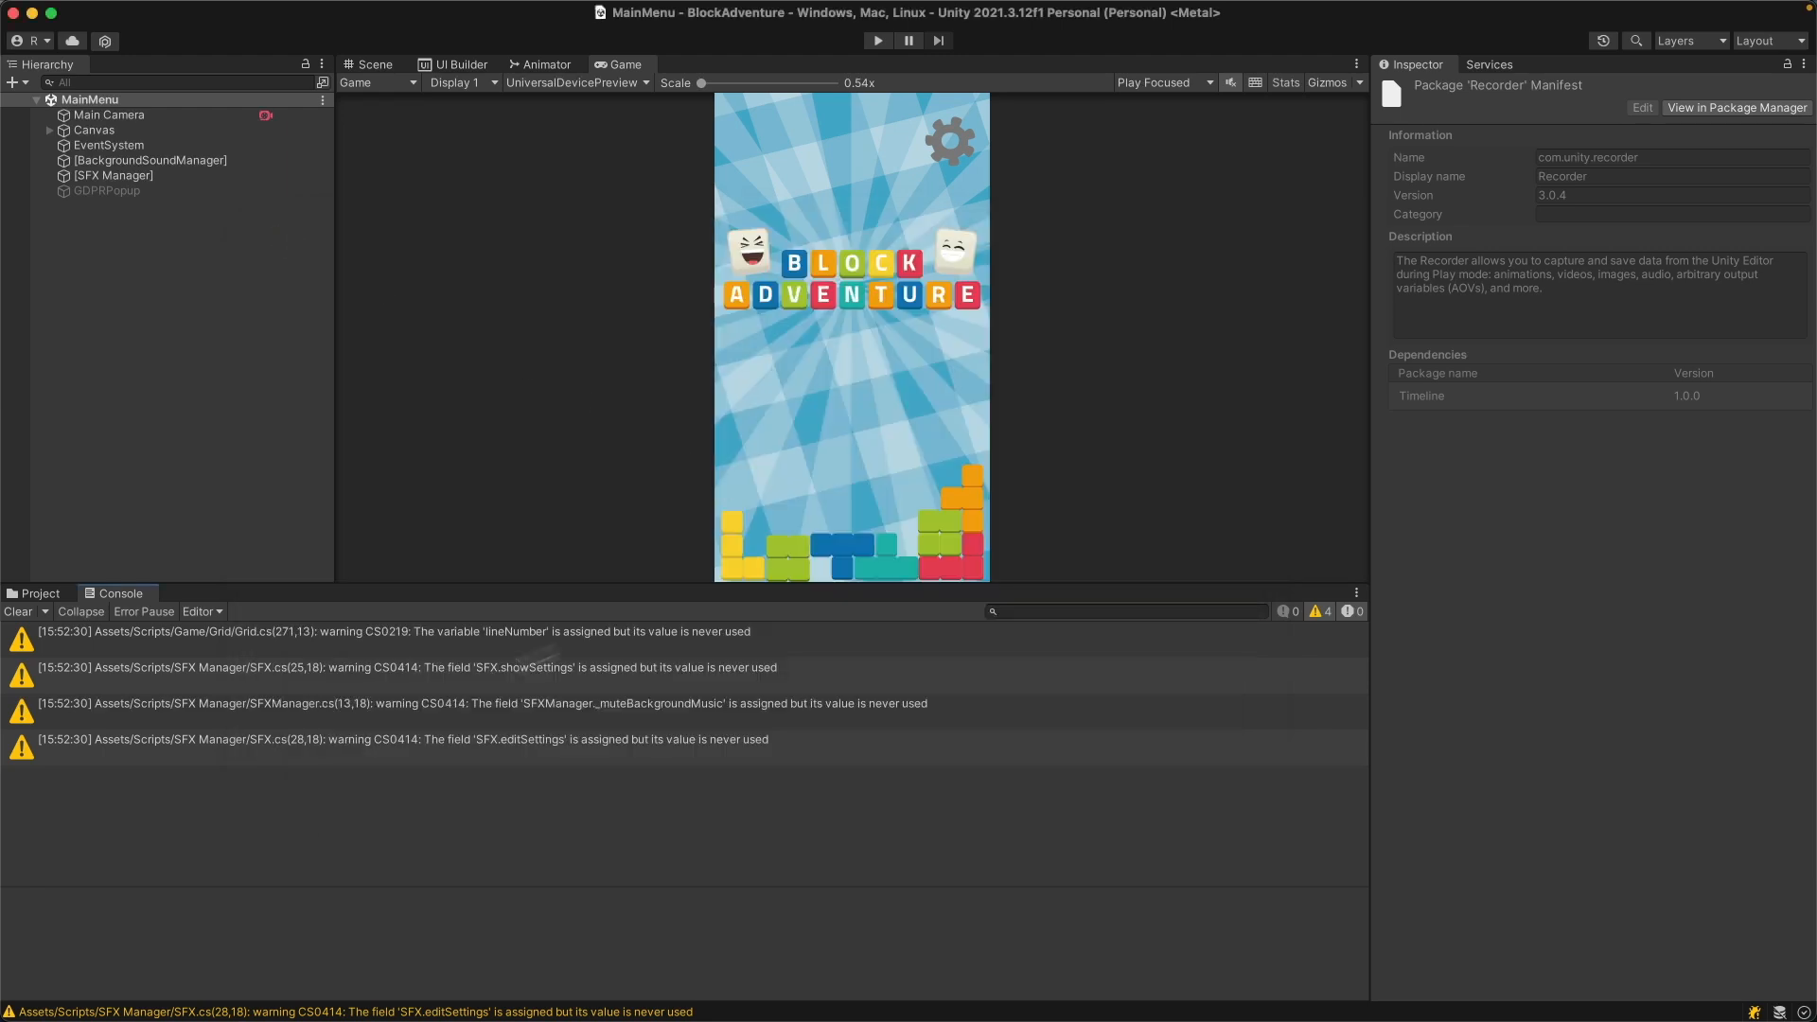
pyautogui.click(17, 612)
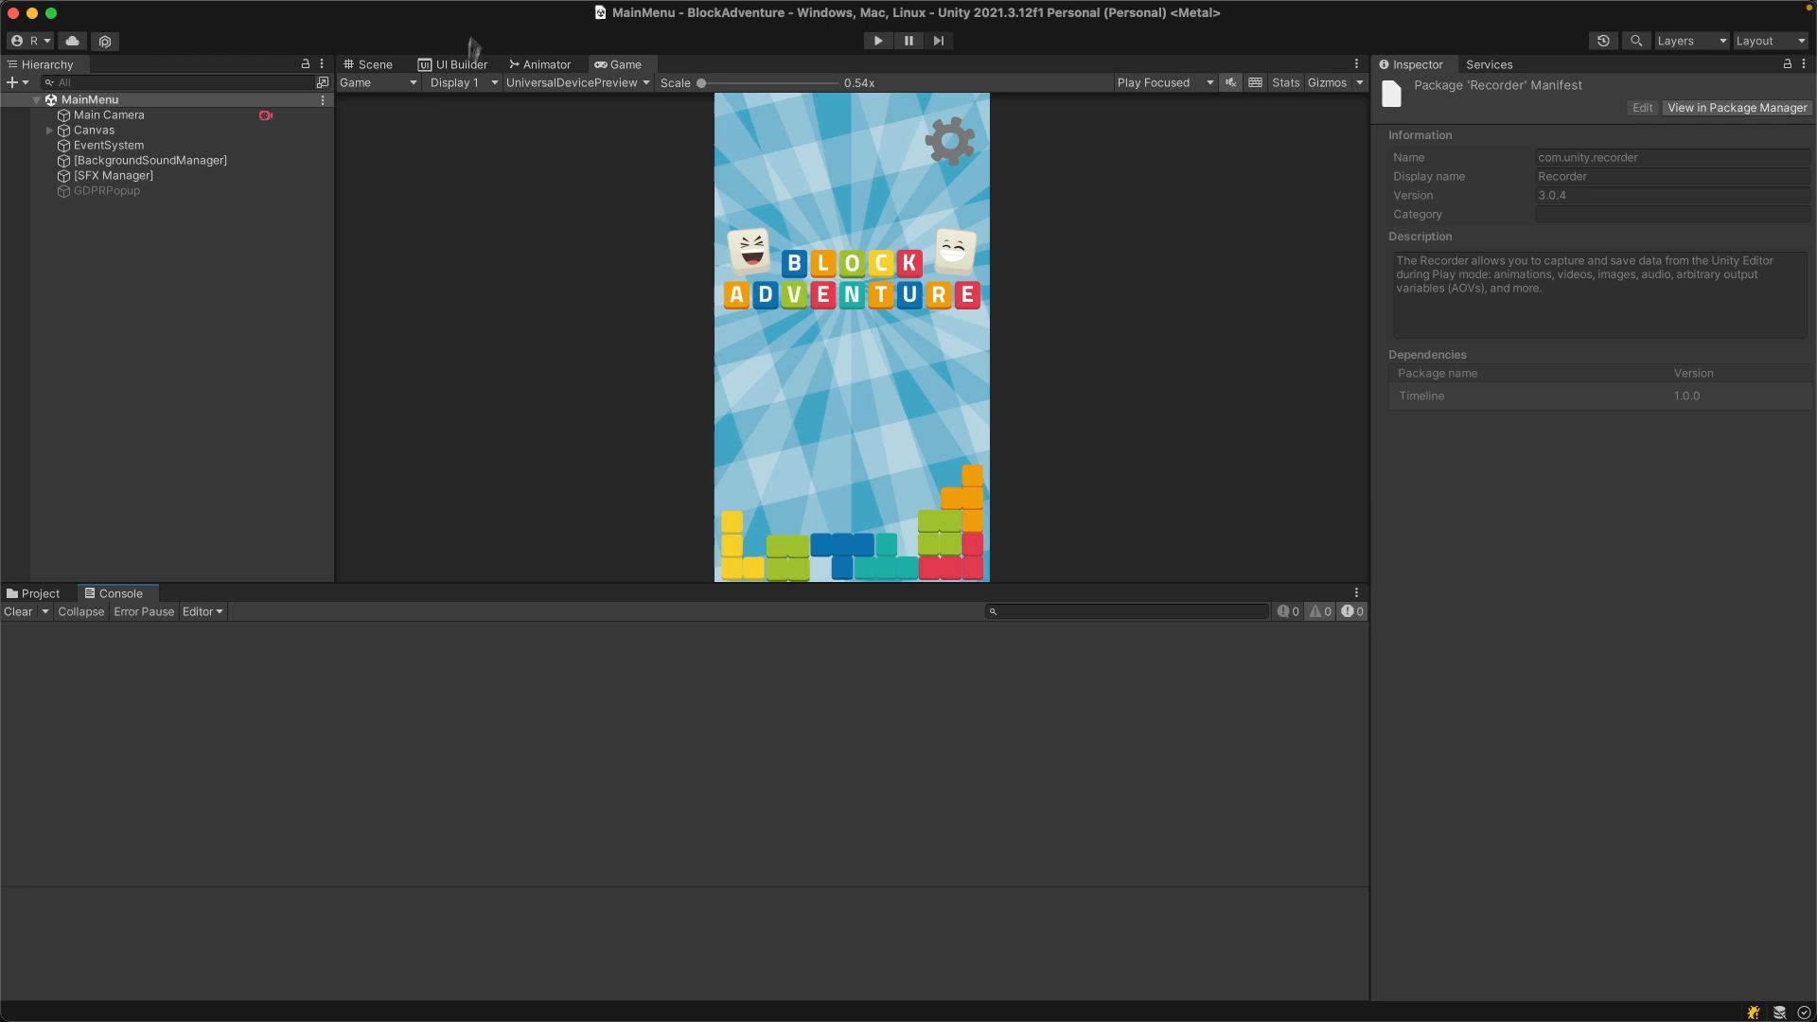
pyautogui.click(490, 10)
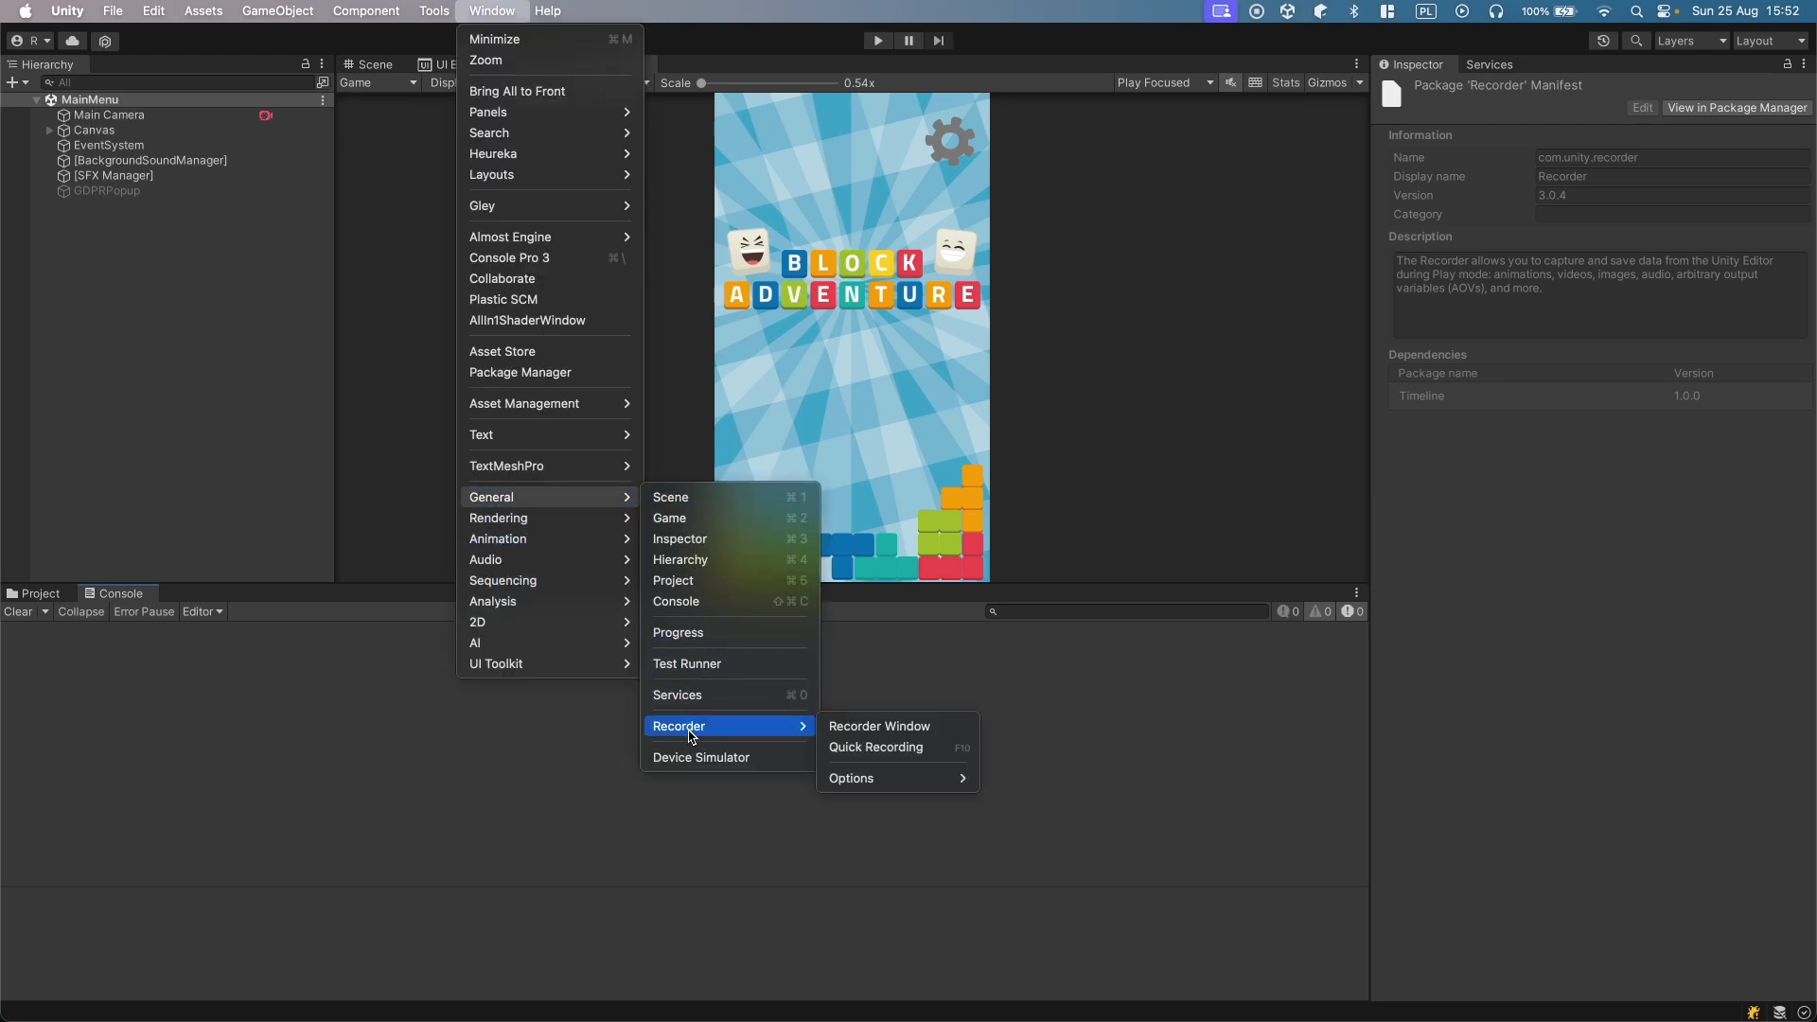
pyautogui.moveTo(878, 726)
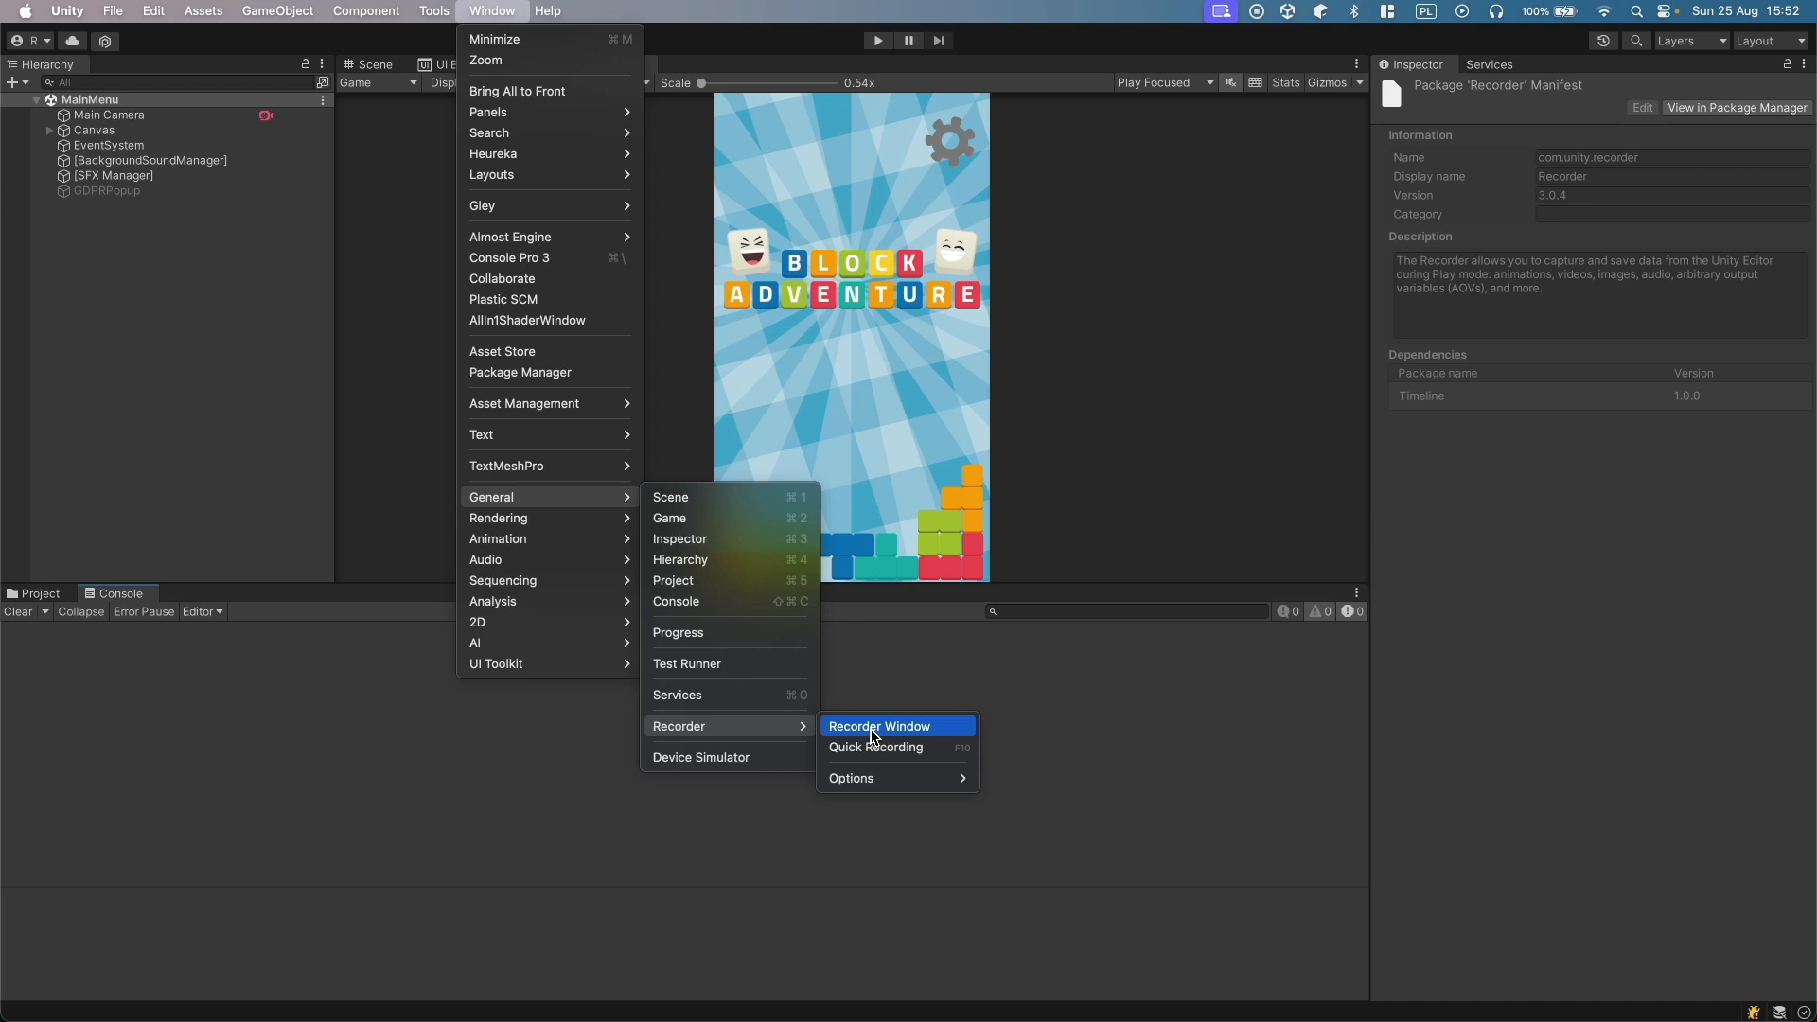
pyautogui.click(878, 725)
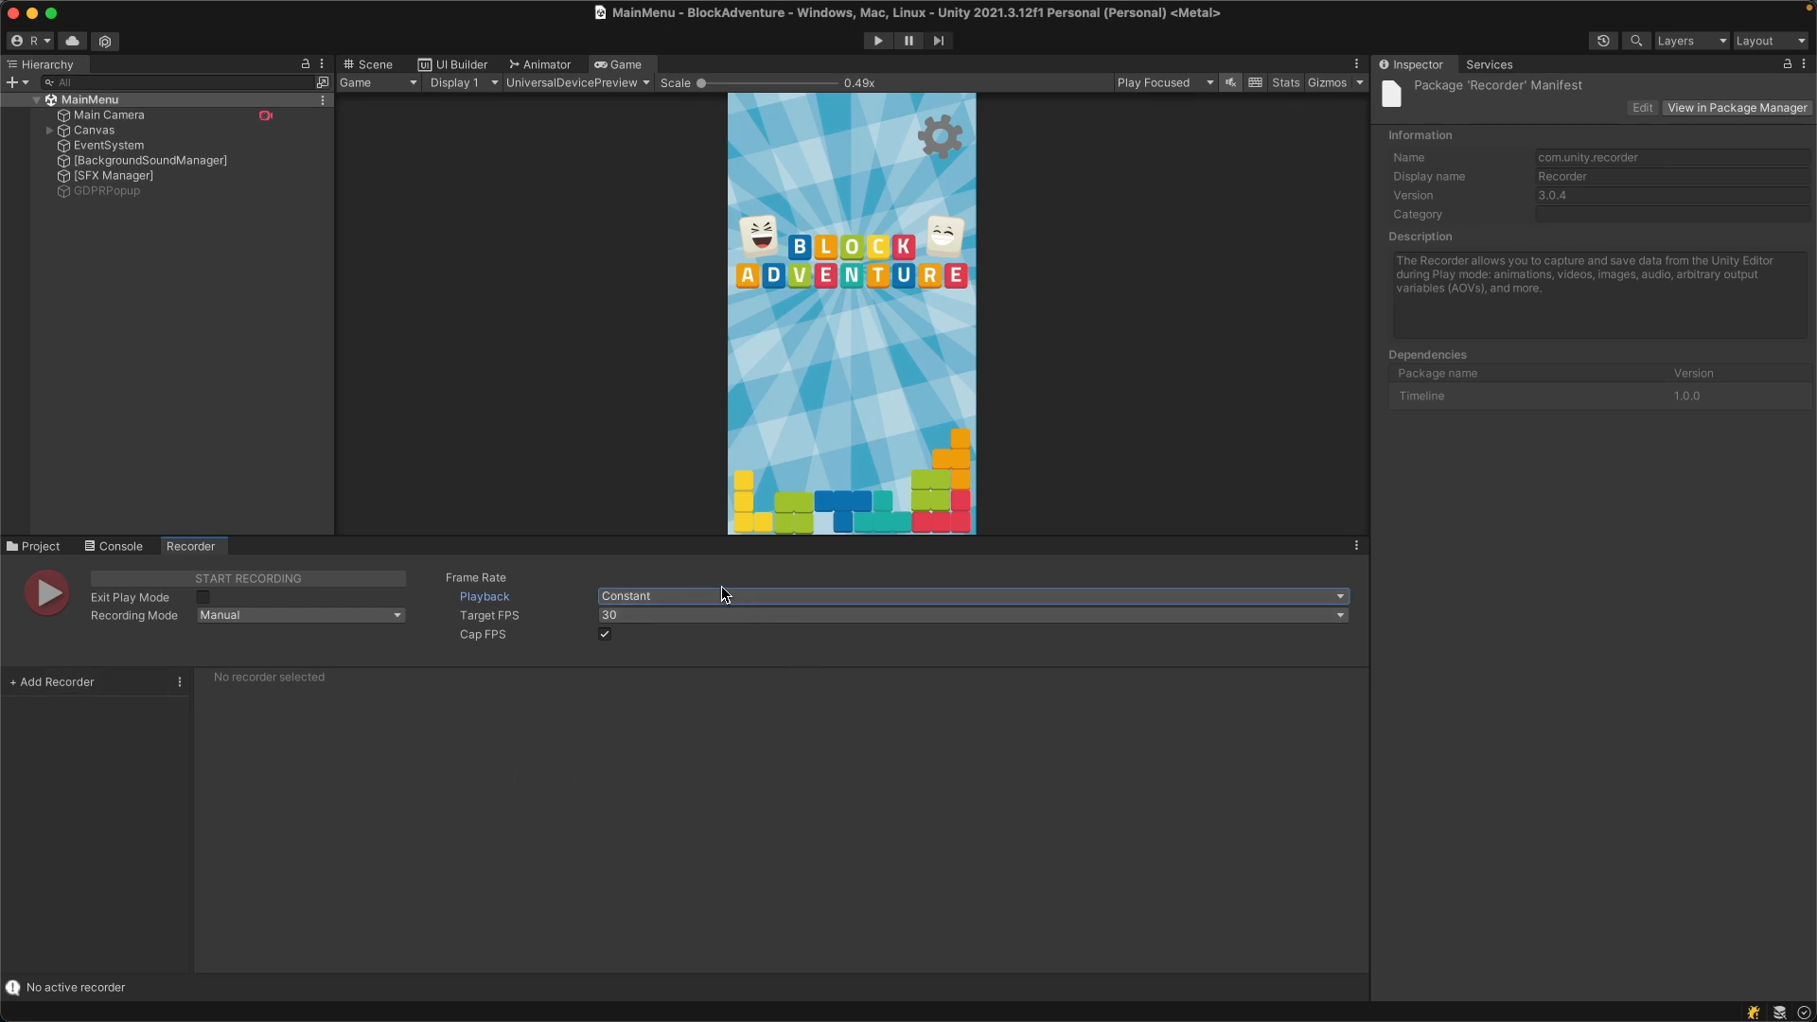
pyautogui.moveTo(496, 610)
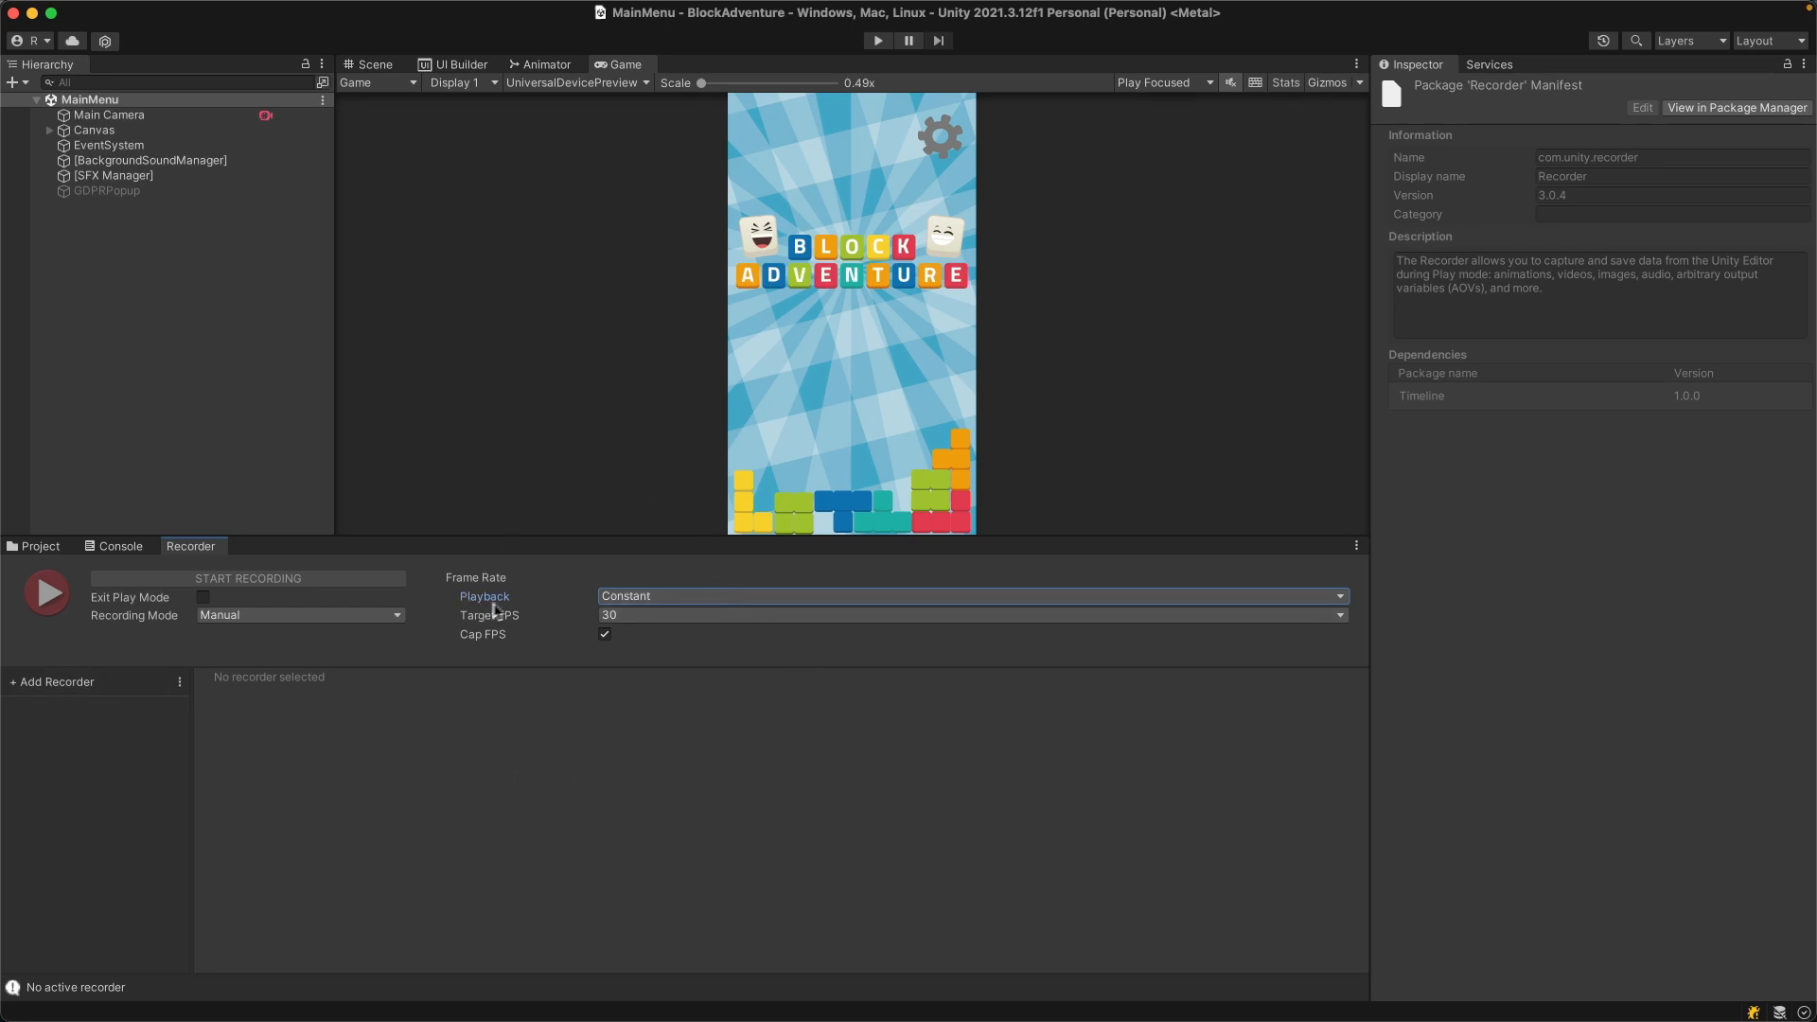
pyautogui.moveTo(503, 620)
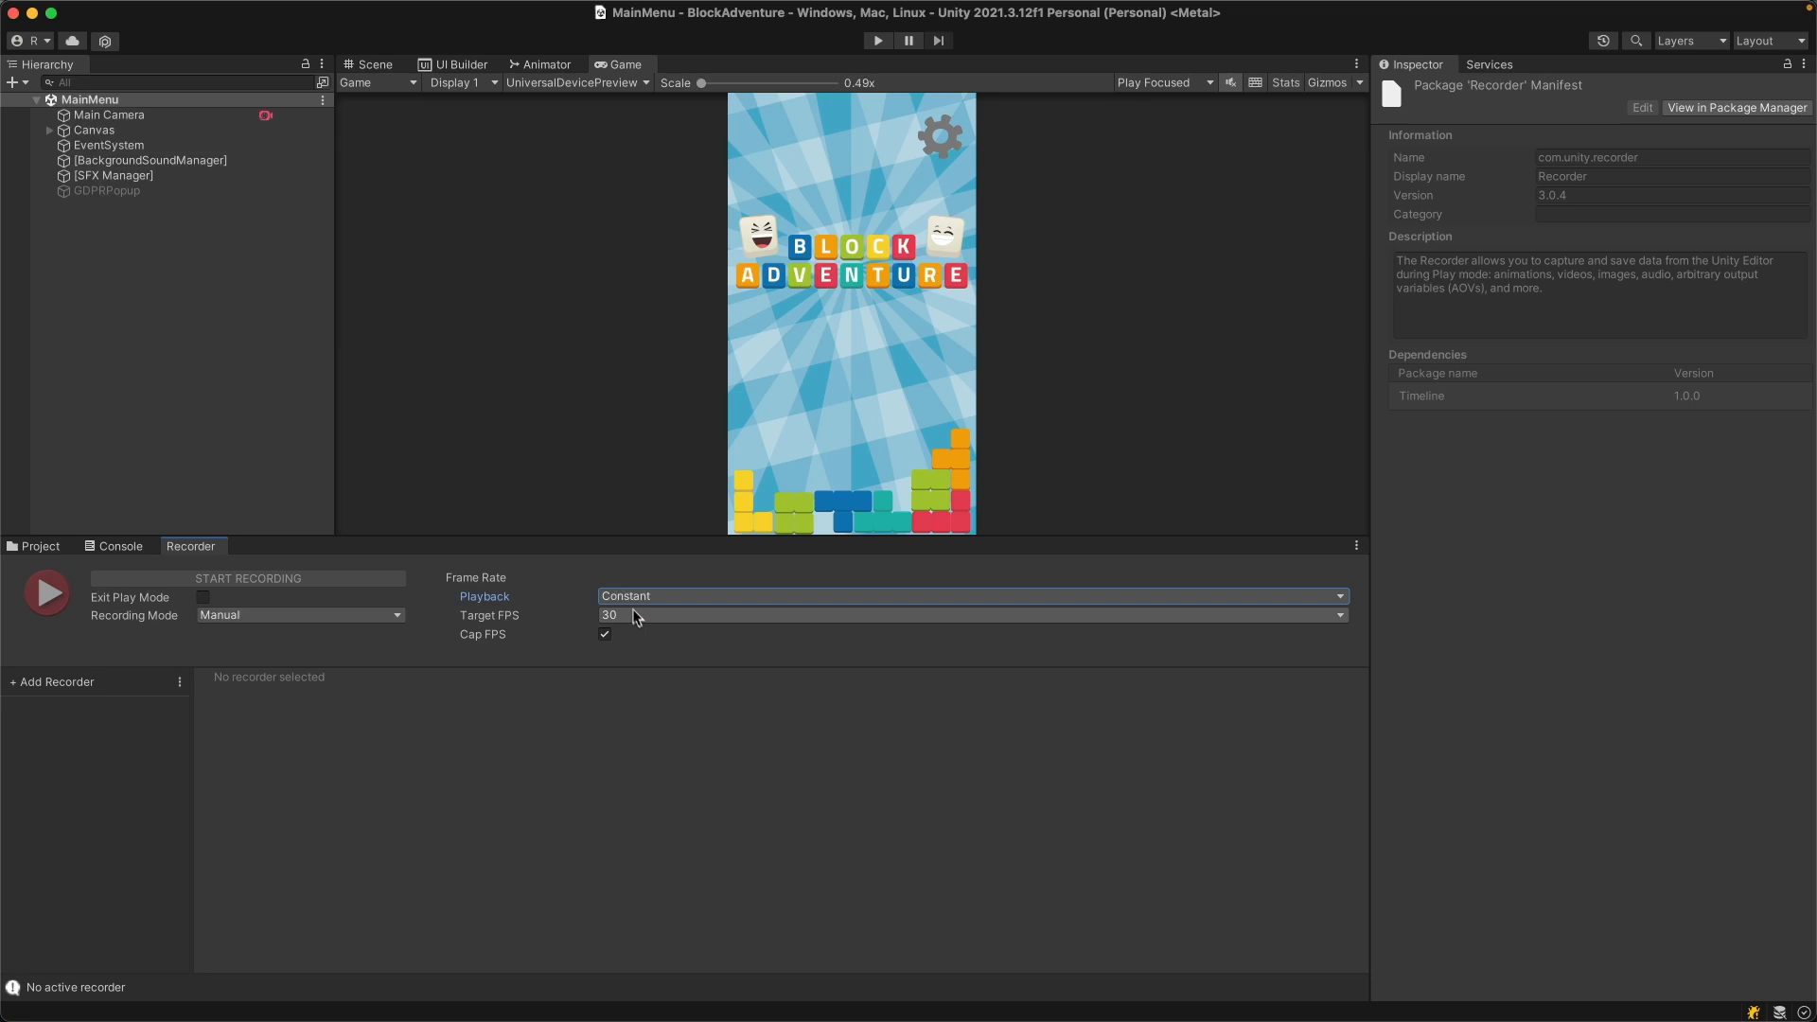
pyautogui.moveTo(53, 681)
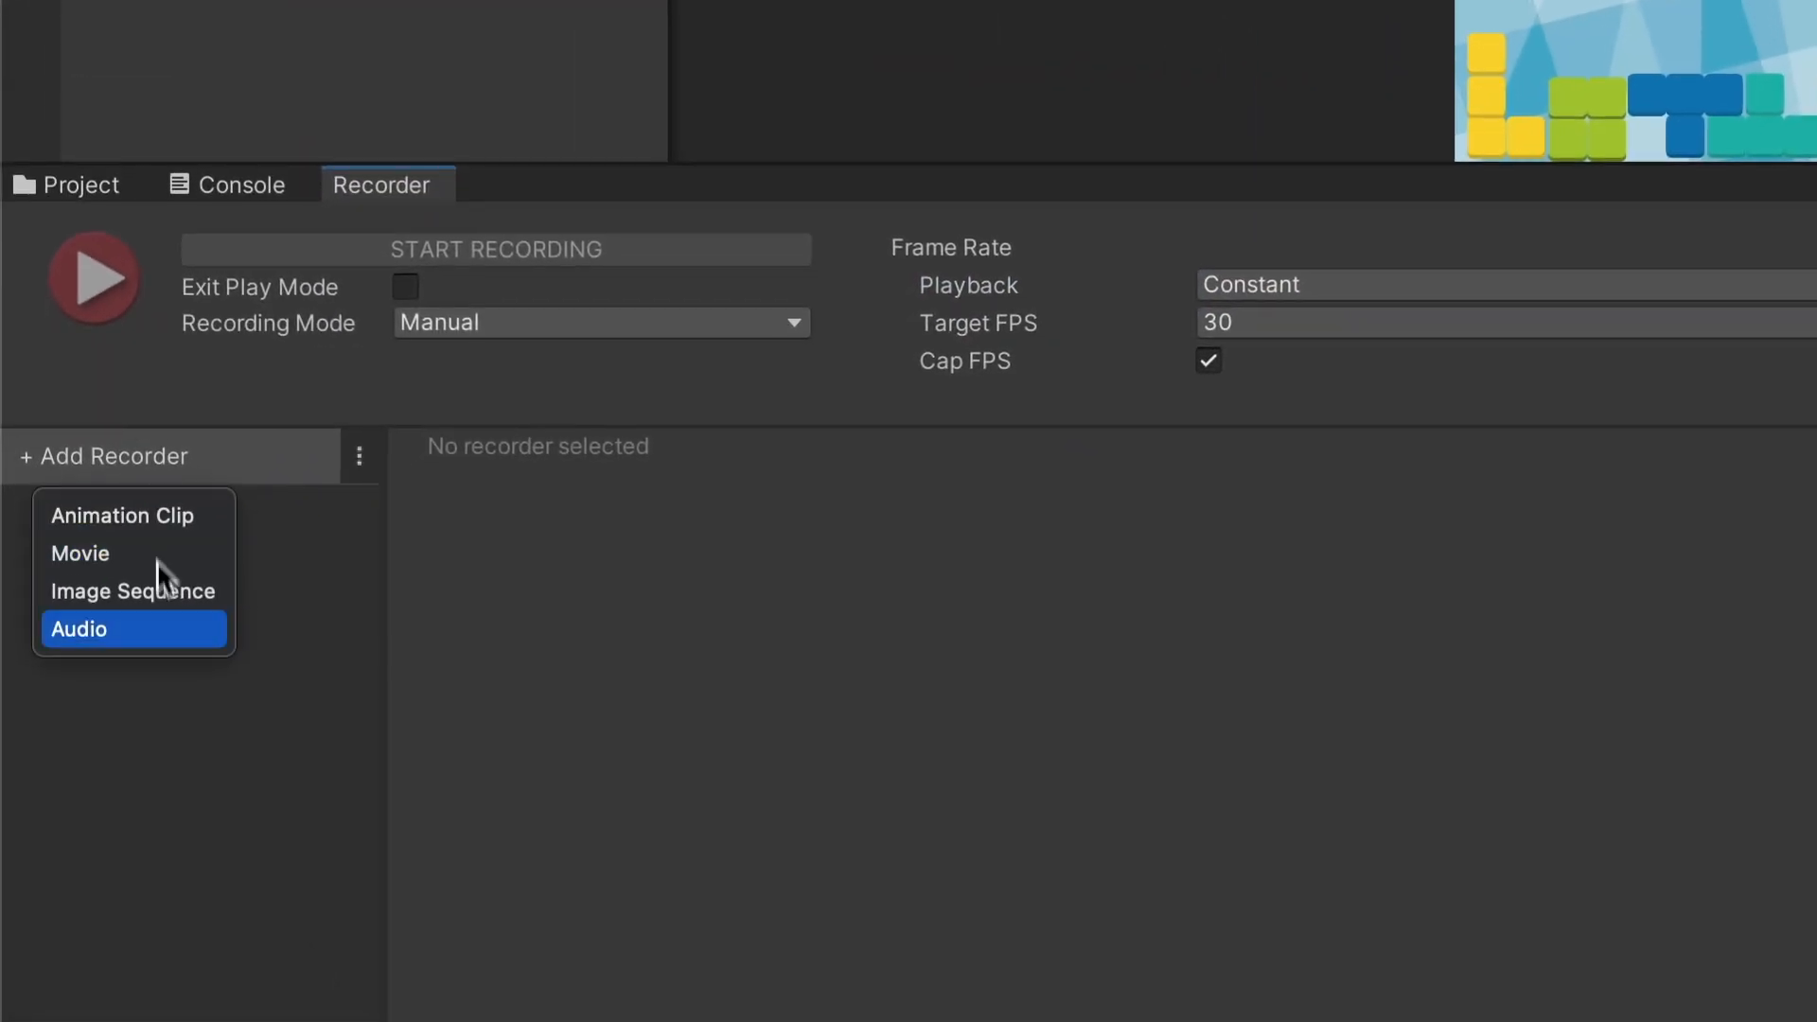
pyautogui.moveTo(155, 523)
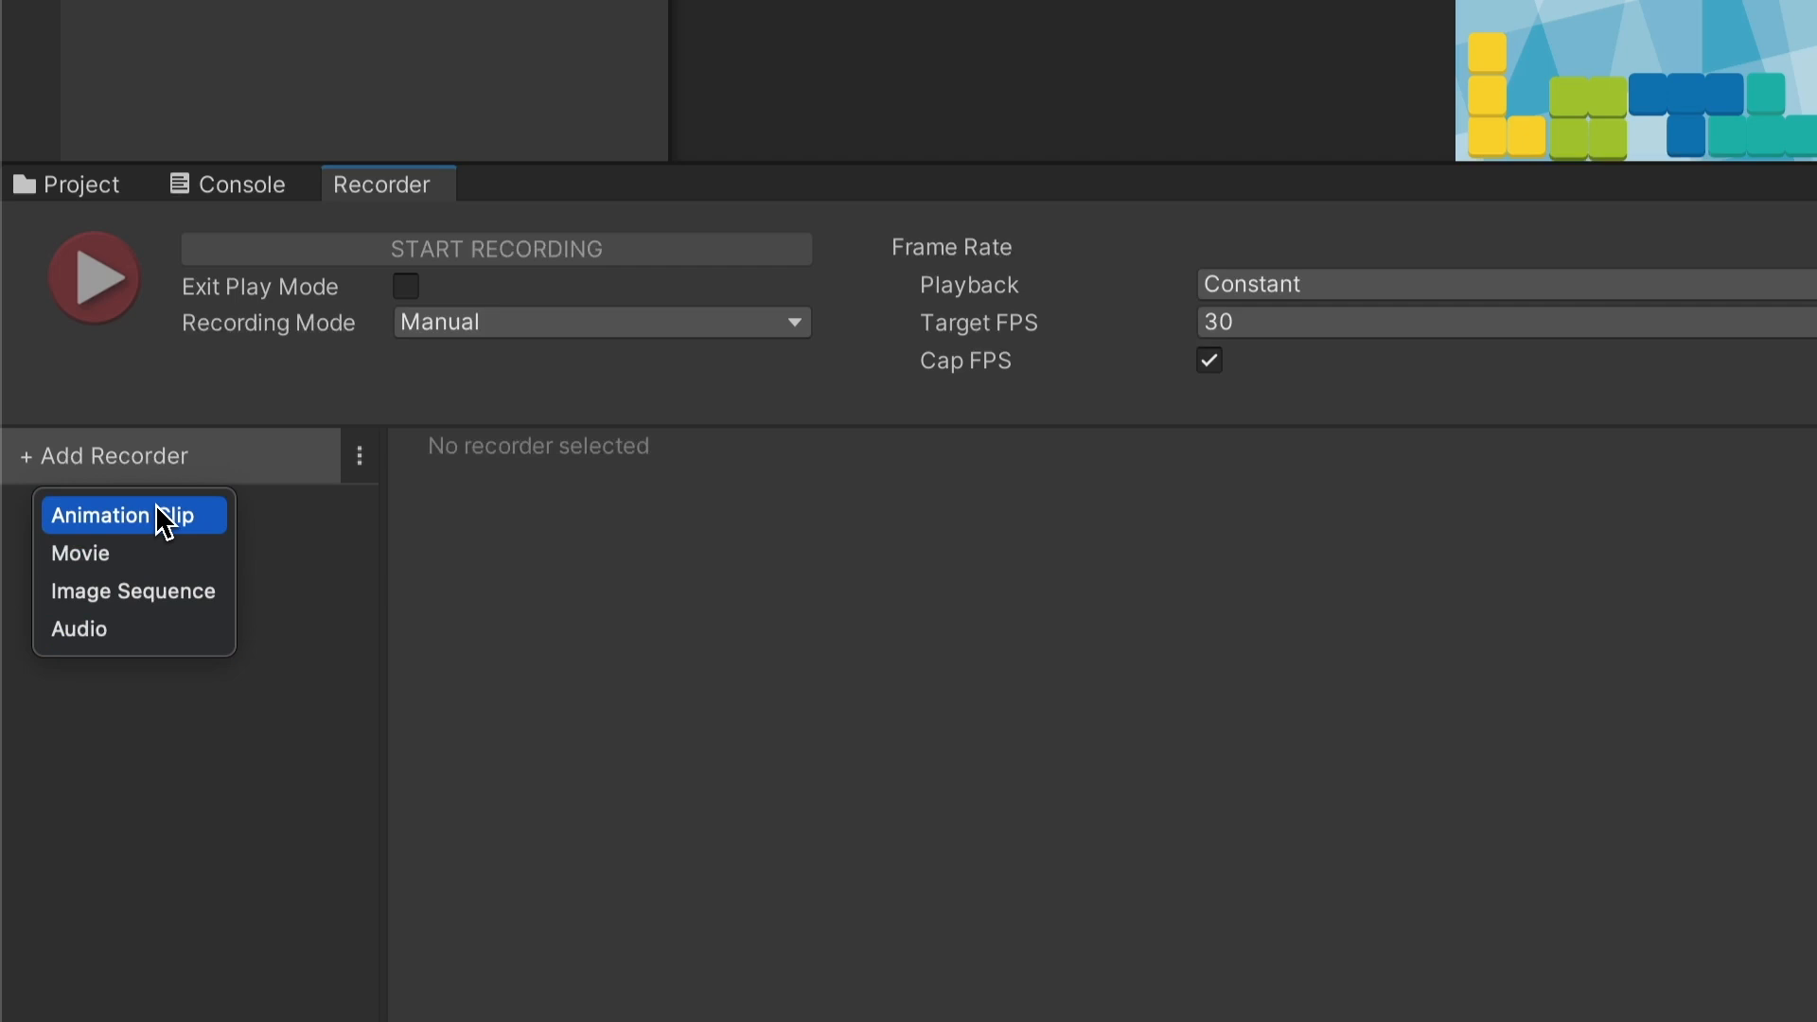
pyautogui.moveTo(132, 613)
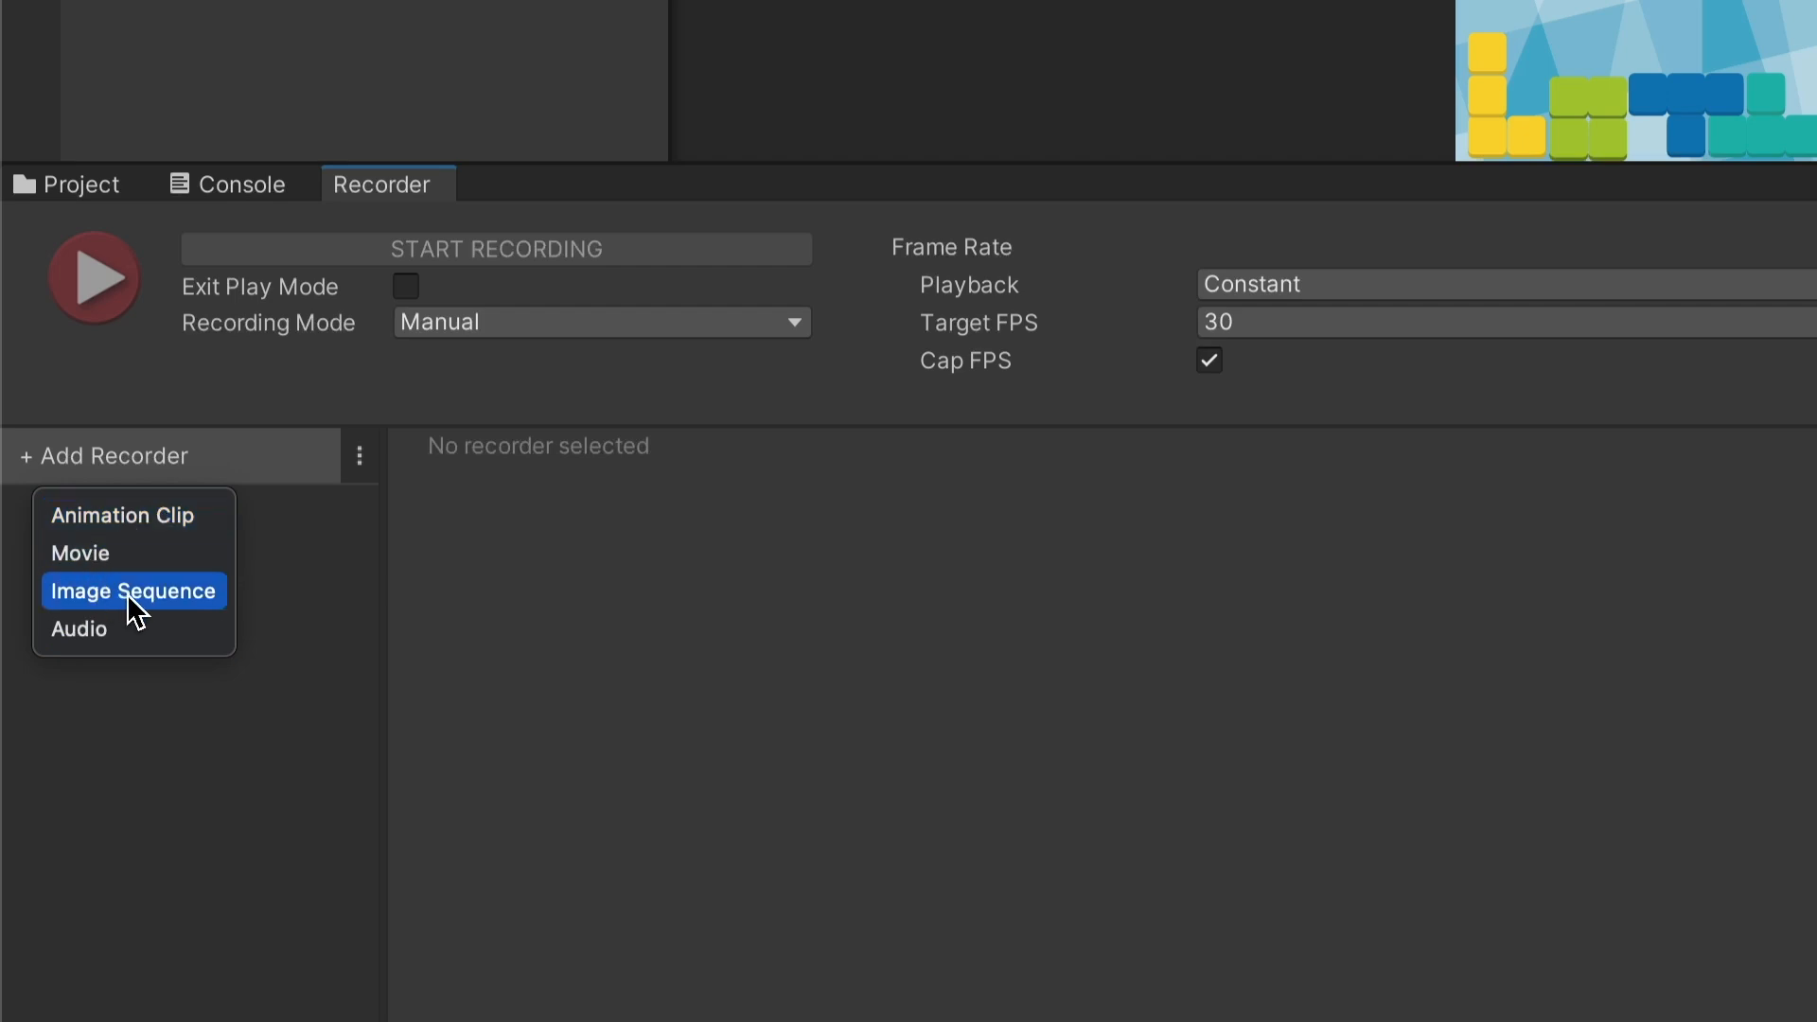
# - Add an Image Sequence recorder capturing Game View at Match Window Size resolution
pyautogui.click(133, 590)
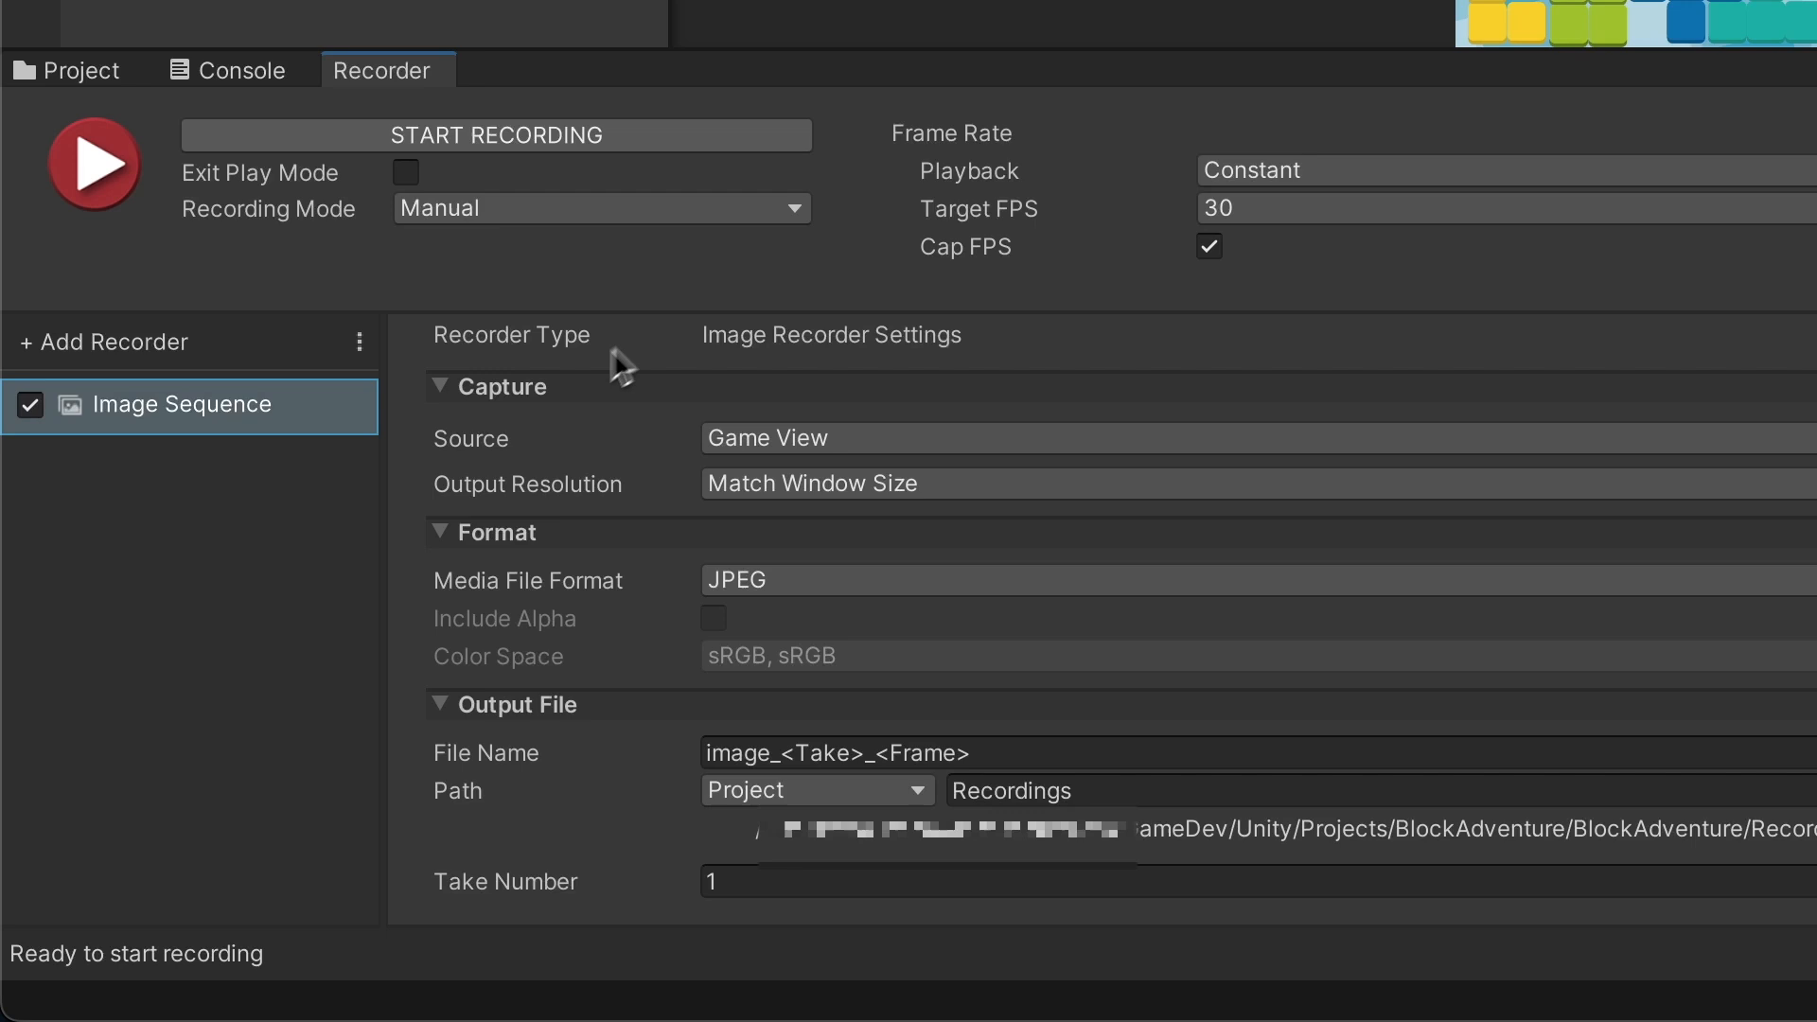
pyautogui.click(803, 439)
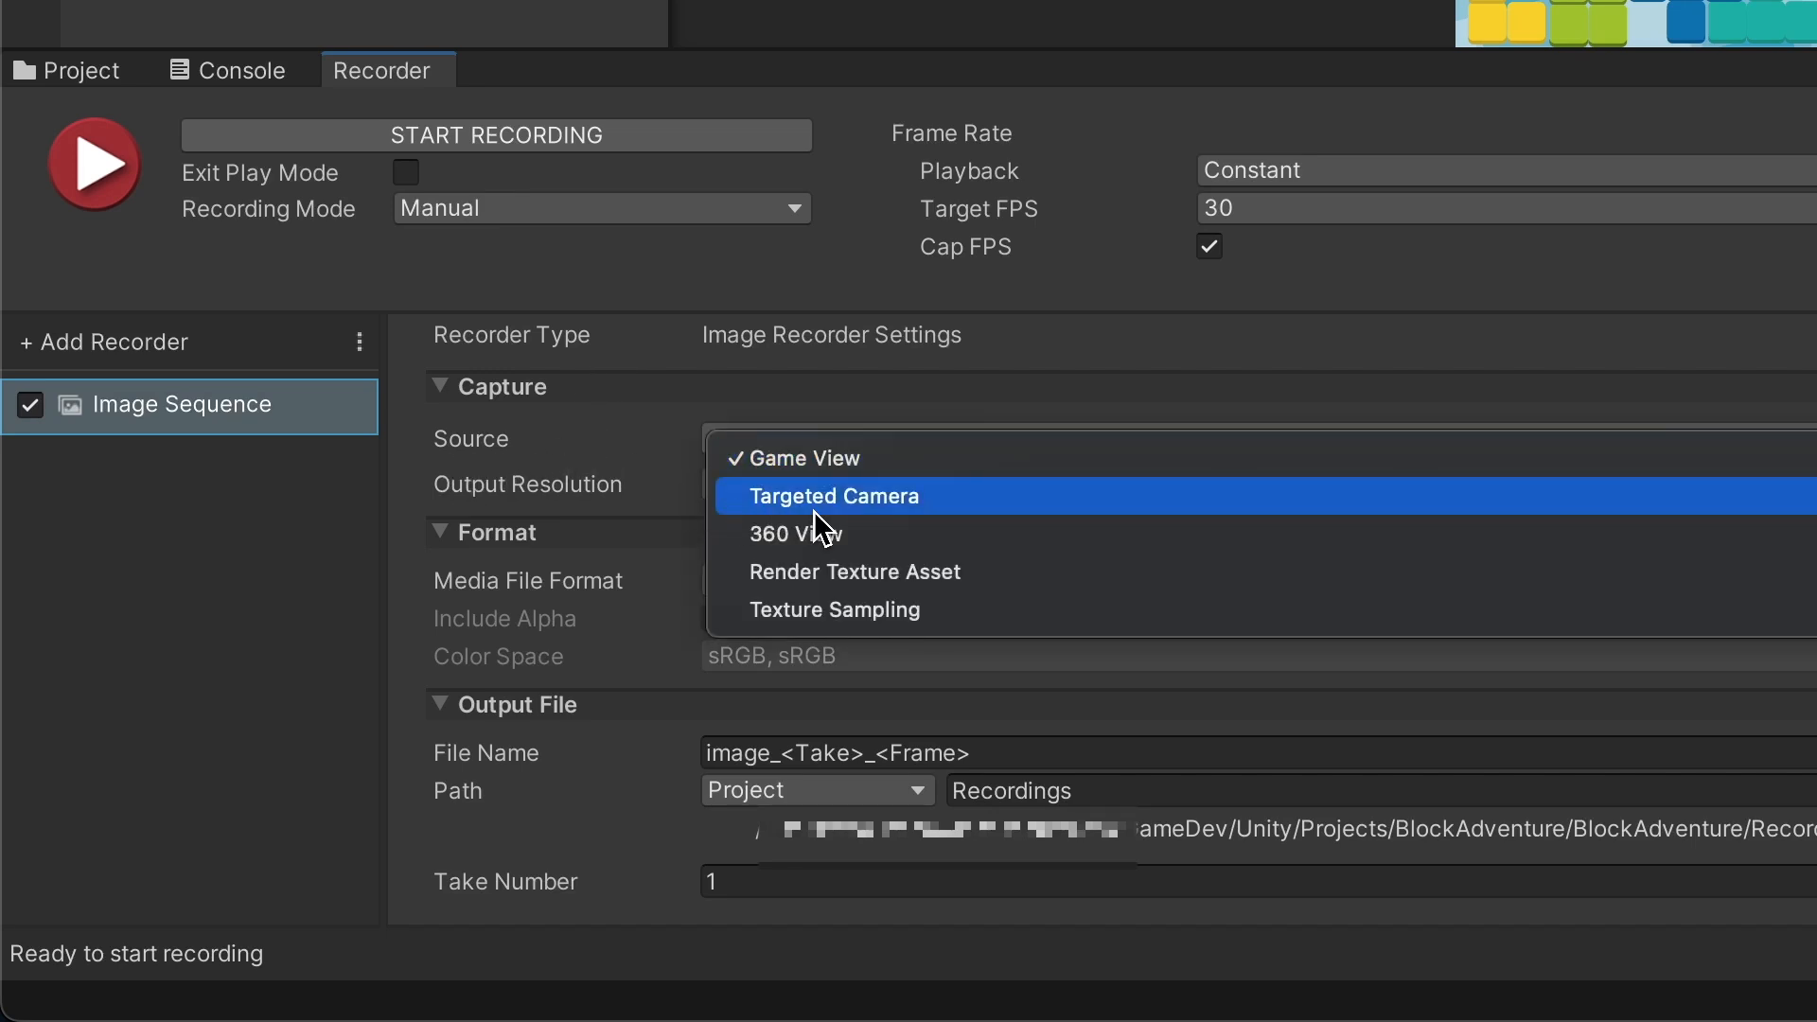
pyautogui.click(833, 496)
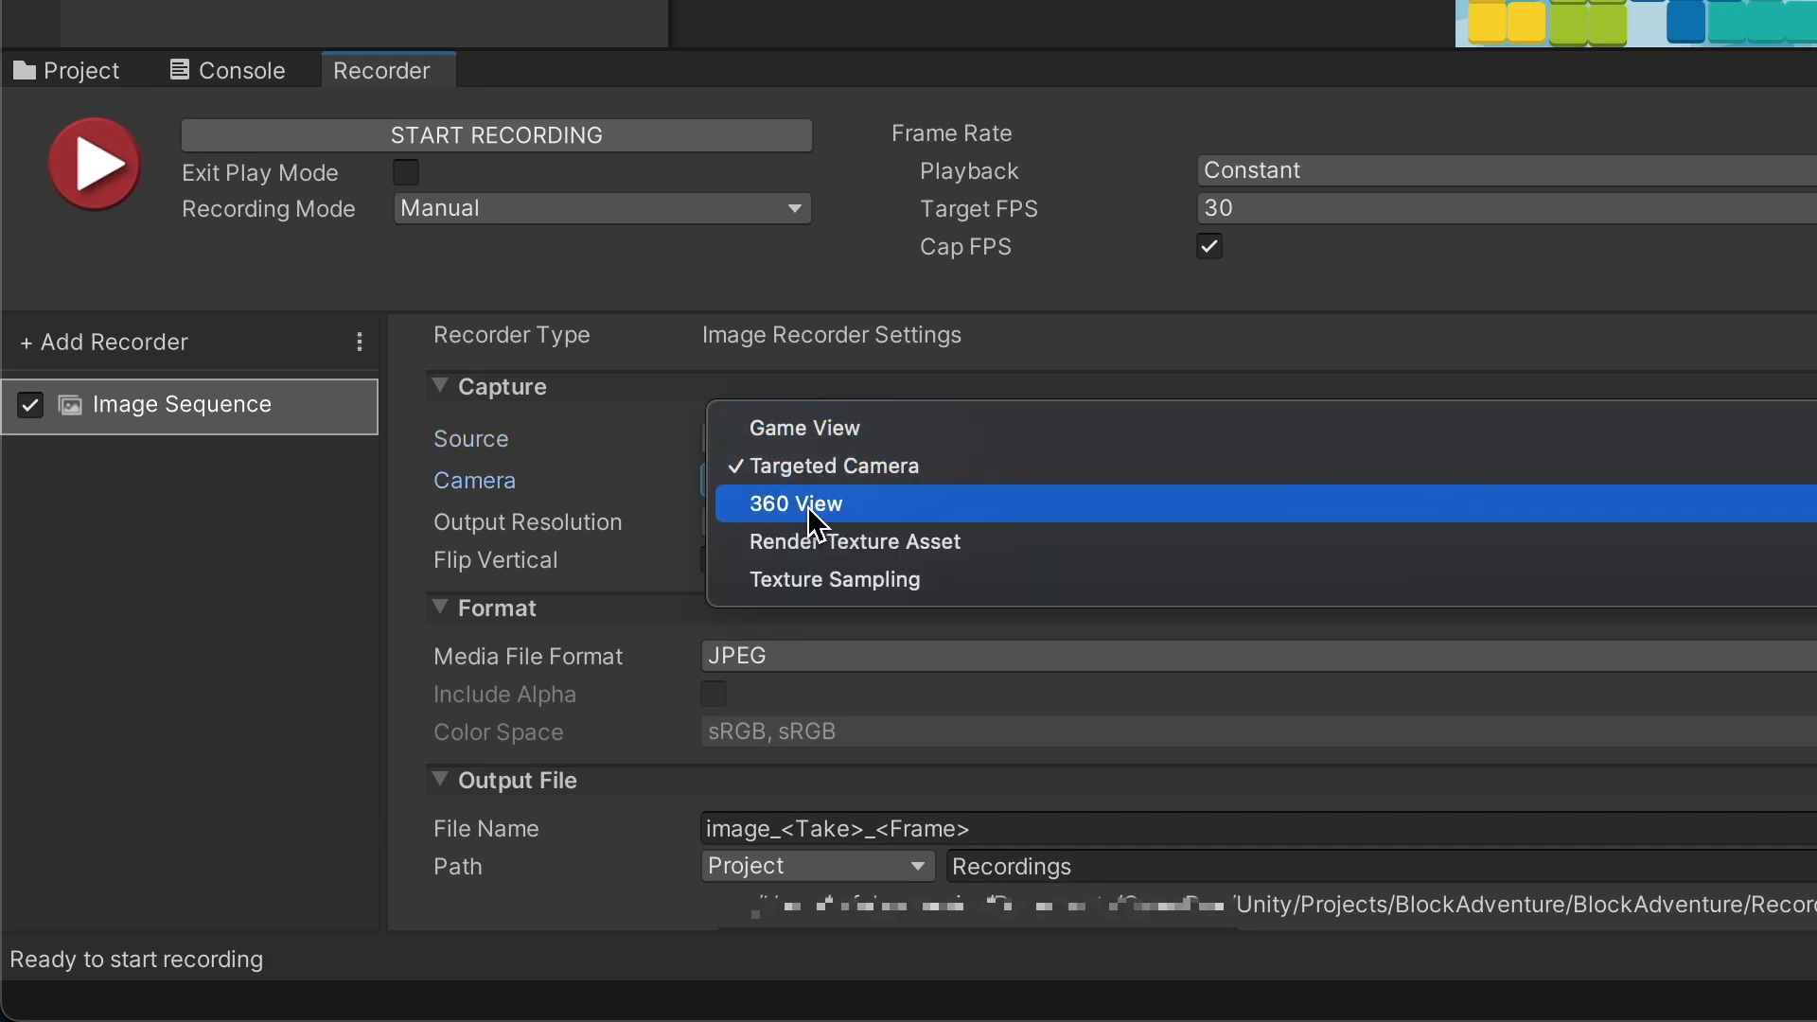
pyautogui.moveTo(947, 568)
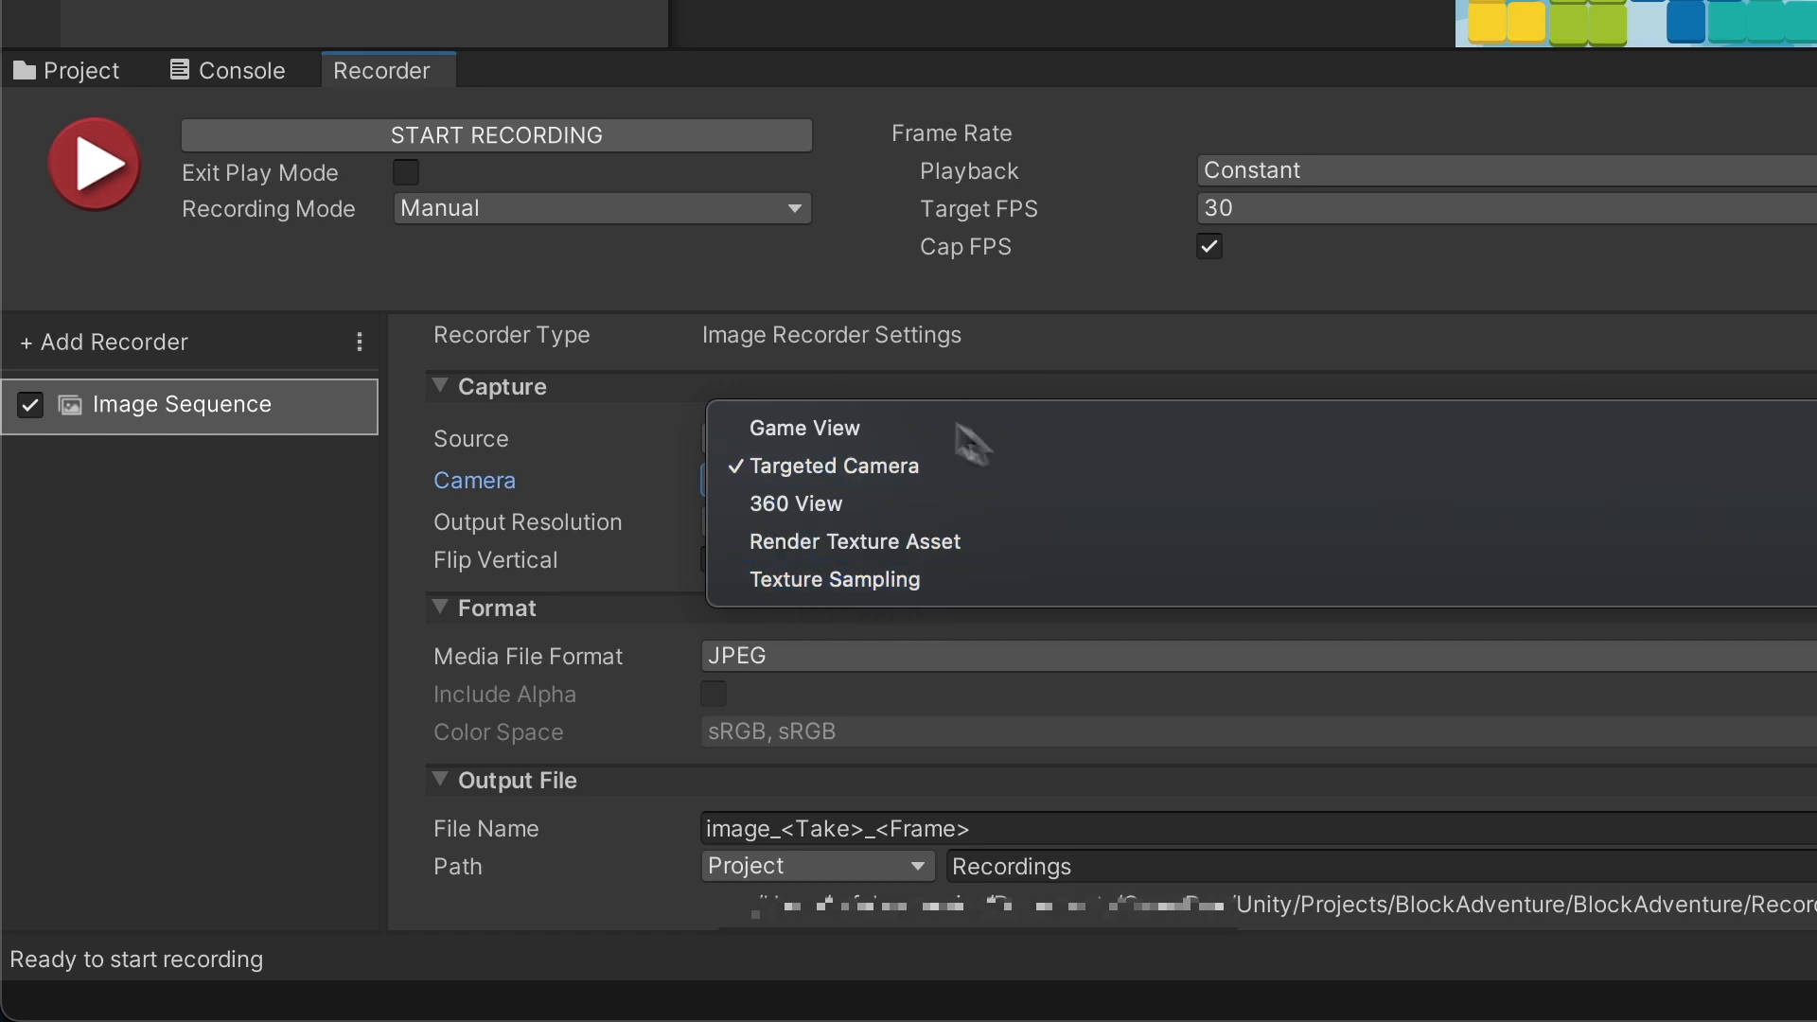
pyautogui.moveTo(874, 504)
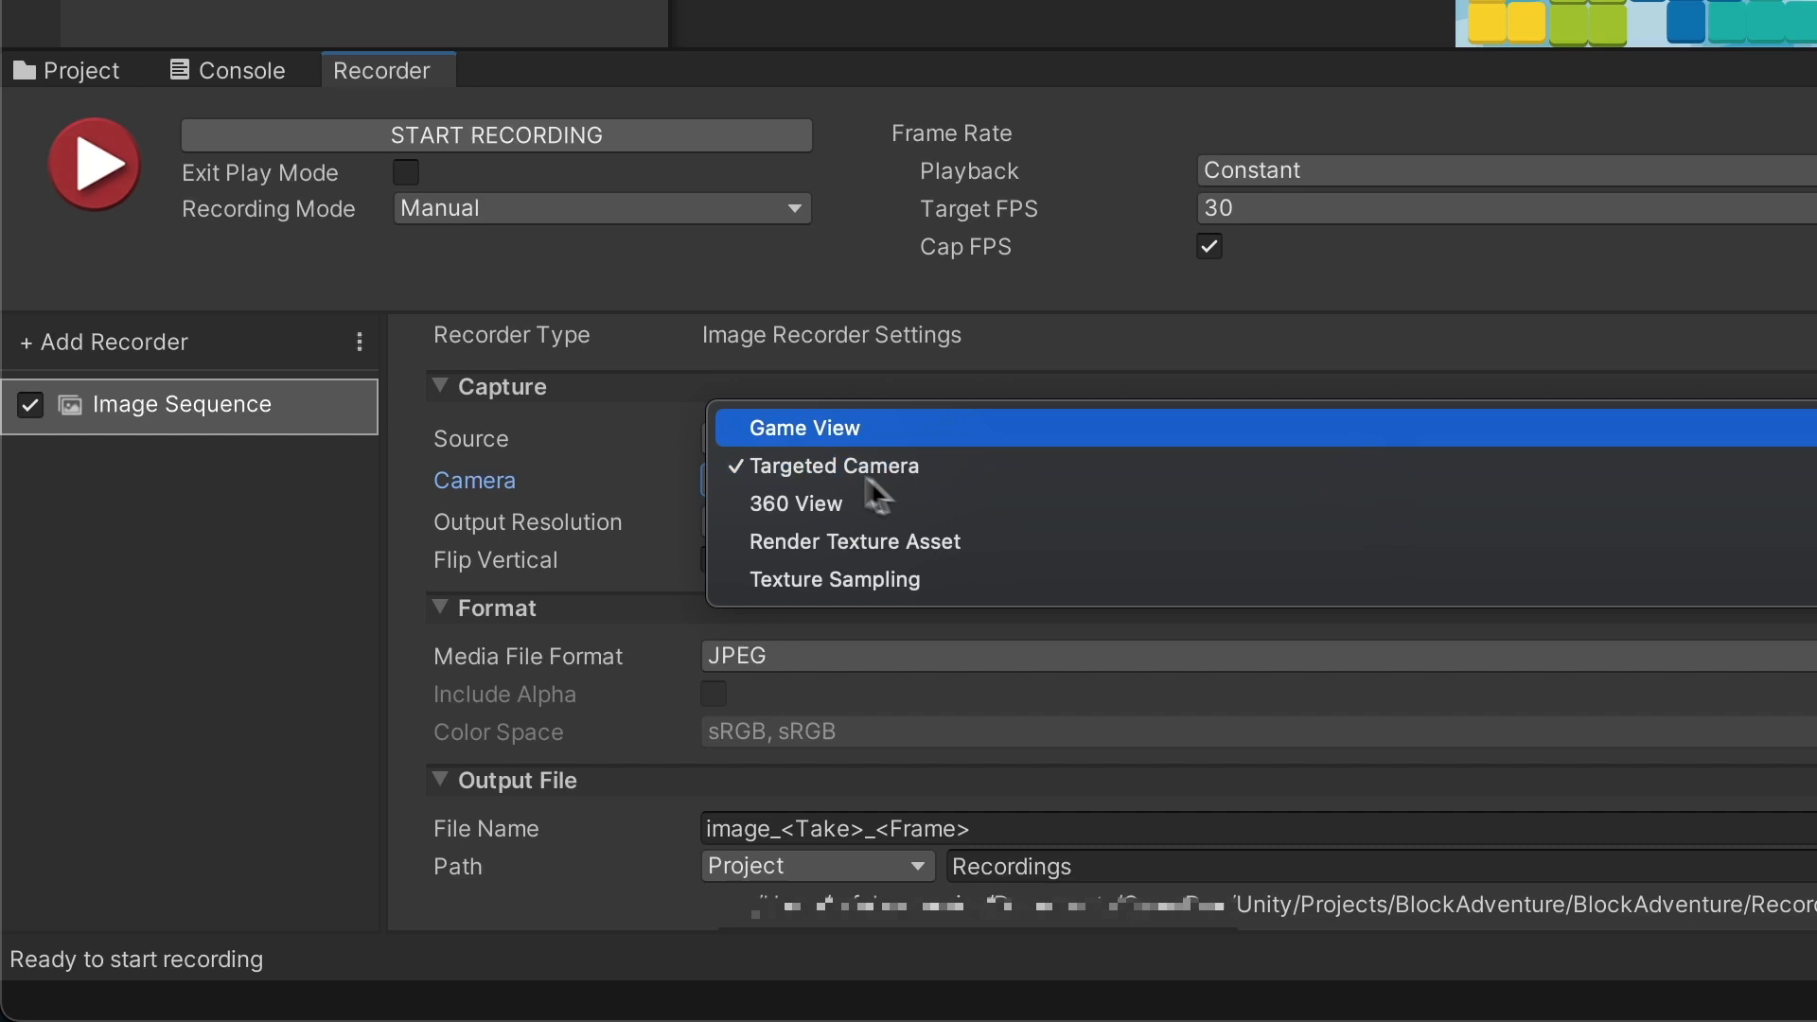
pyautogui.click(803, 428)
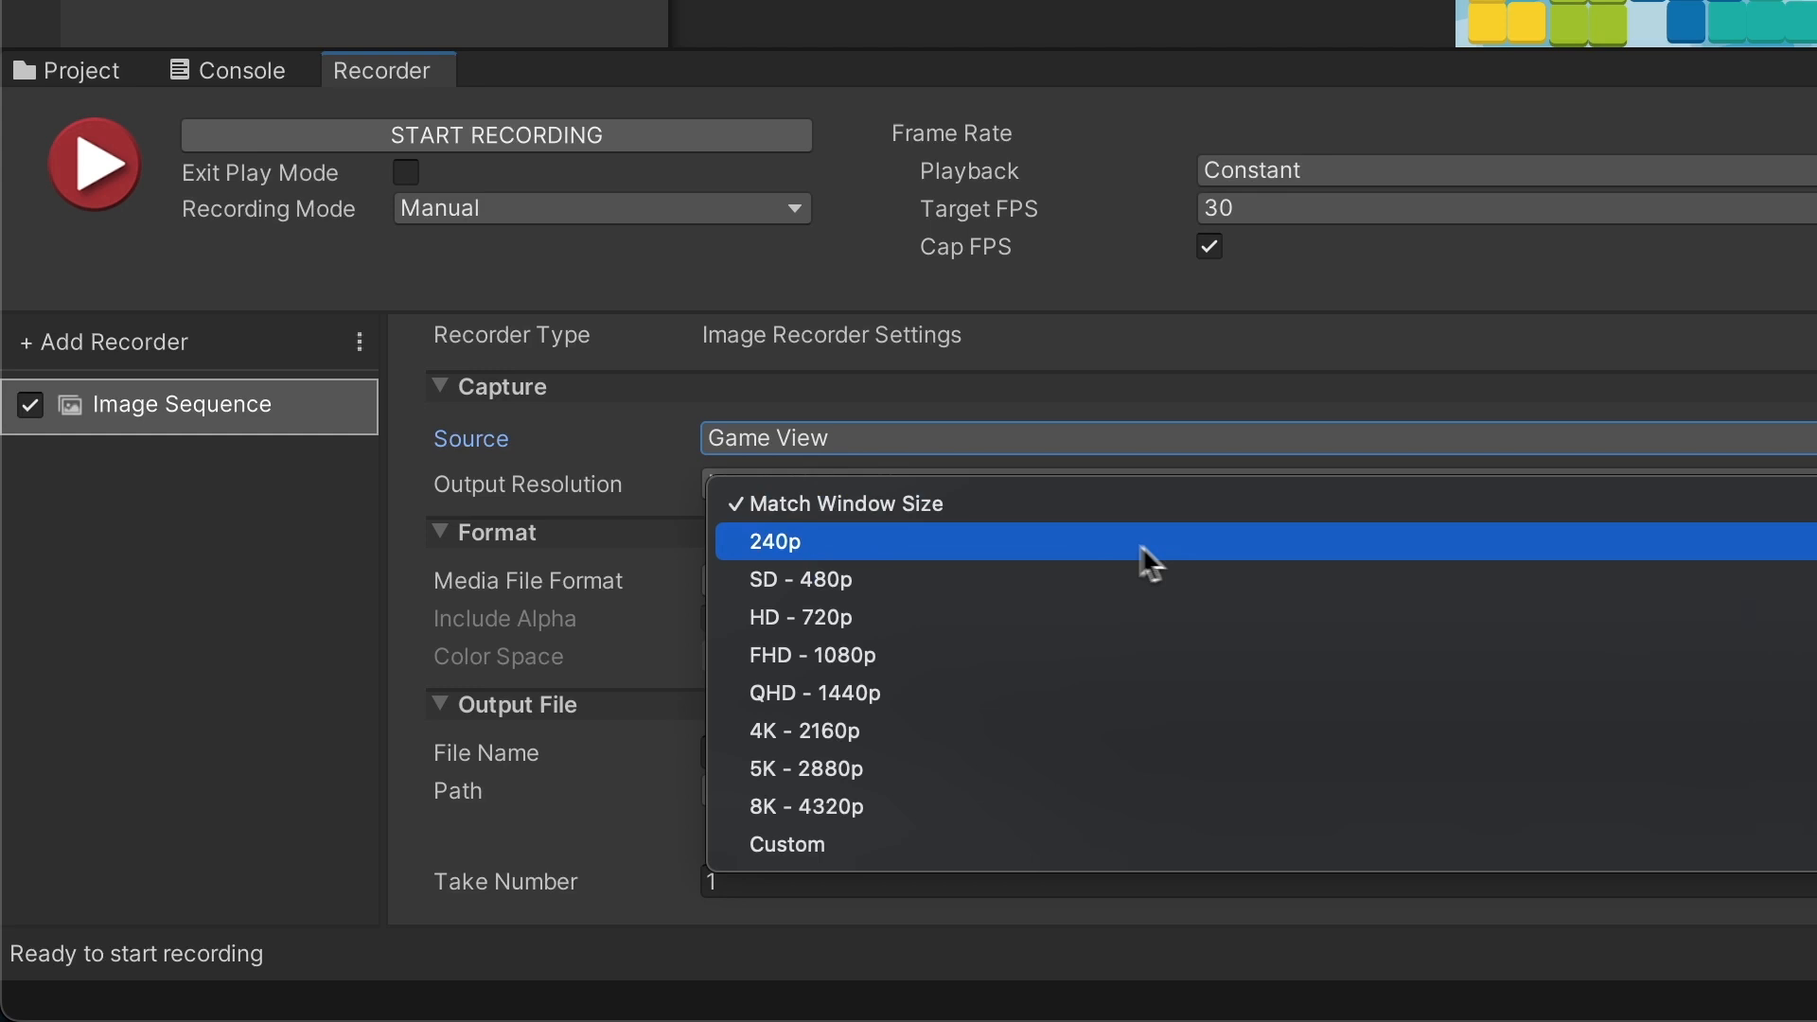
pyautogui.moveTo(877, 511)
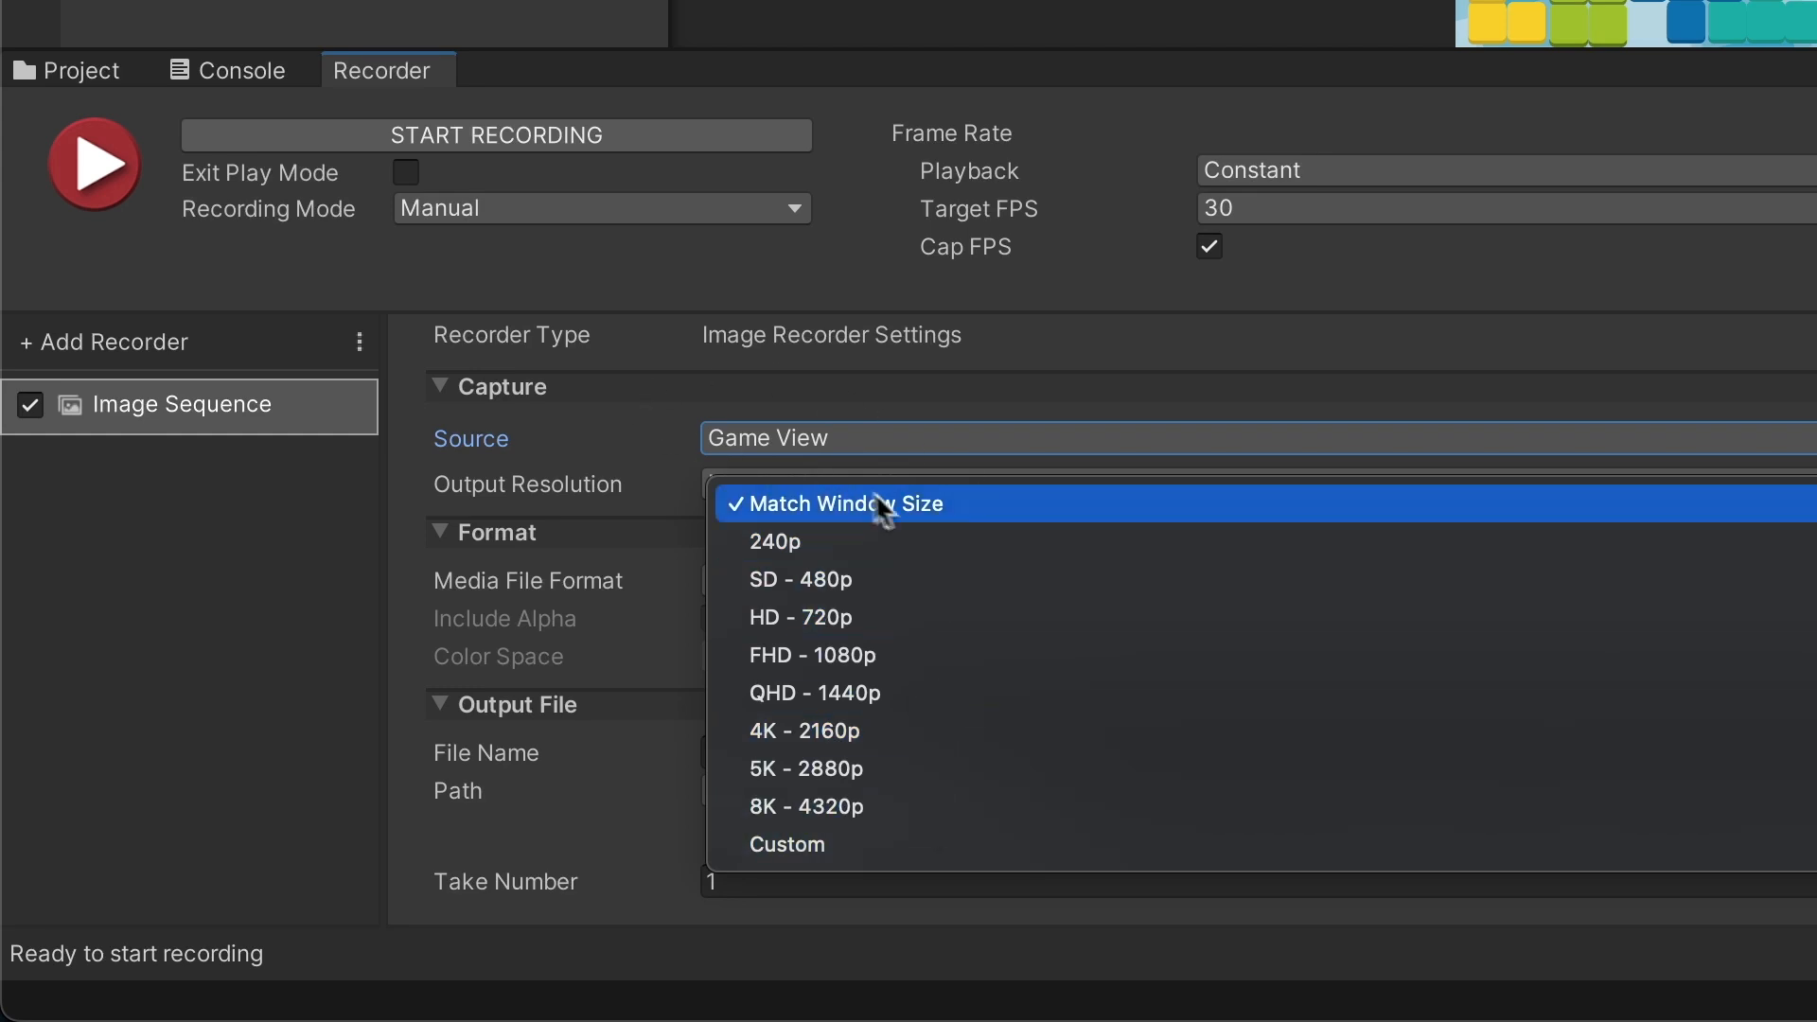
pyautogui.click(852, 503)
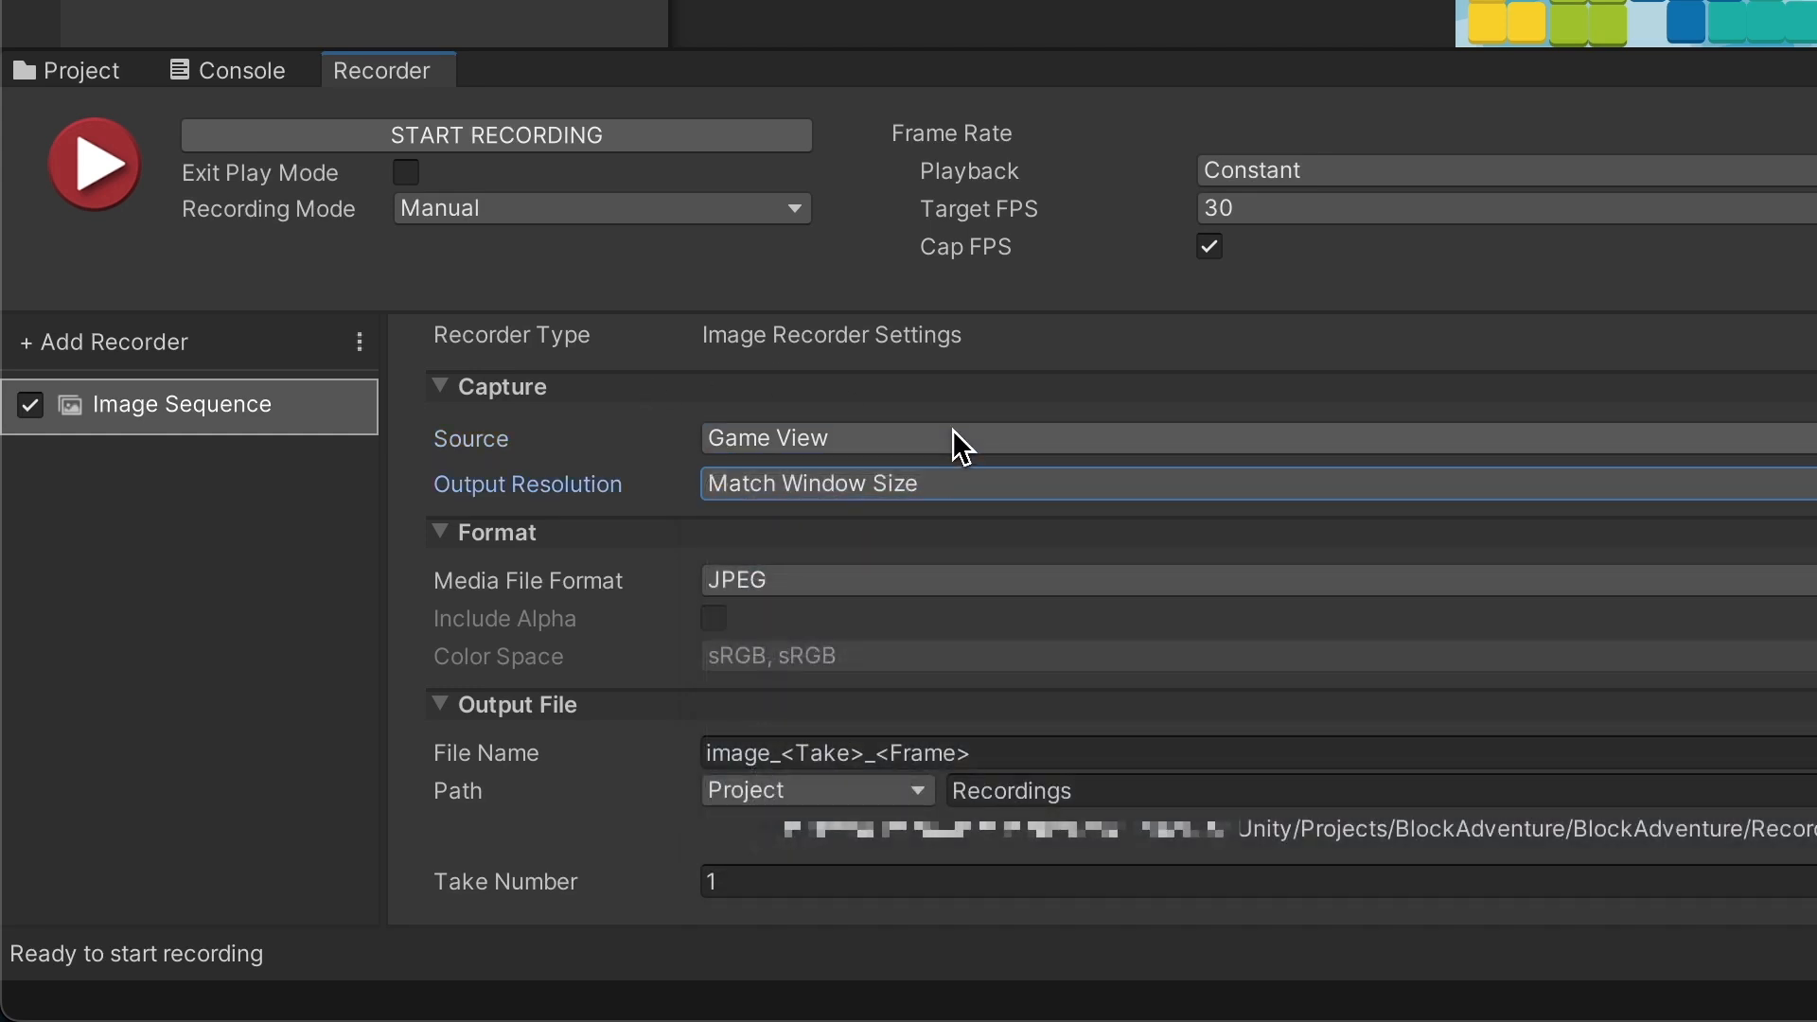
pyautogui.moveTo(545, 606)
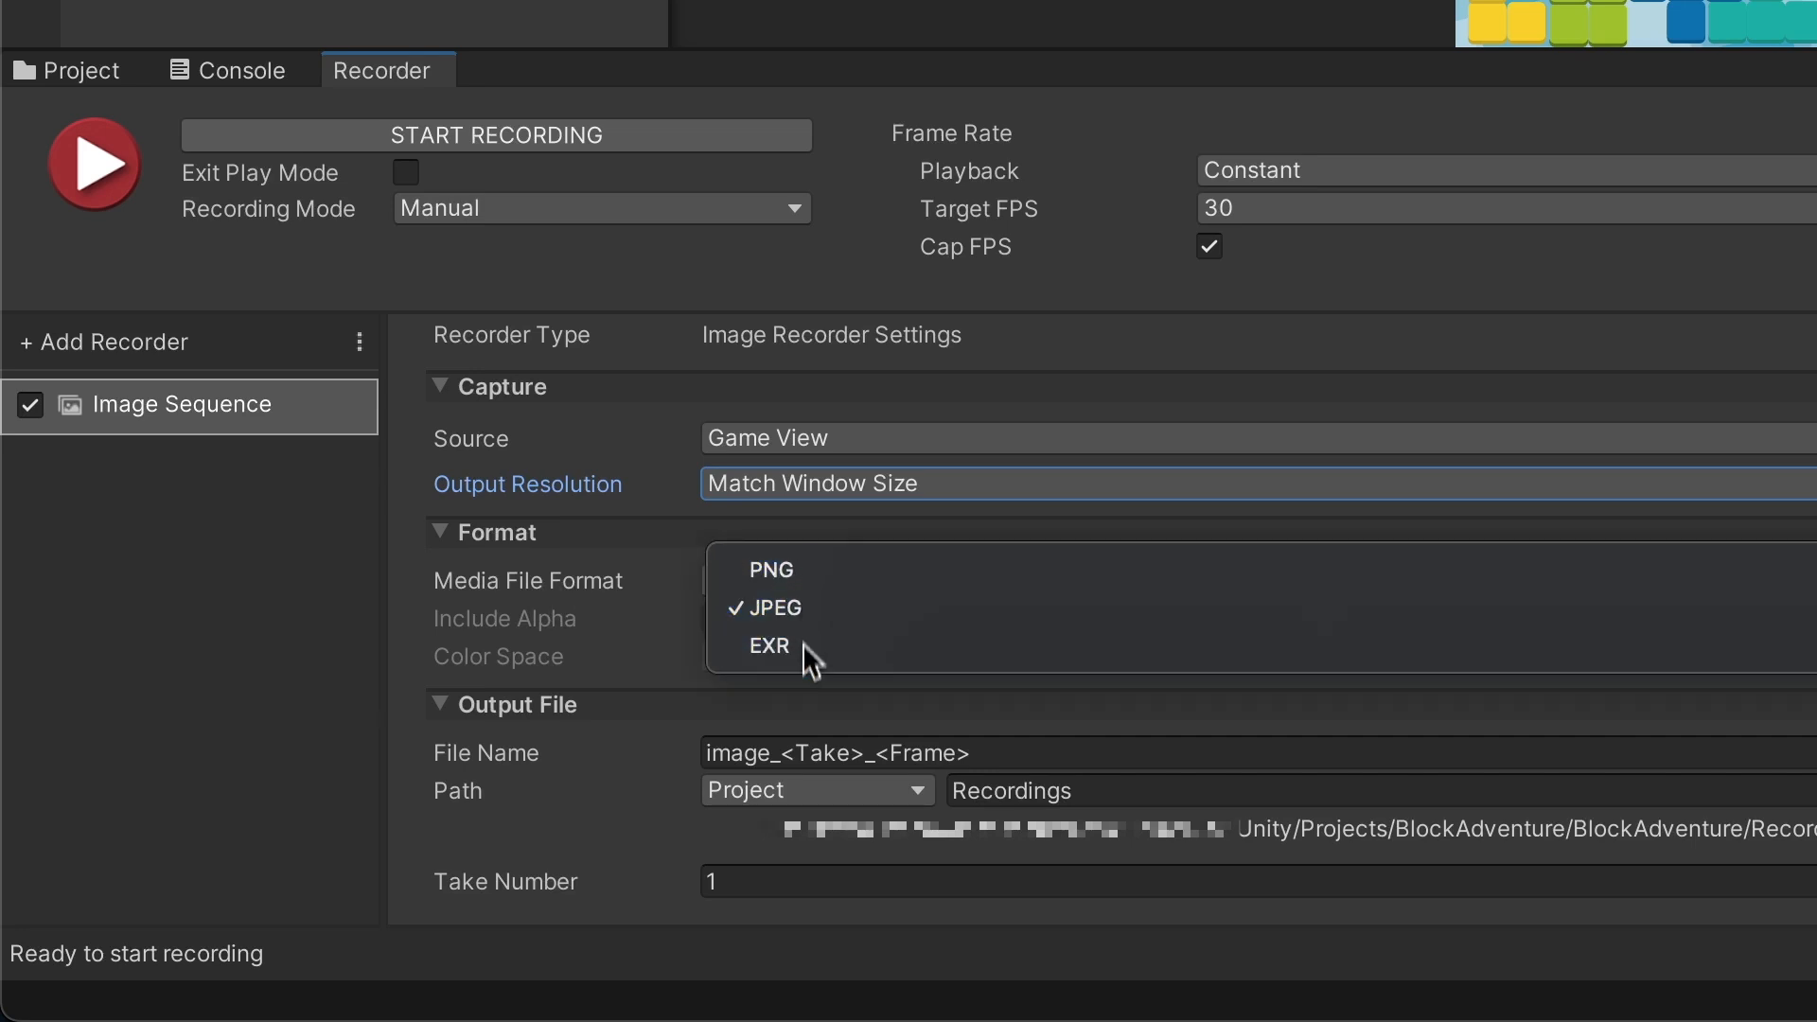
pyautogui.click(772, 608)
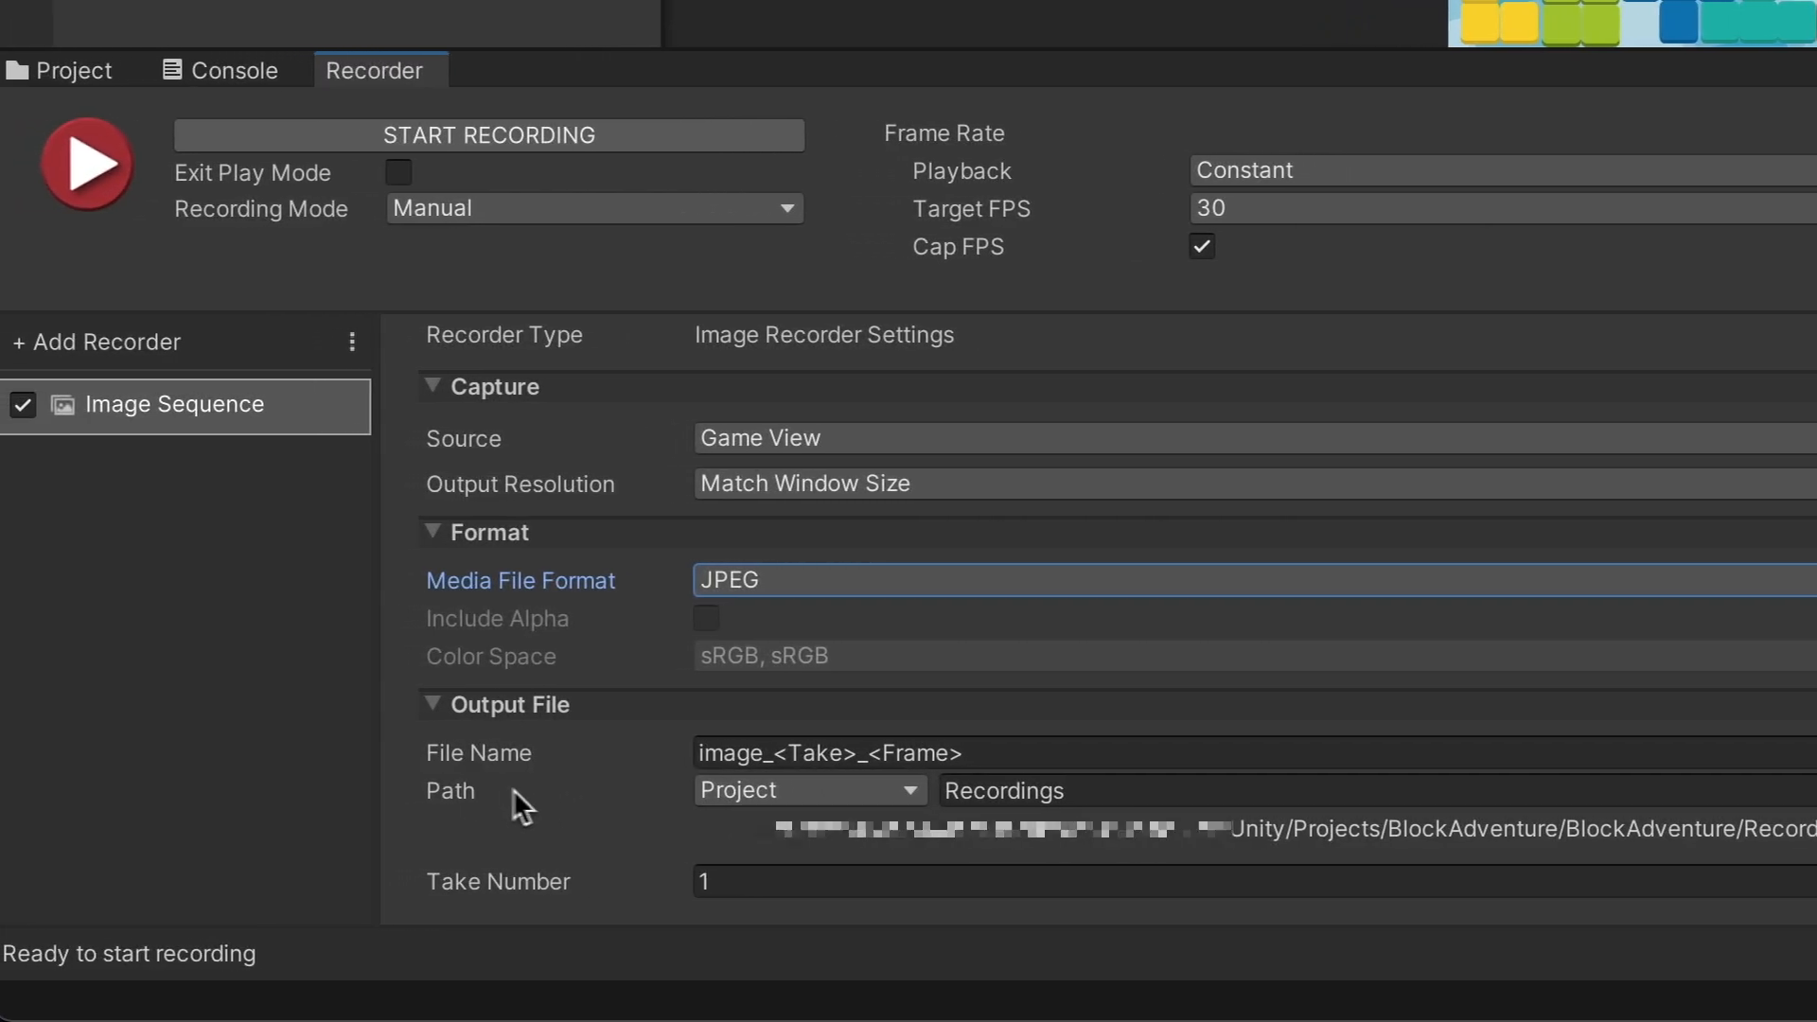
pyautogui.click(767, 753)
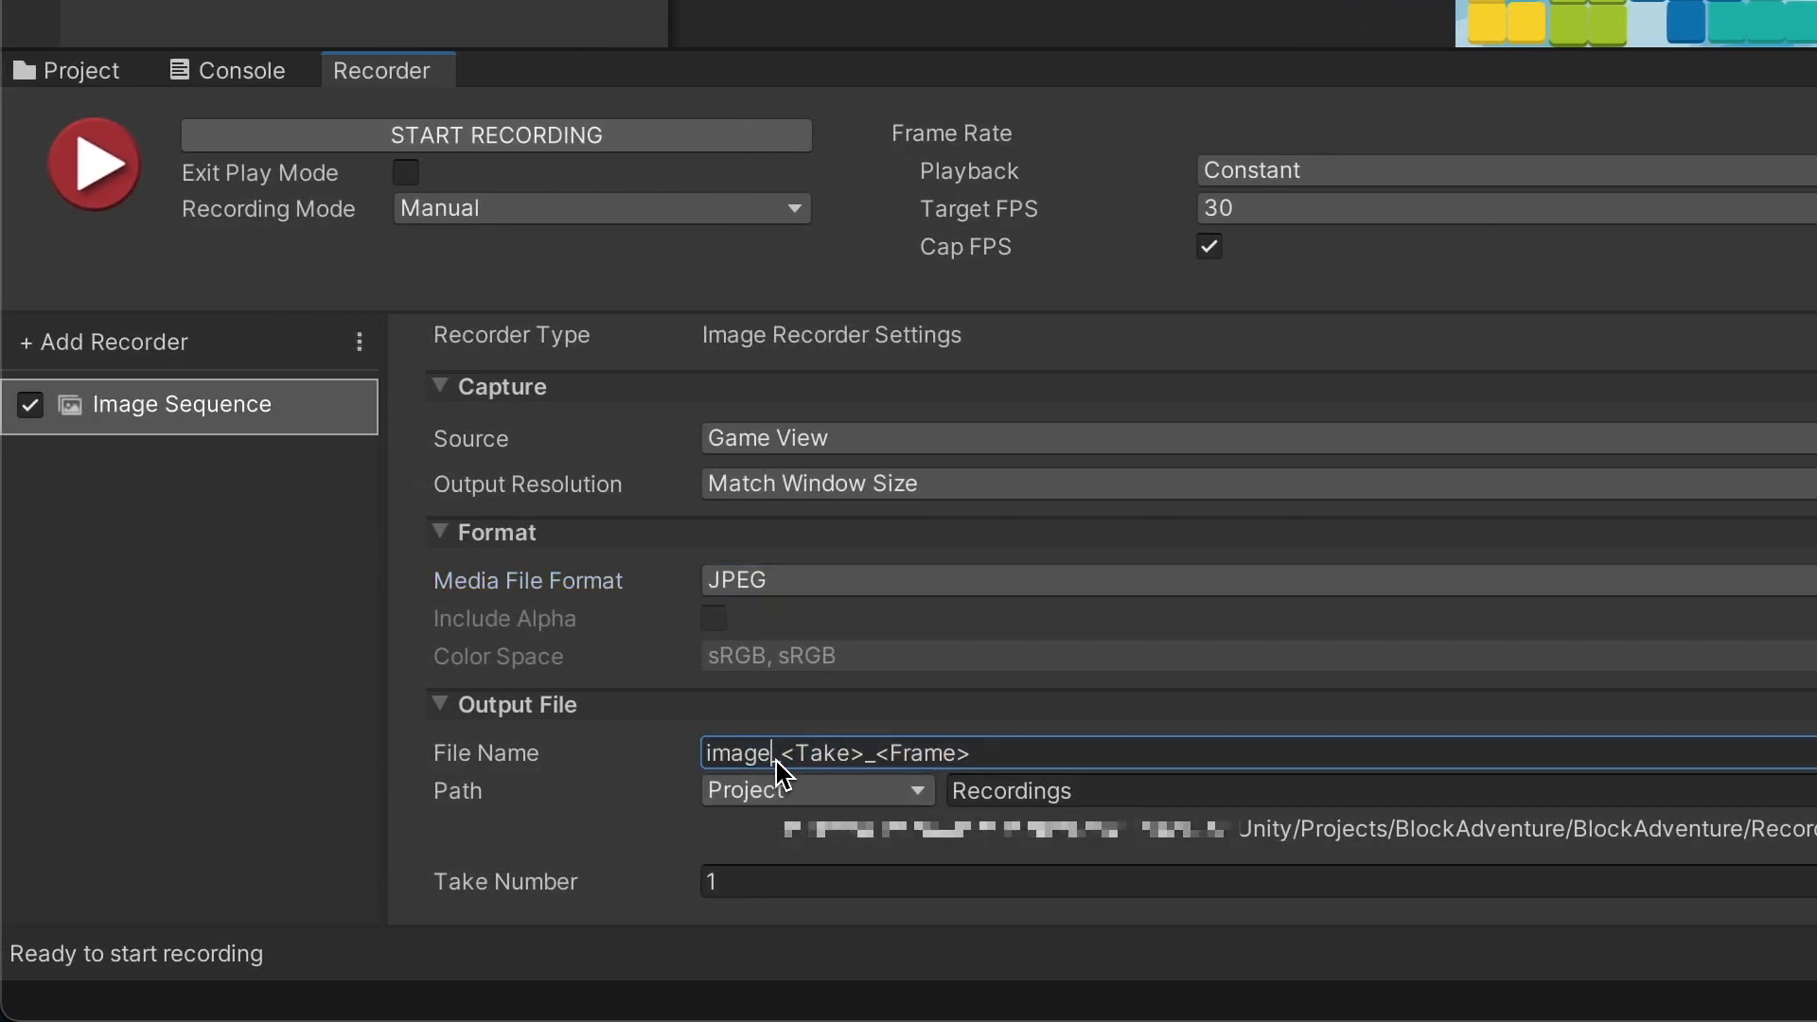
pyautogui.moveTo(825, 803)
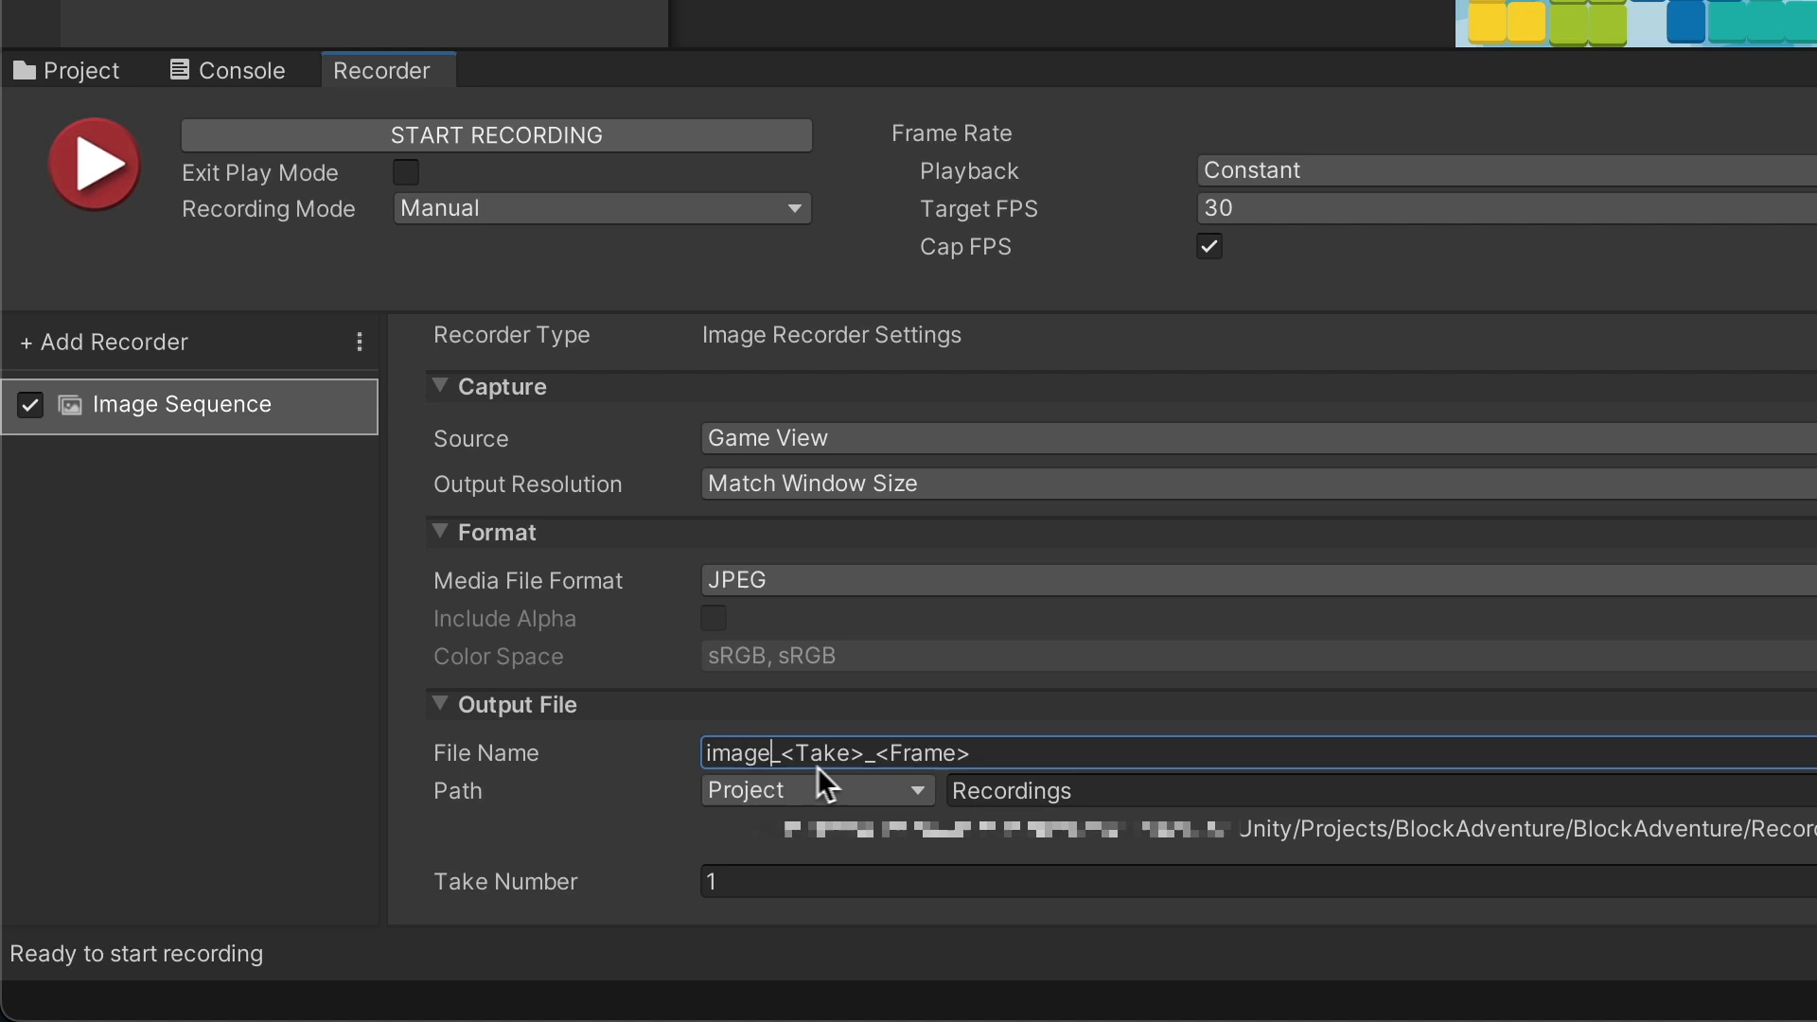
pyautogui.moveTo(782, 752); pyautogui.dragTo(973, 752)
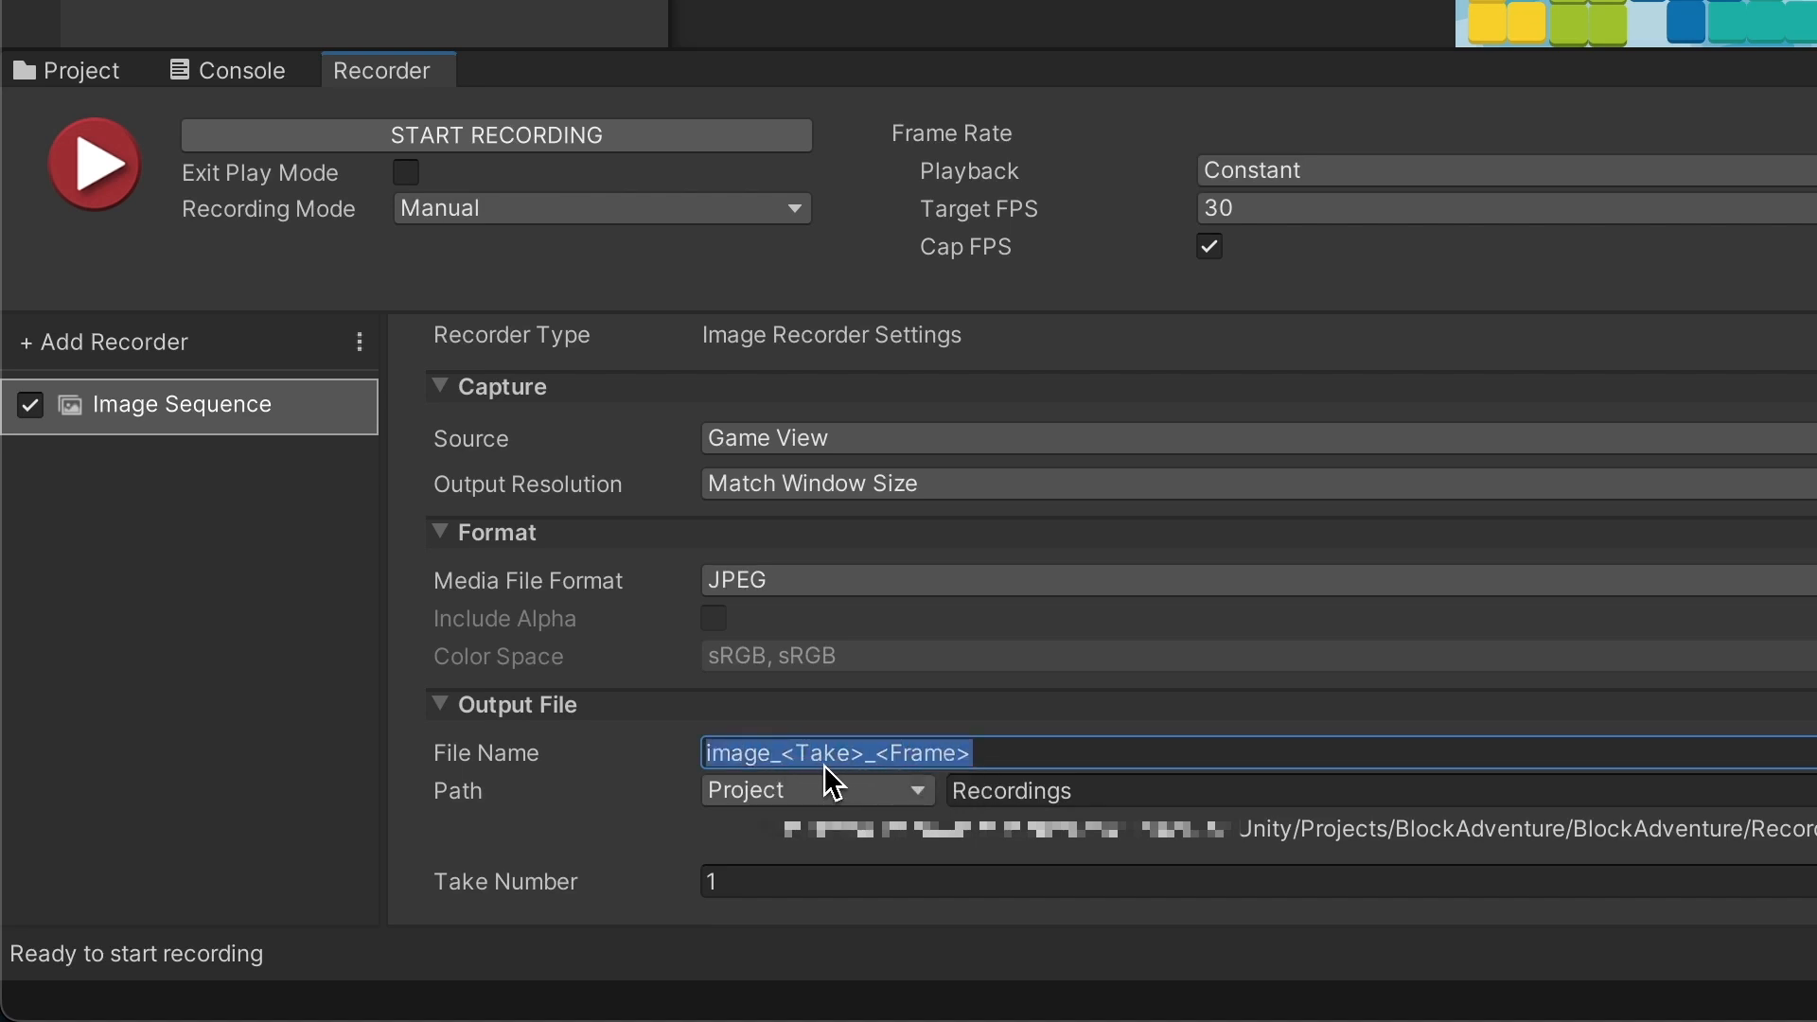
pyautogui.moveTo(526, 923)
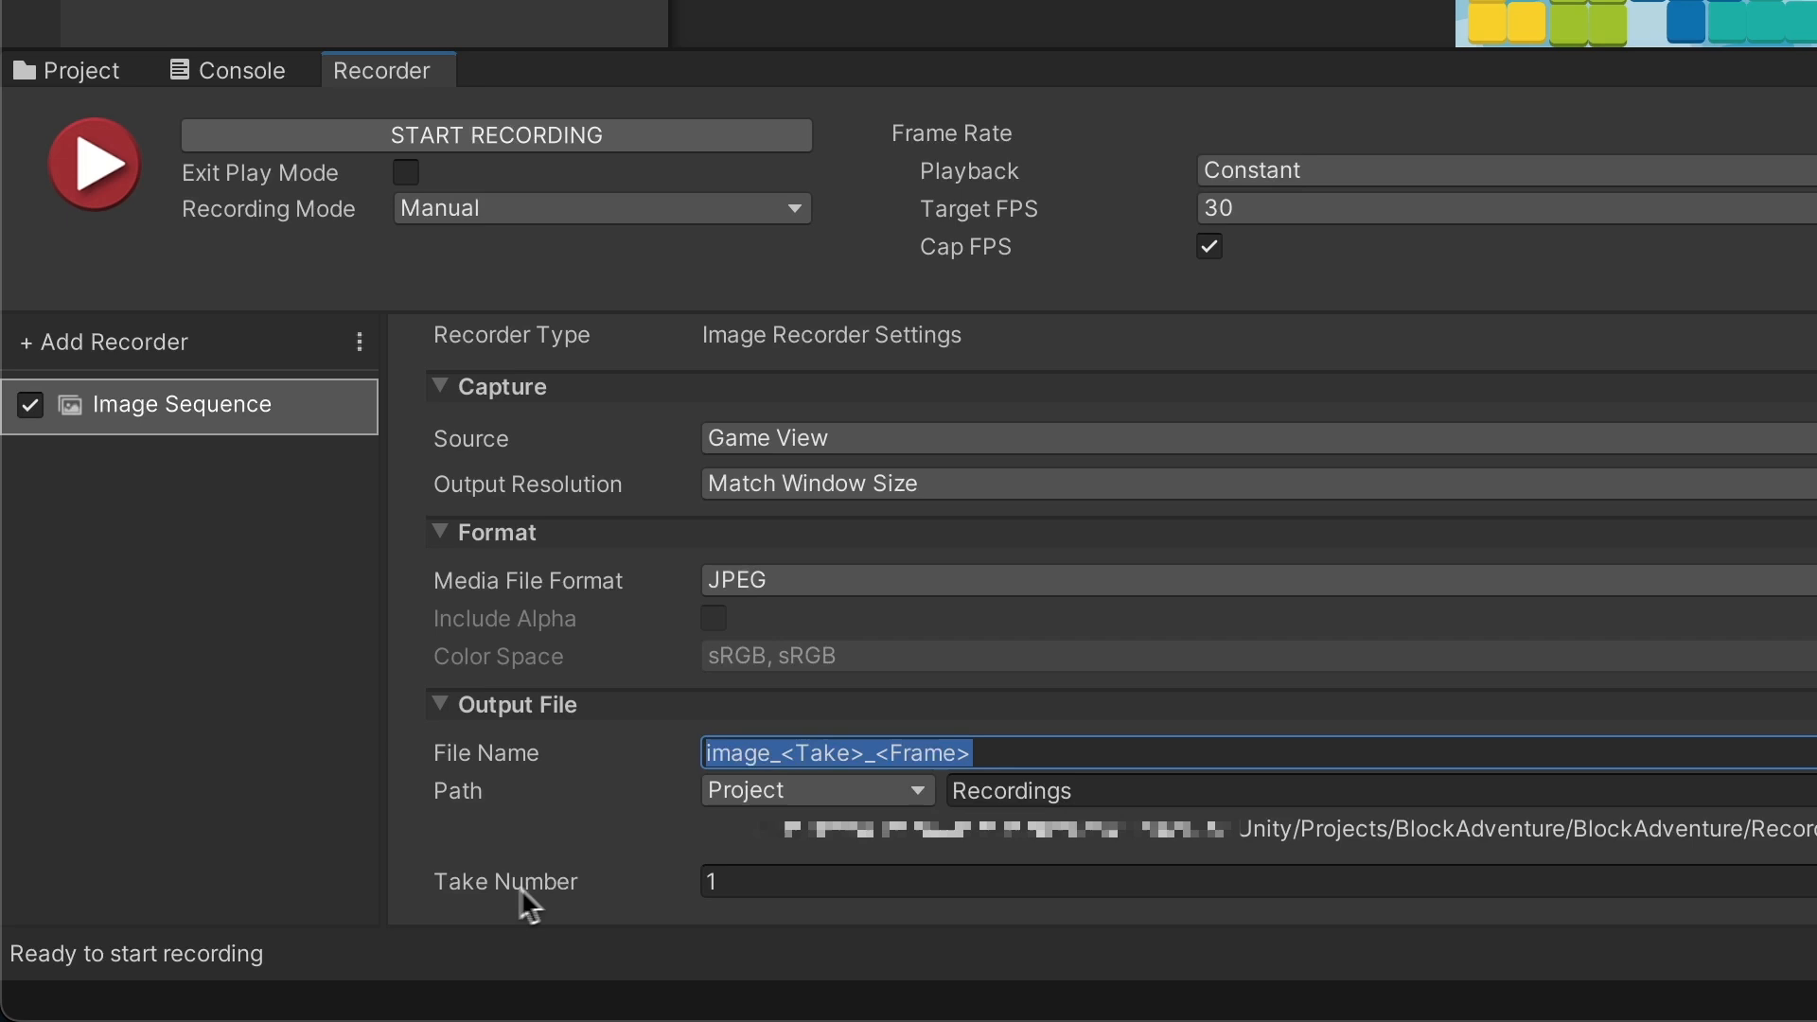
pyautogui.click(797, 880)
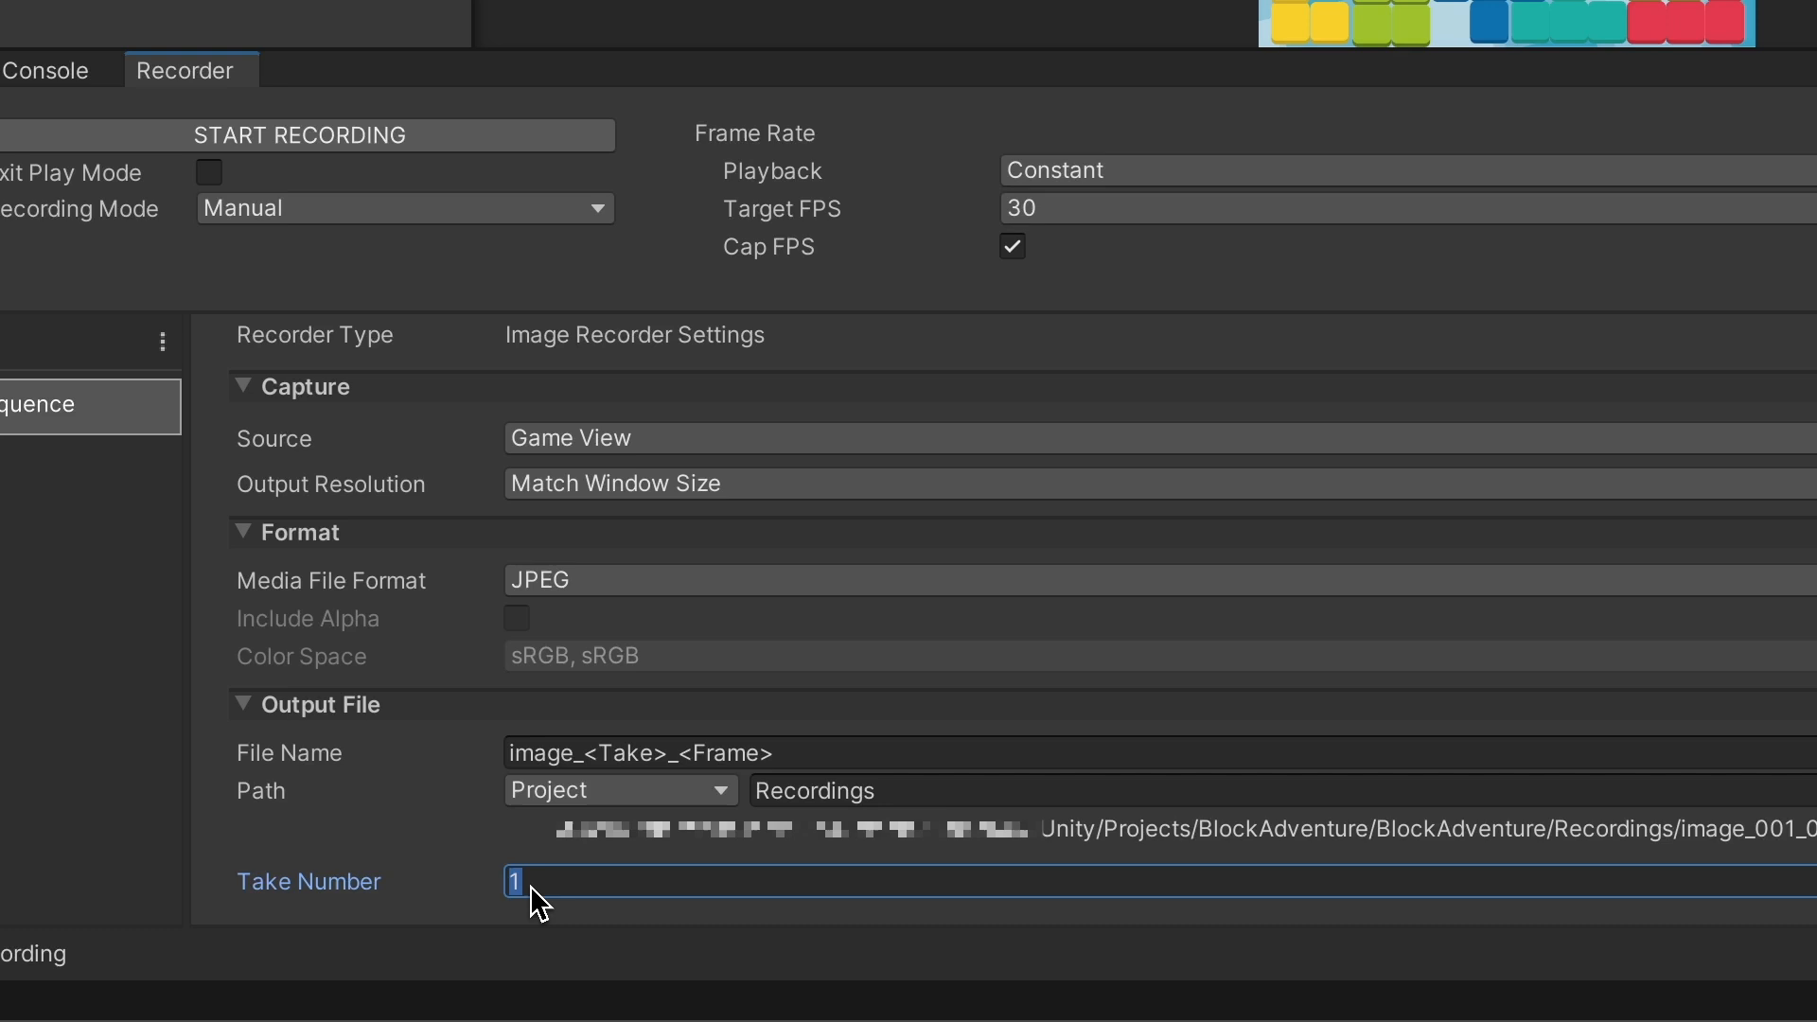
pyautogui.moveTo(636, 785)
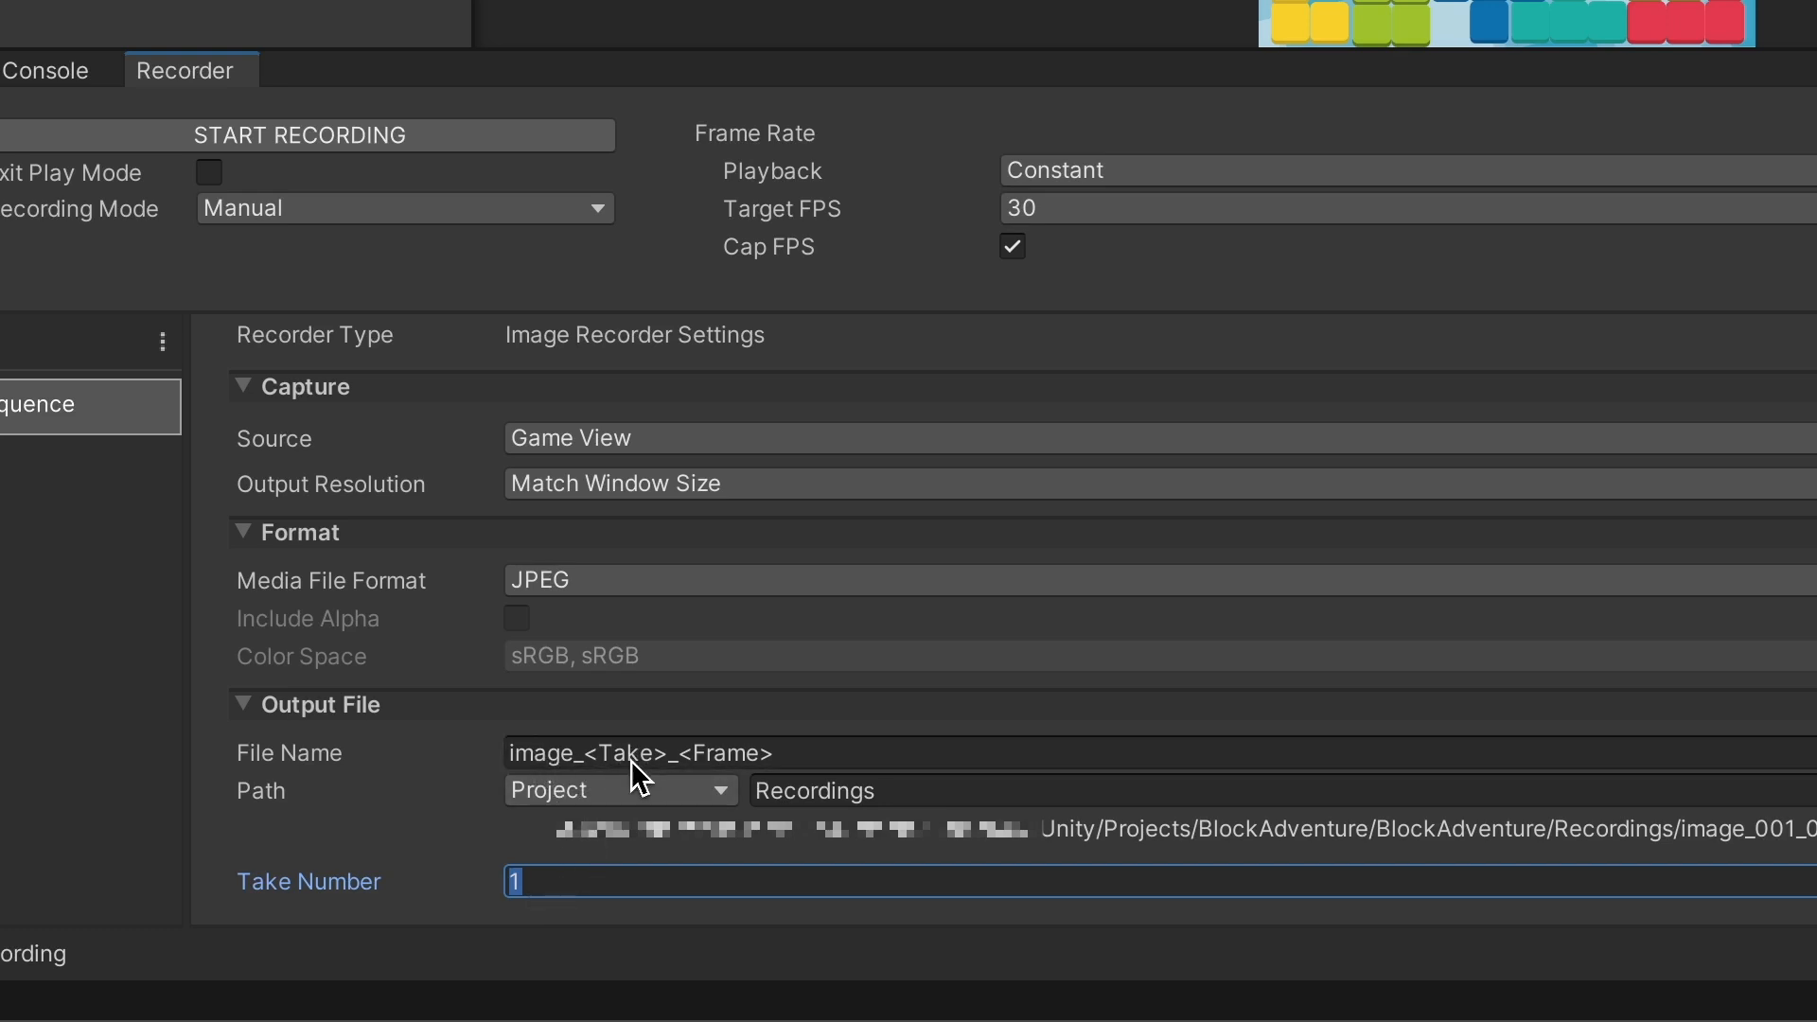
pyautogui.moveTo(710, 793)
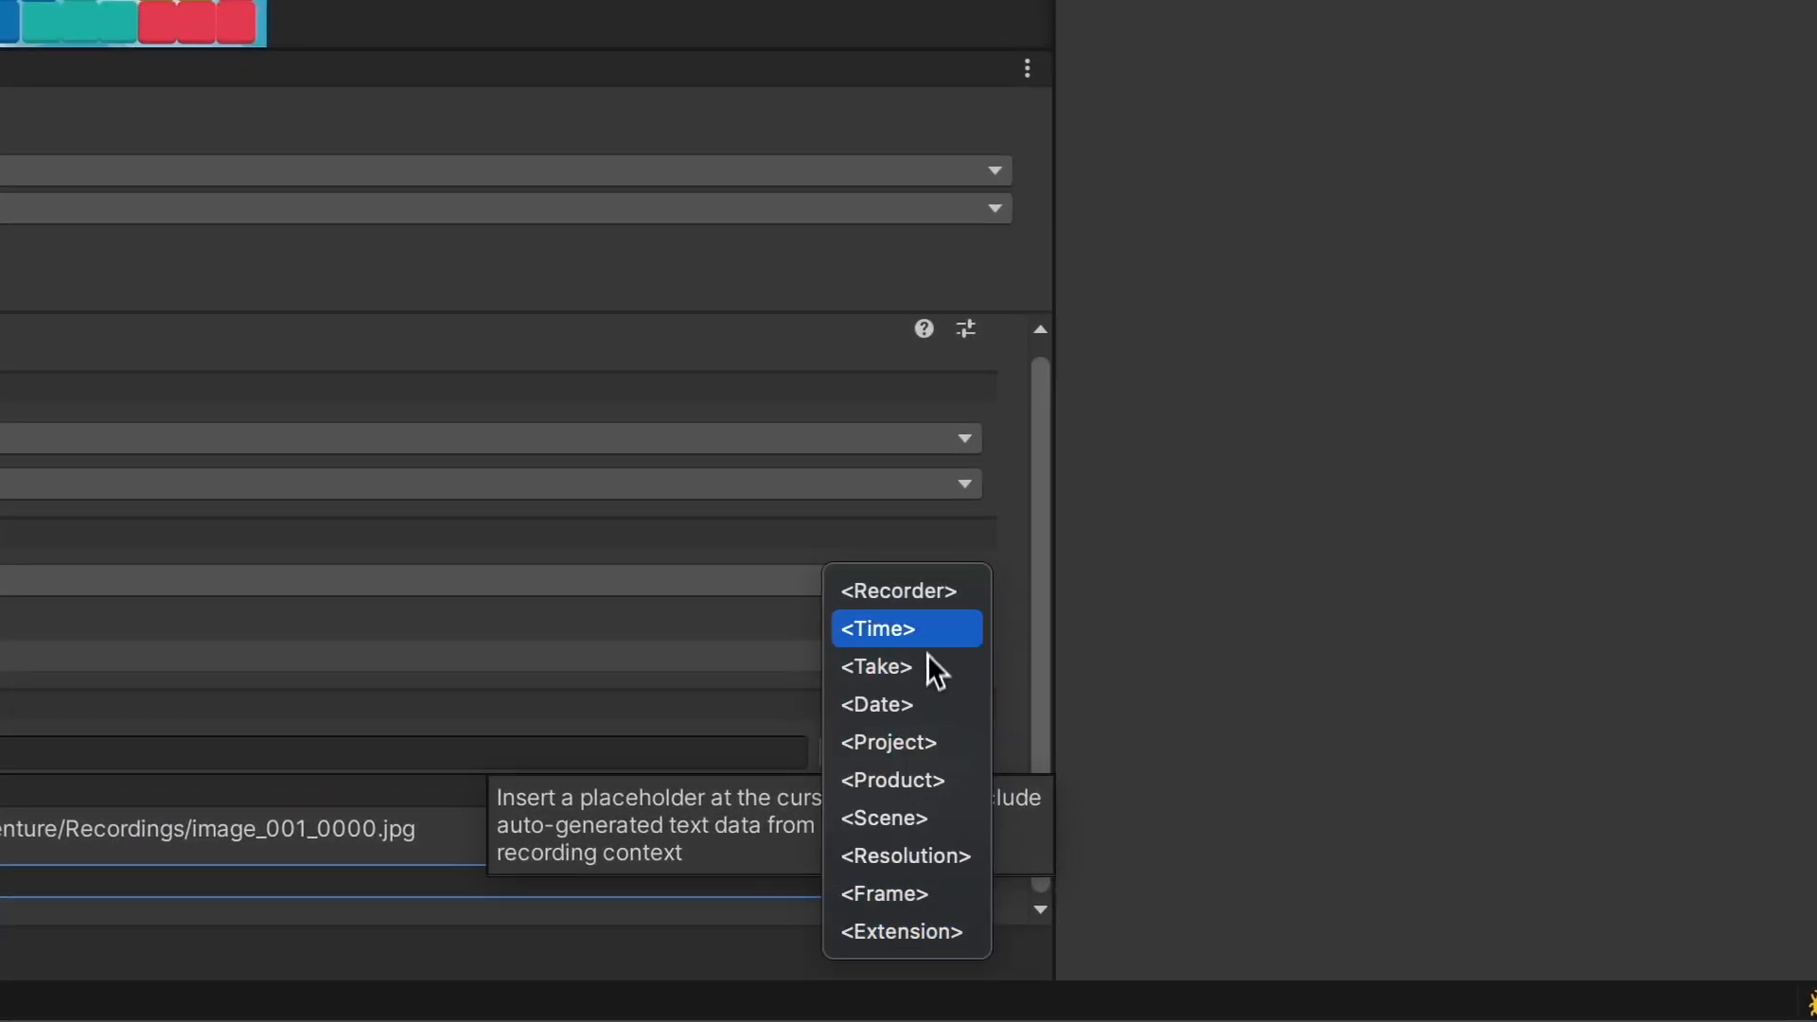
pyautogui.moveTo(905, 684)
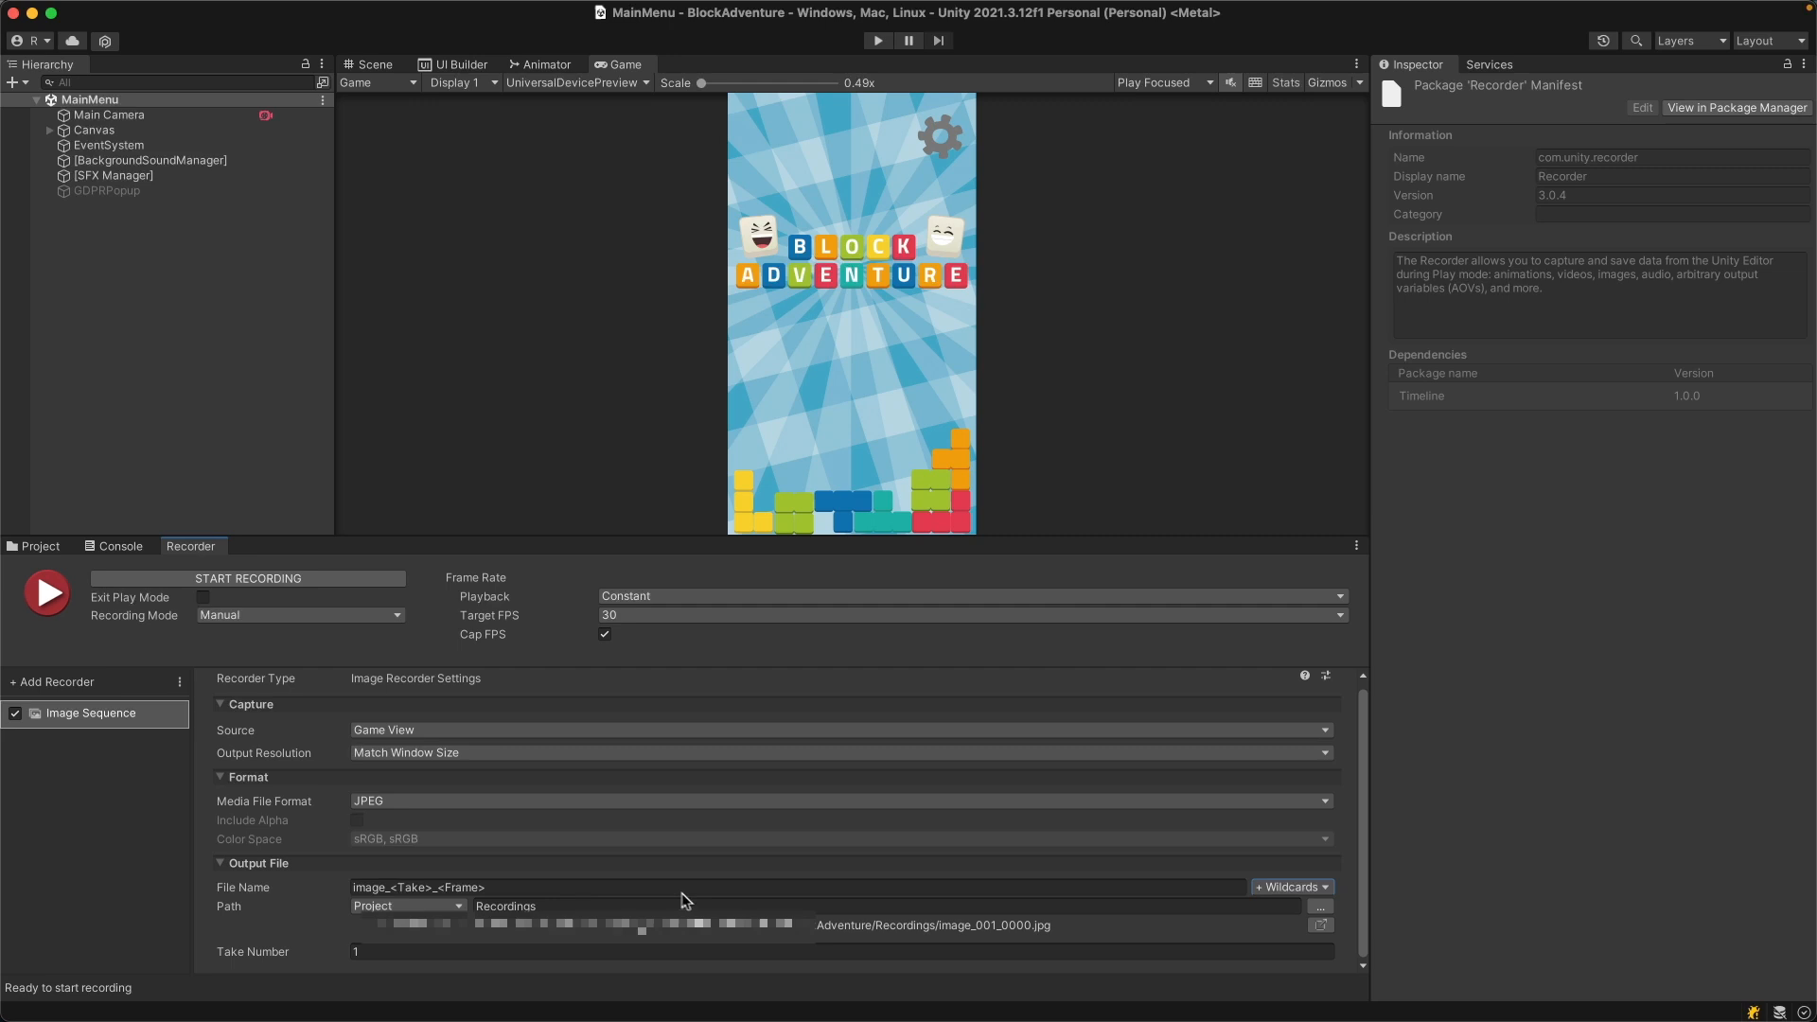
pyautogui.moveTo(1173, 943)
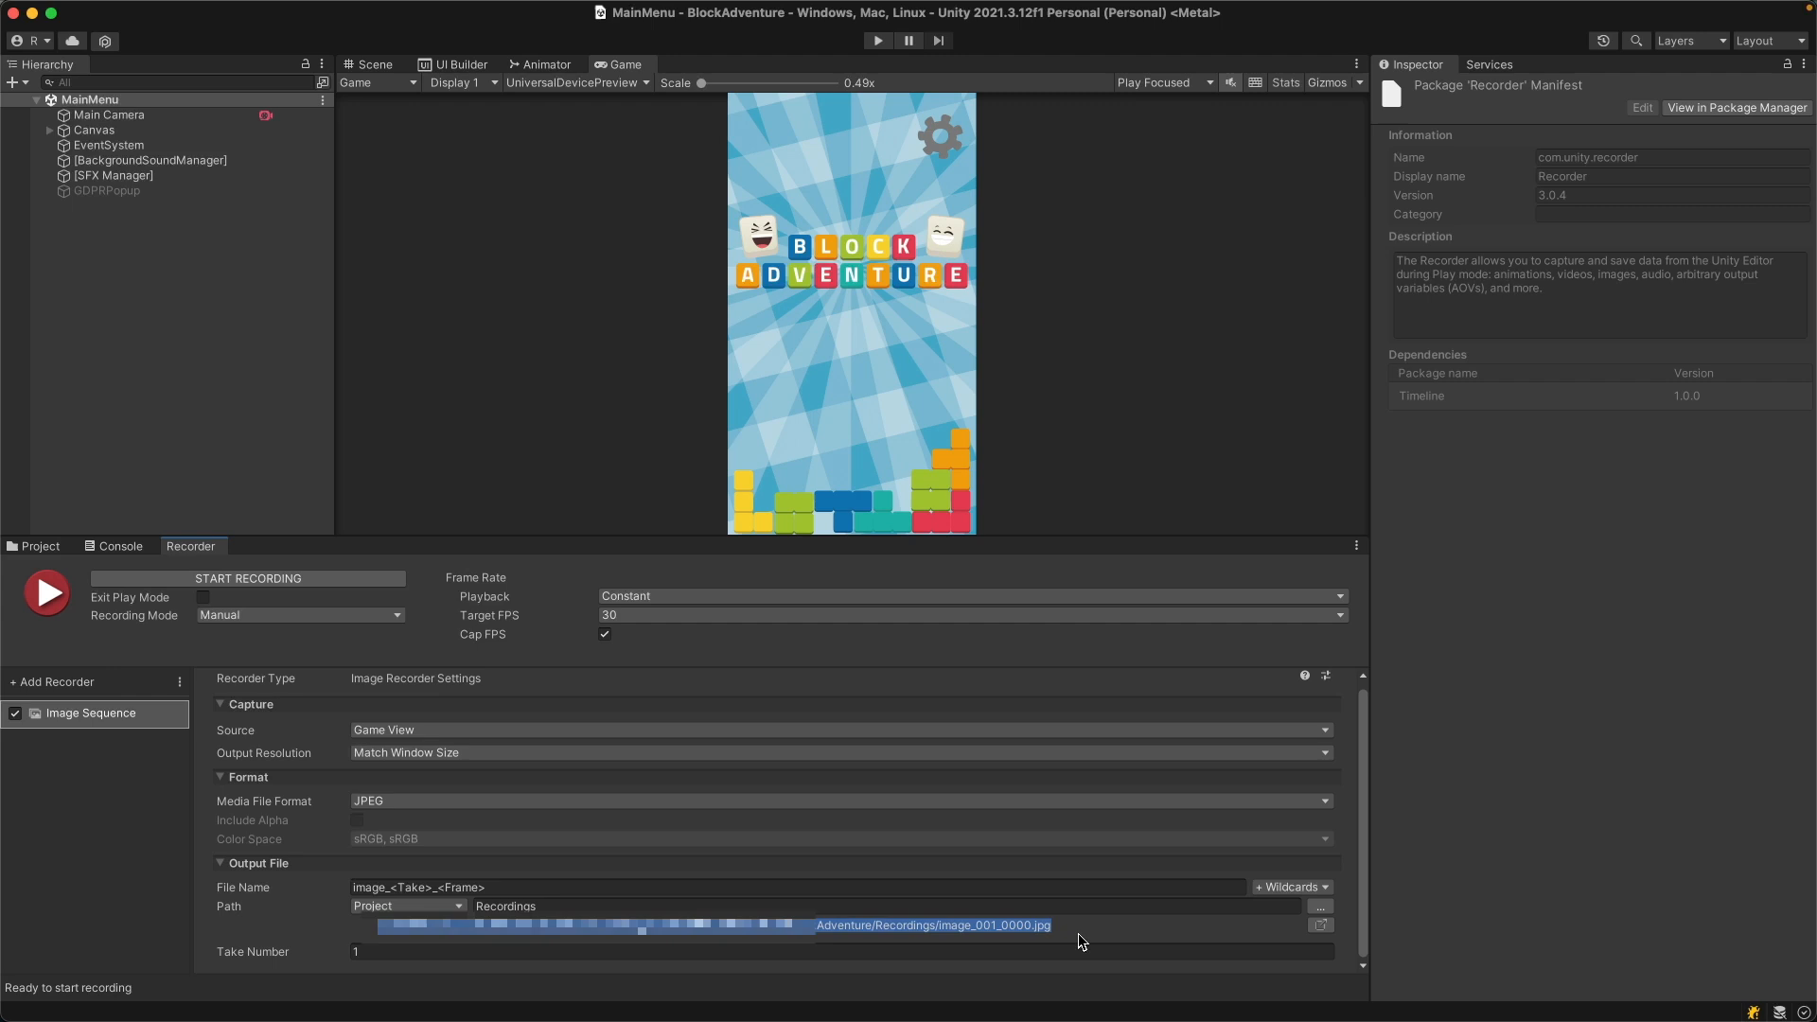
pyautogui.moveTo(1317, 925)
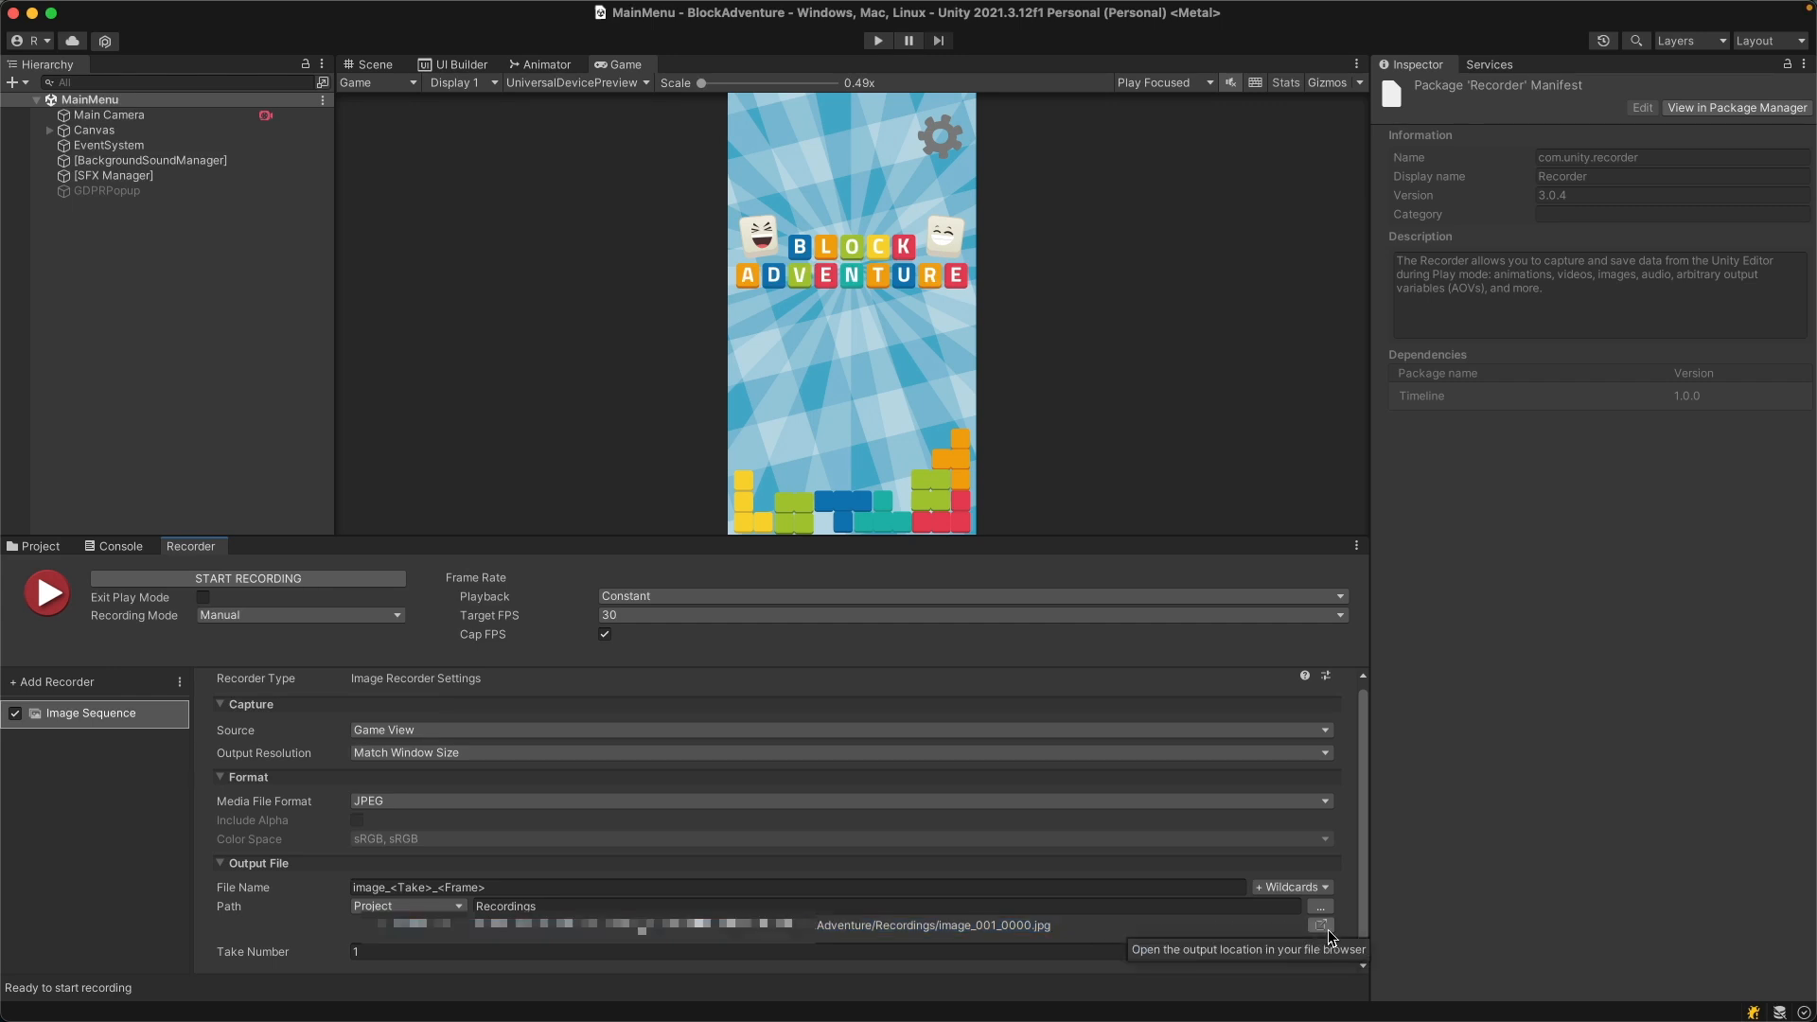
pyautogui.moveTo(1332, 937)
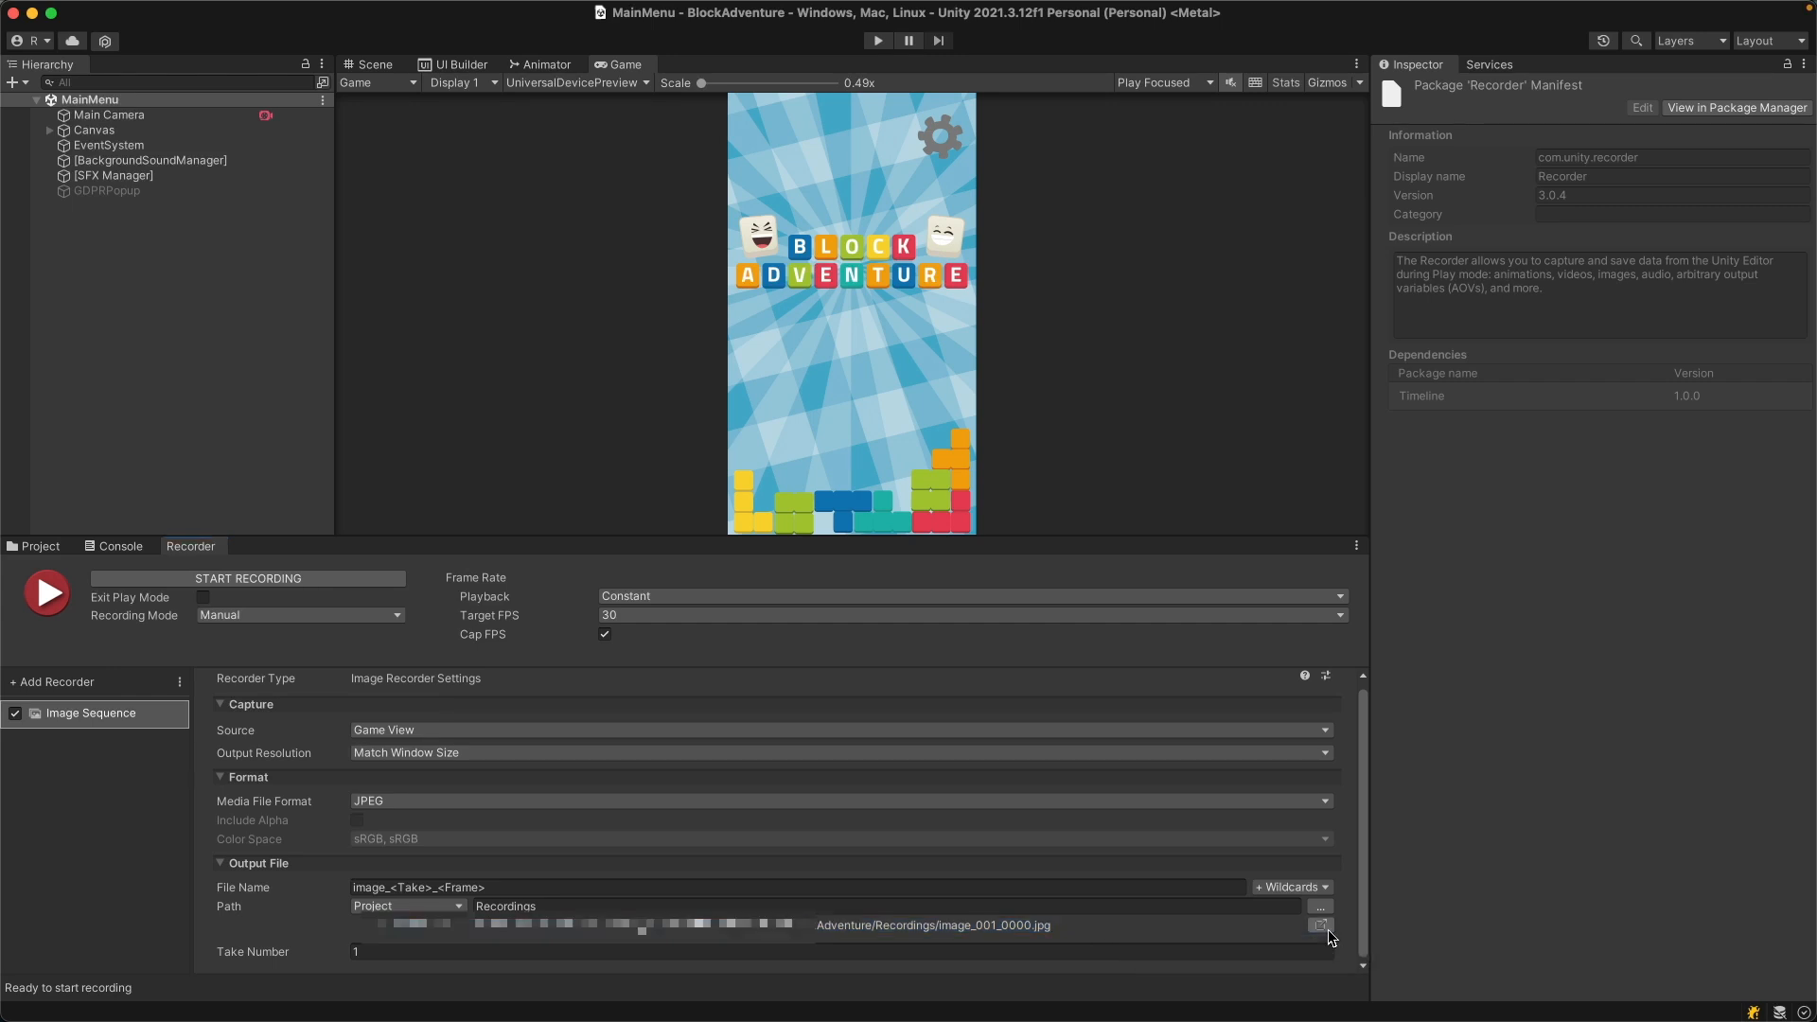
pyautogui.click(1321, 923)
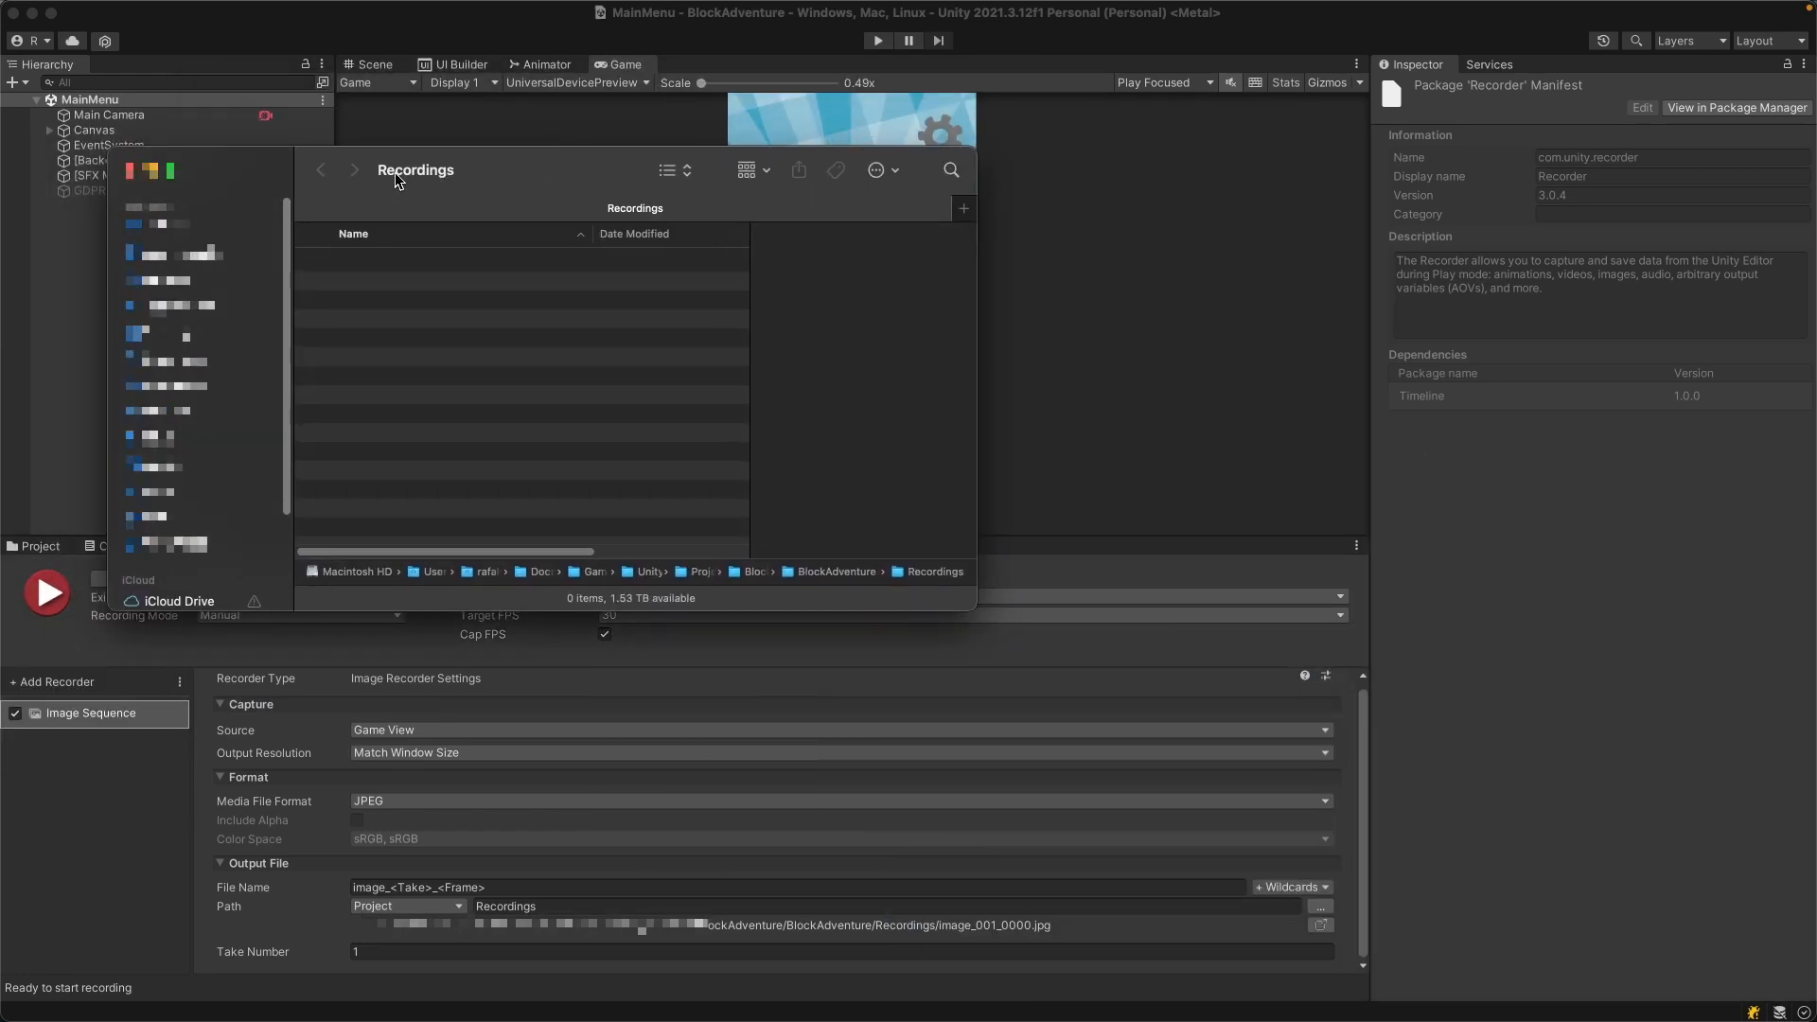
pyautogui.click(320, 171)
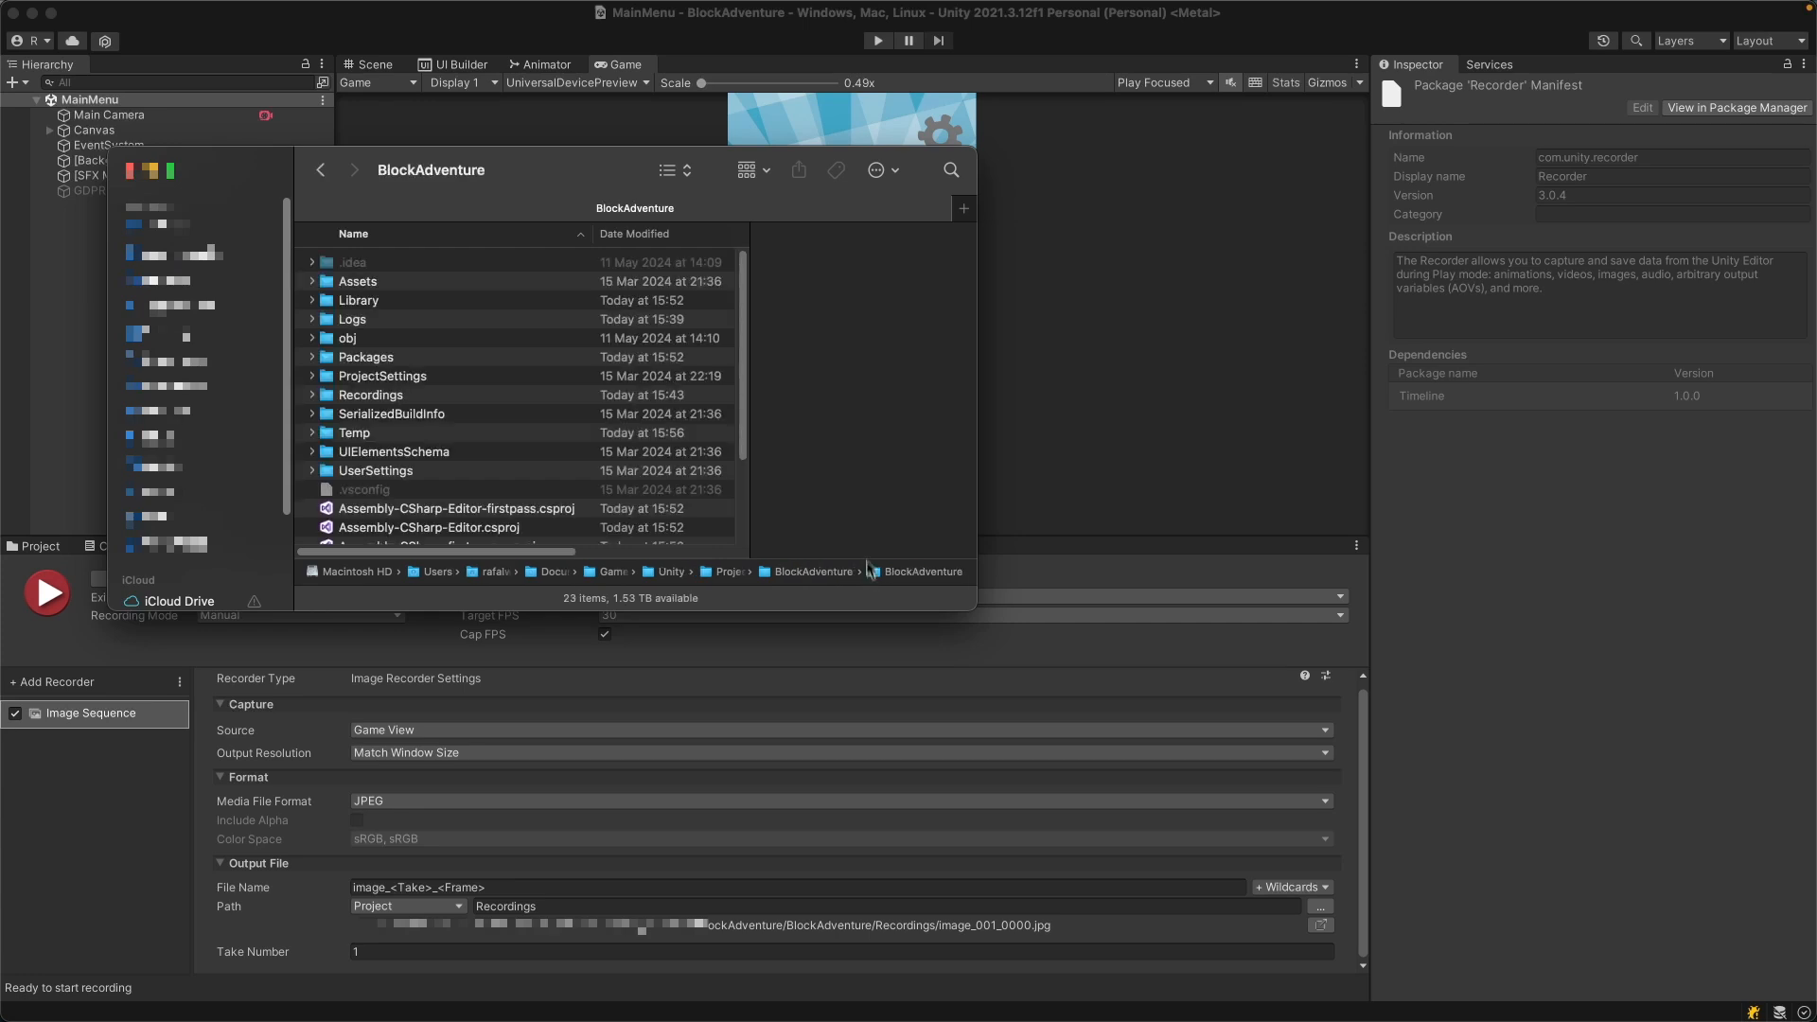
pyautogui.moveTo(393, 270)
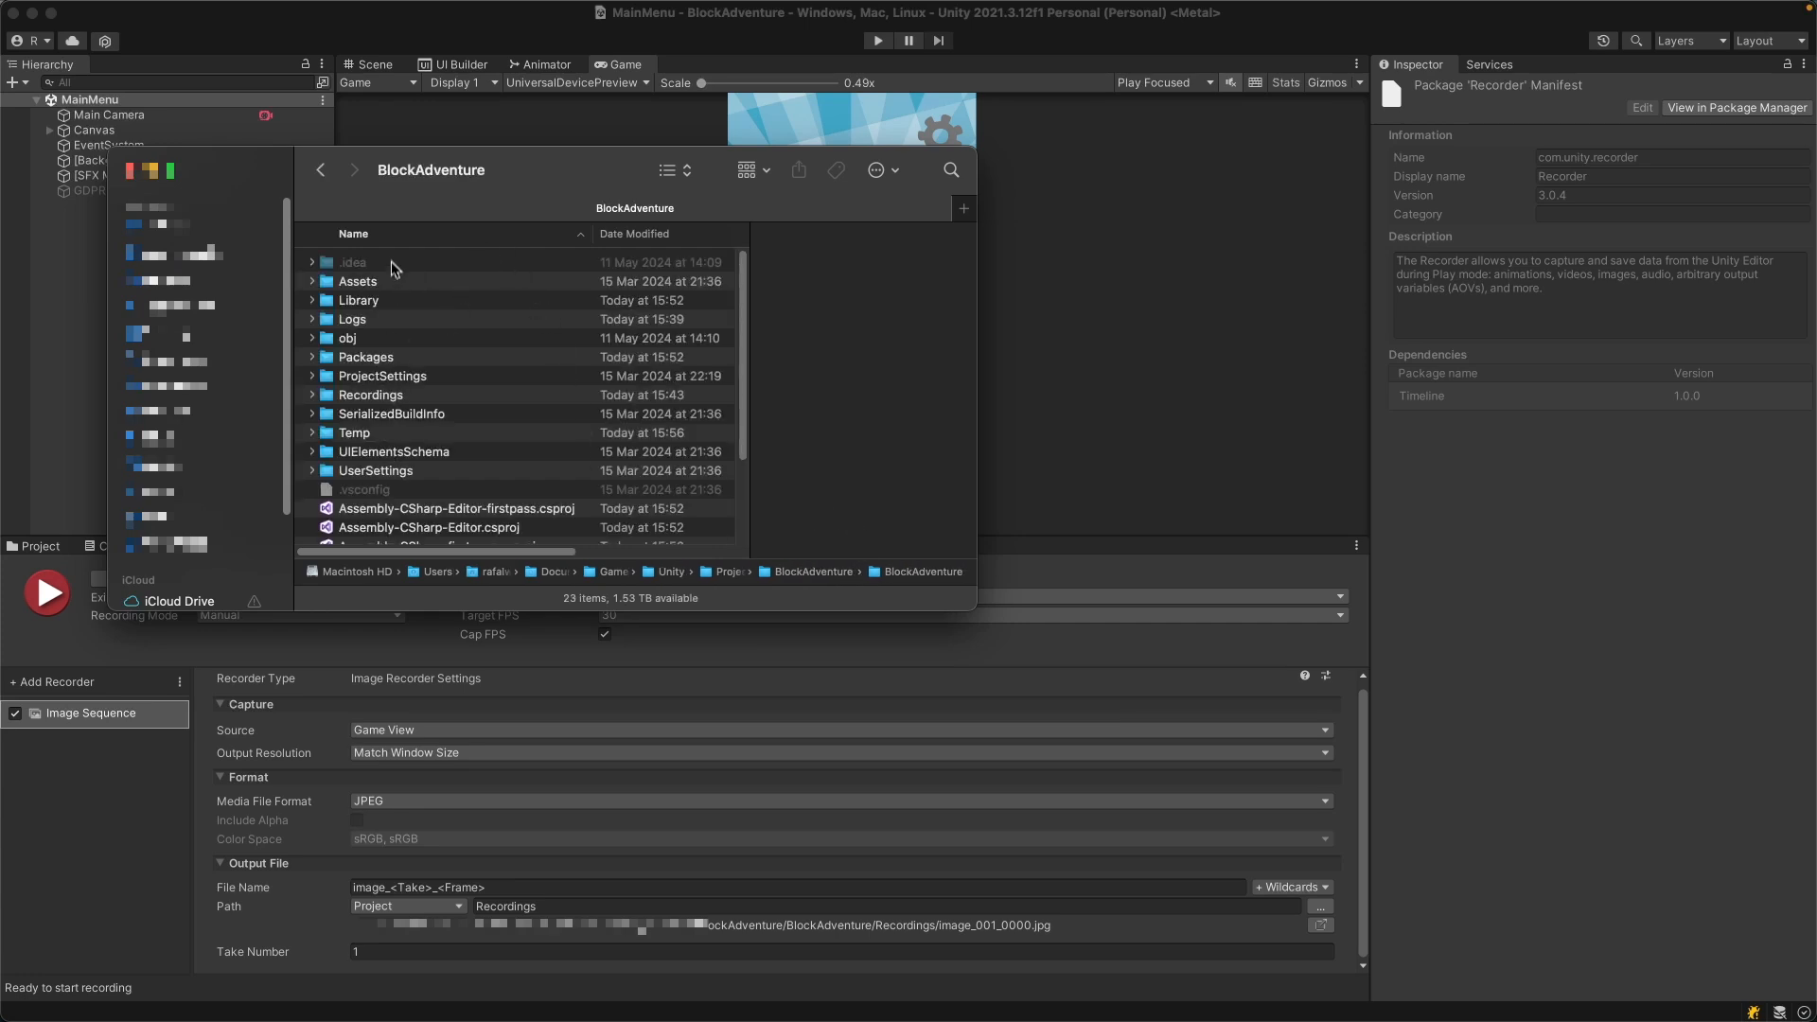
pyautogui.click(371, 394)
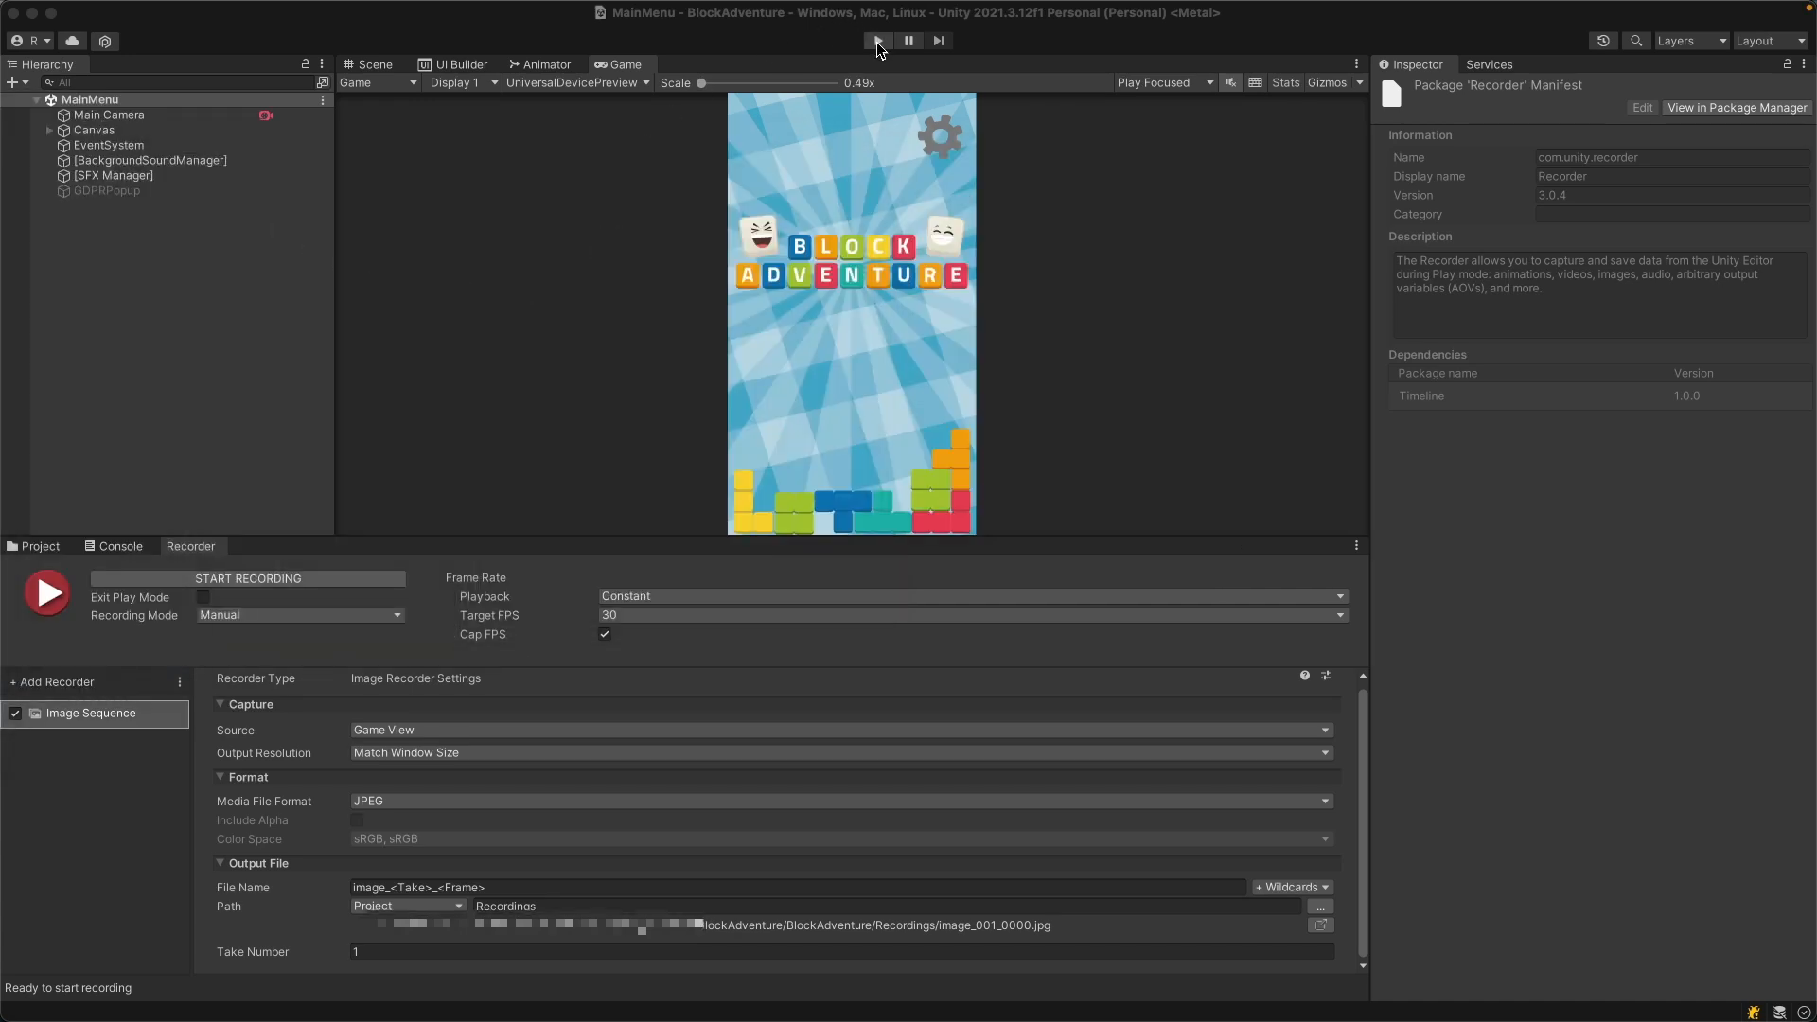
# - Enter Play mode and record a take of gameplay frames, then stop the capture
pyautogui.click(875, 42)
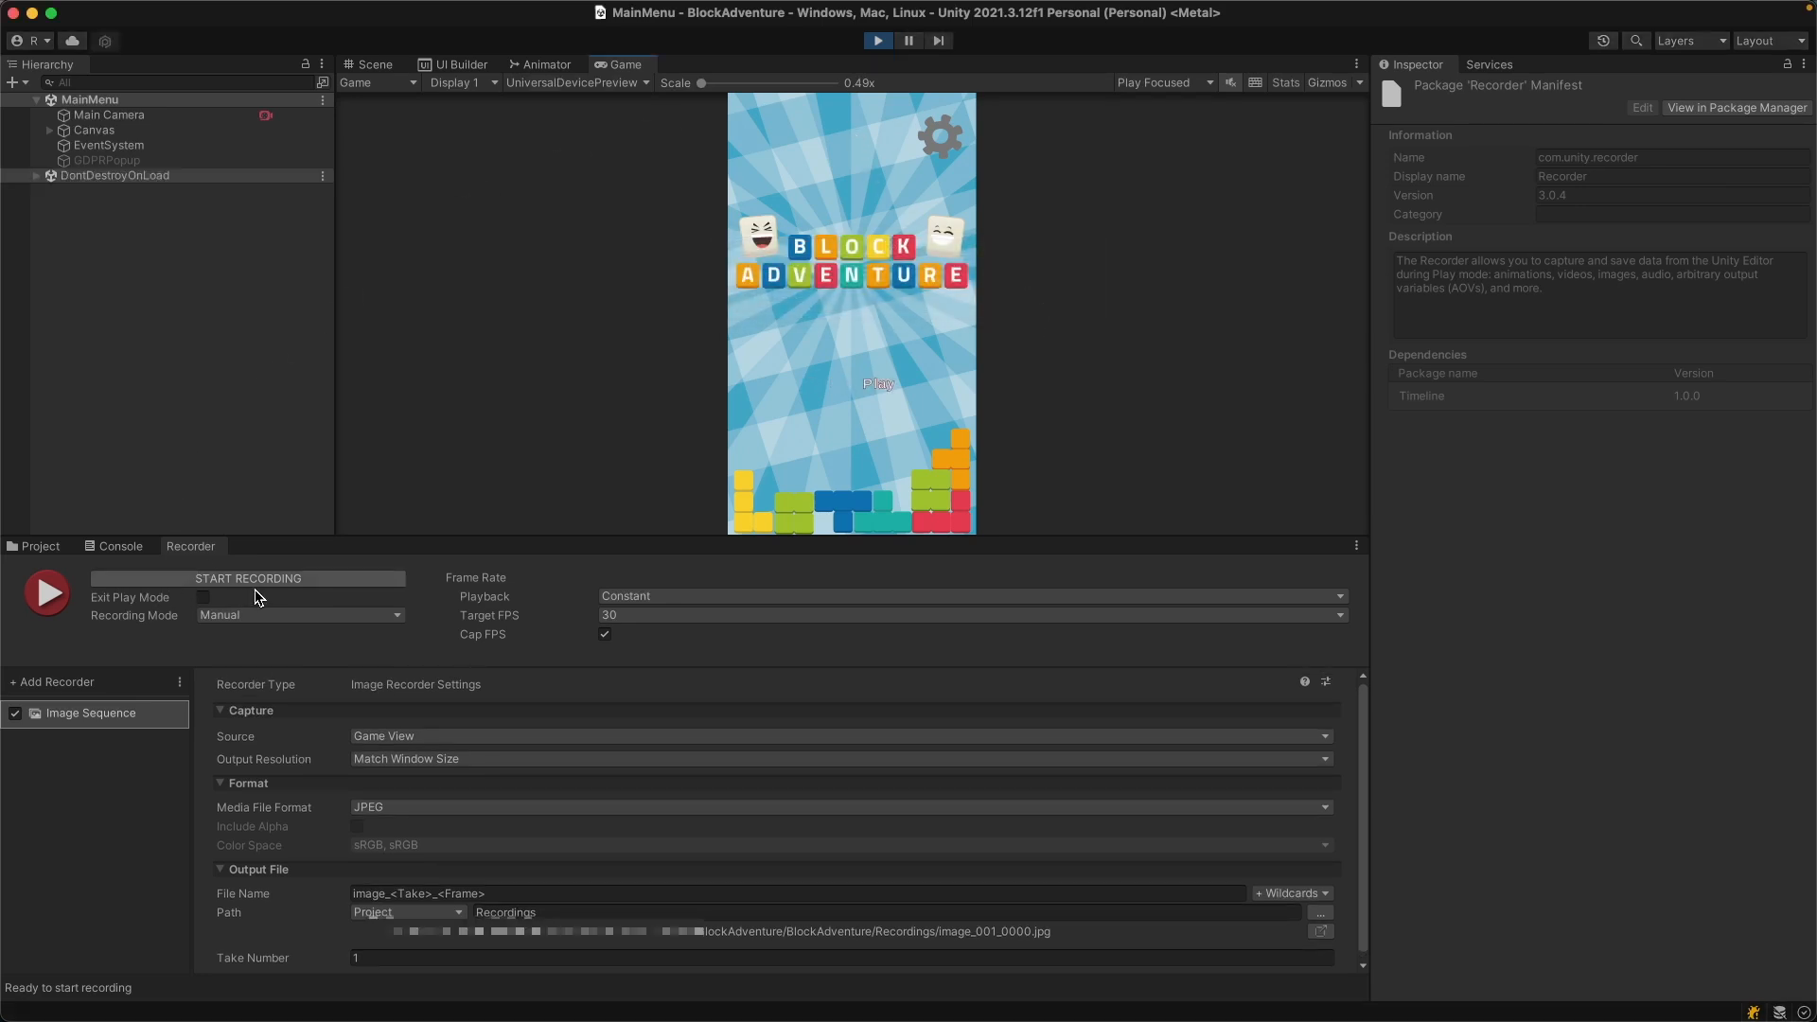
pyautogui.click(248, 579)
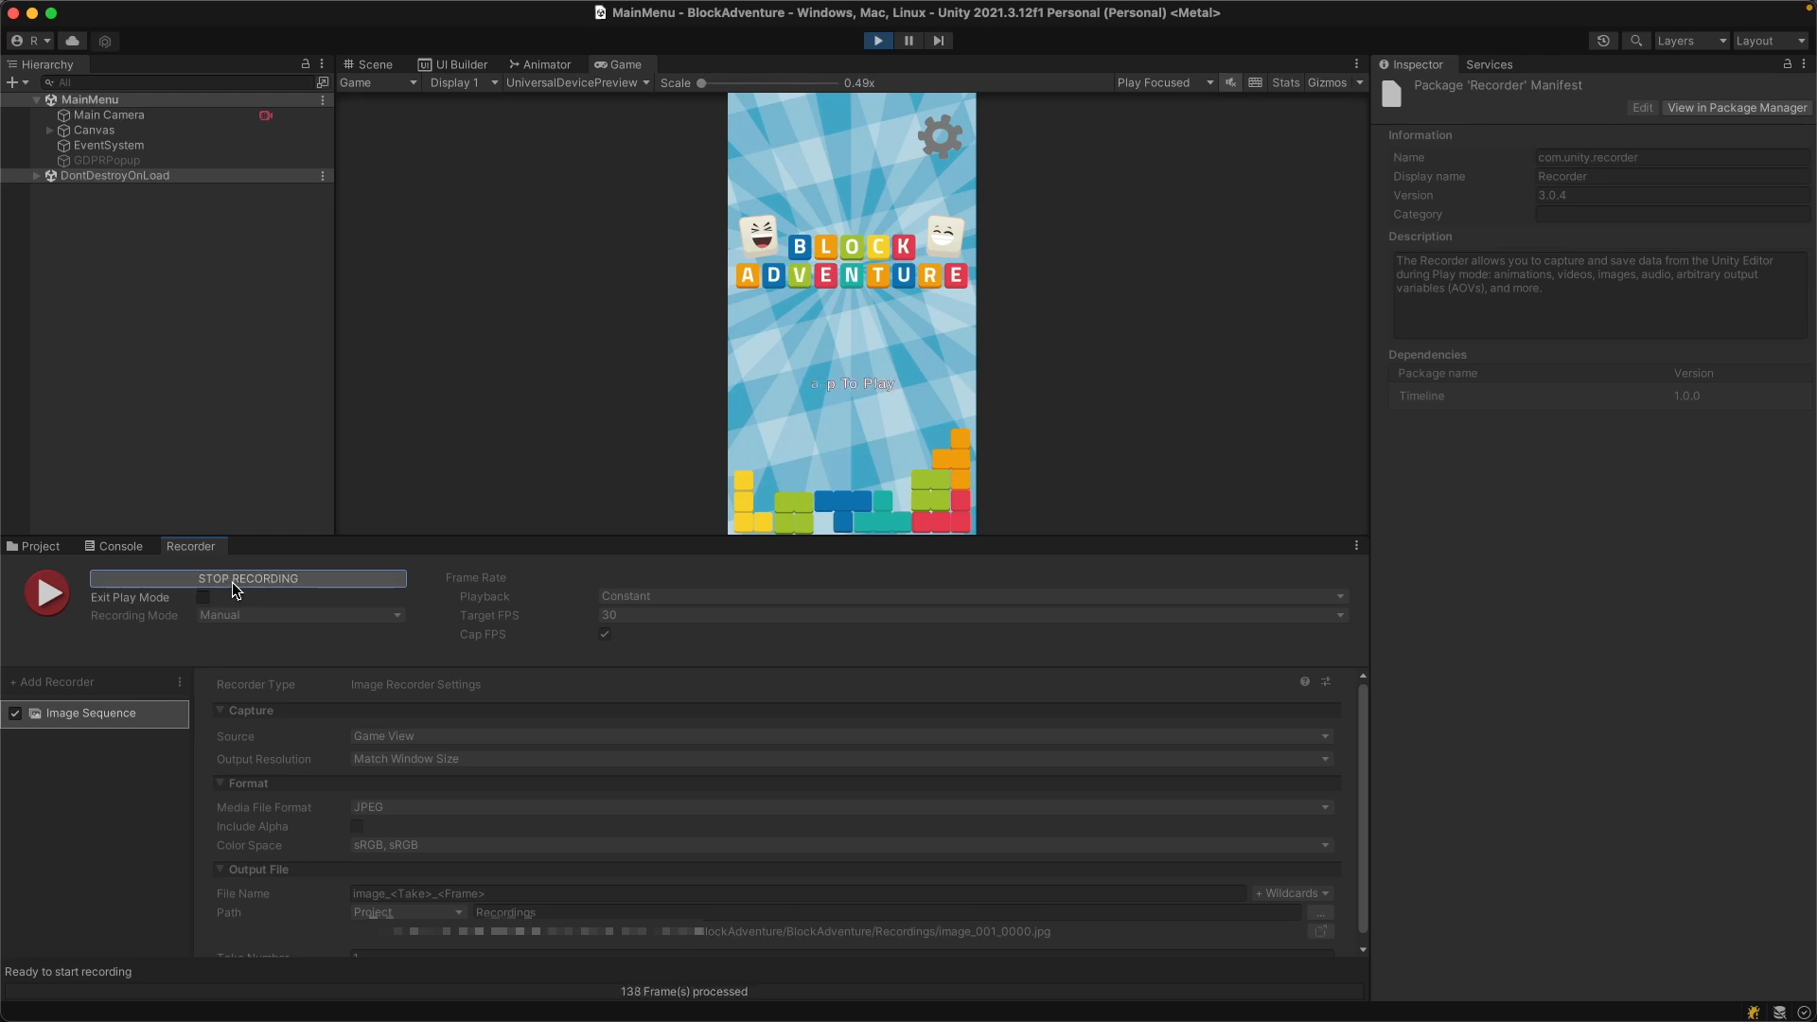
pyautogui.click(248, 579)
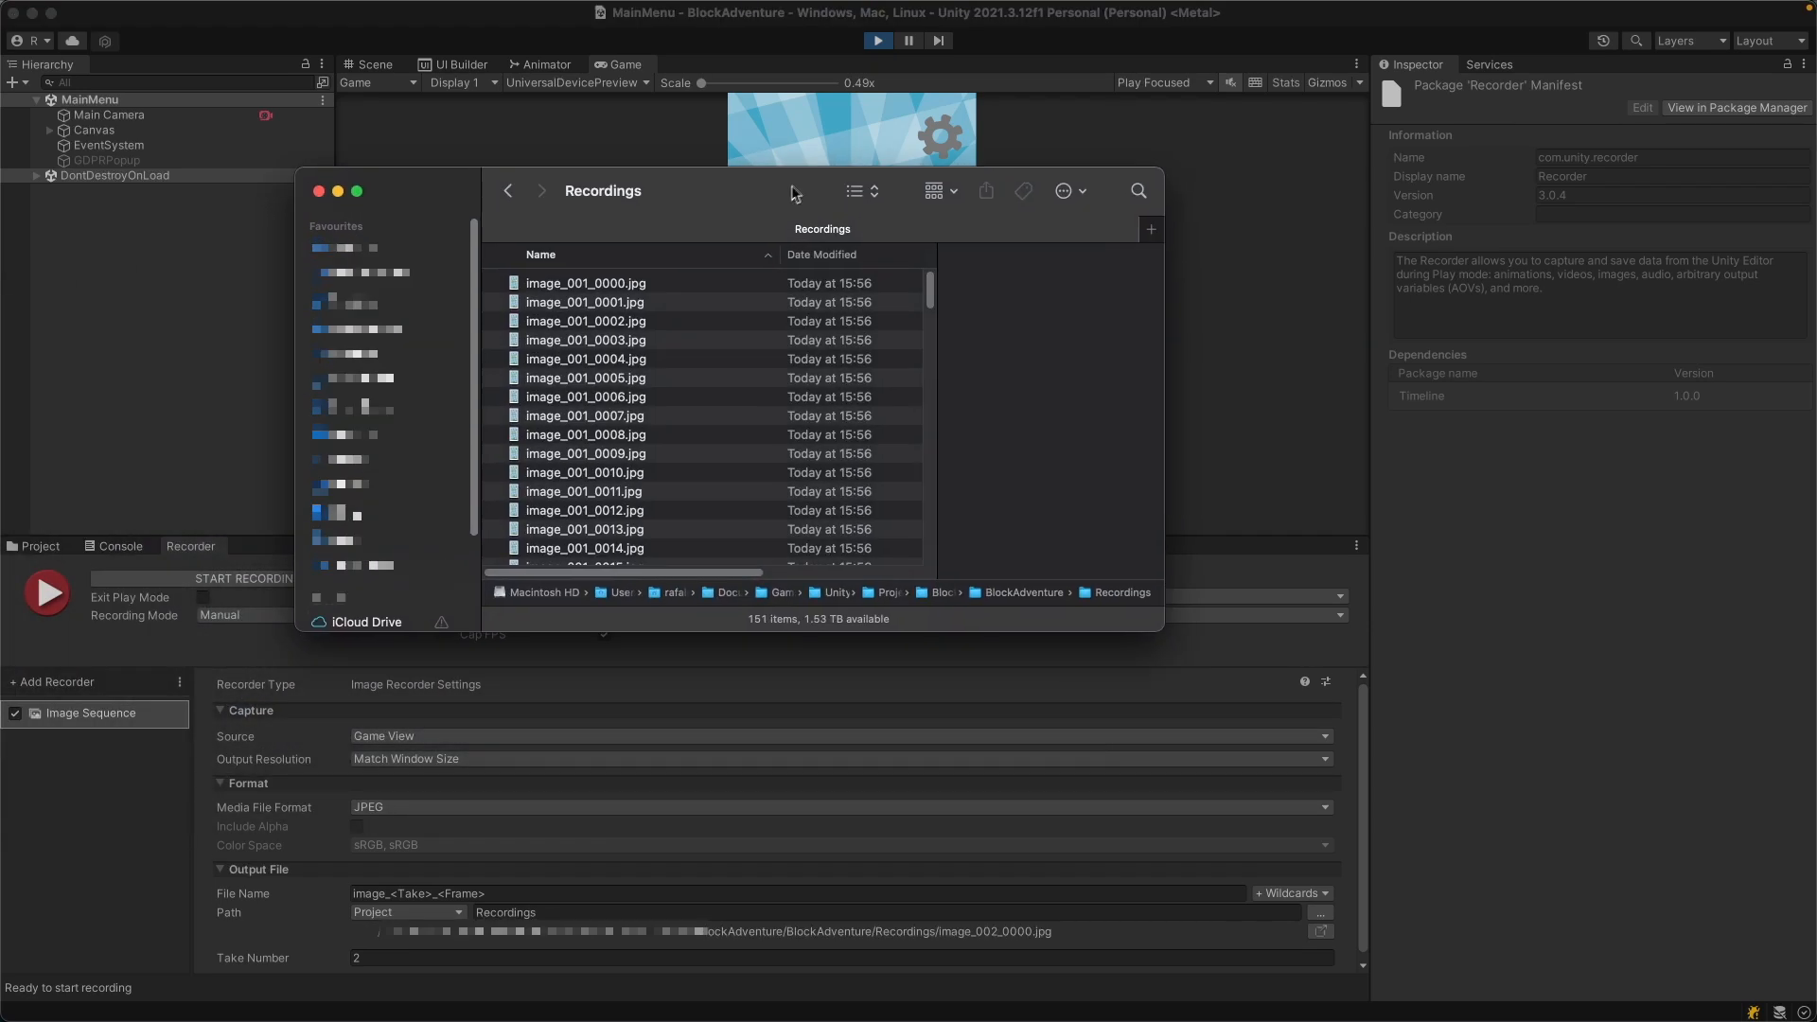
# - Preview recorded frames including image_001_0106.jpg and select all frames in Recordings
pyautogui.click(583, 284)
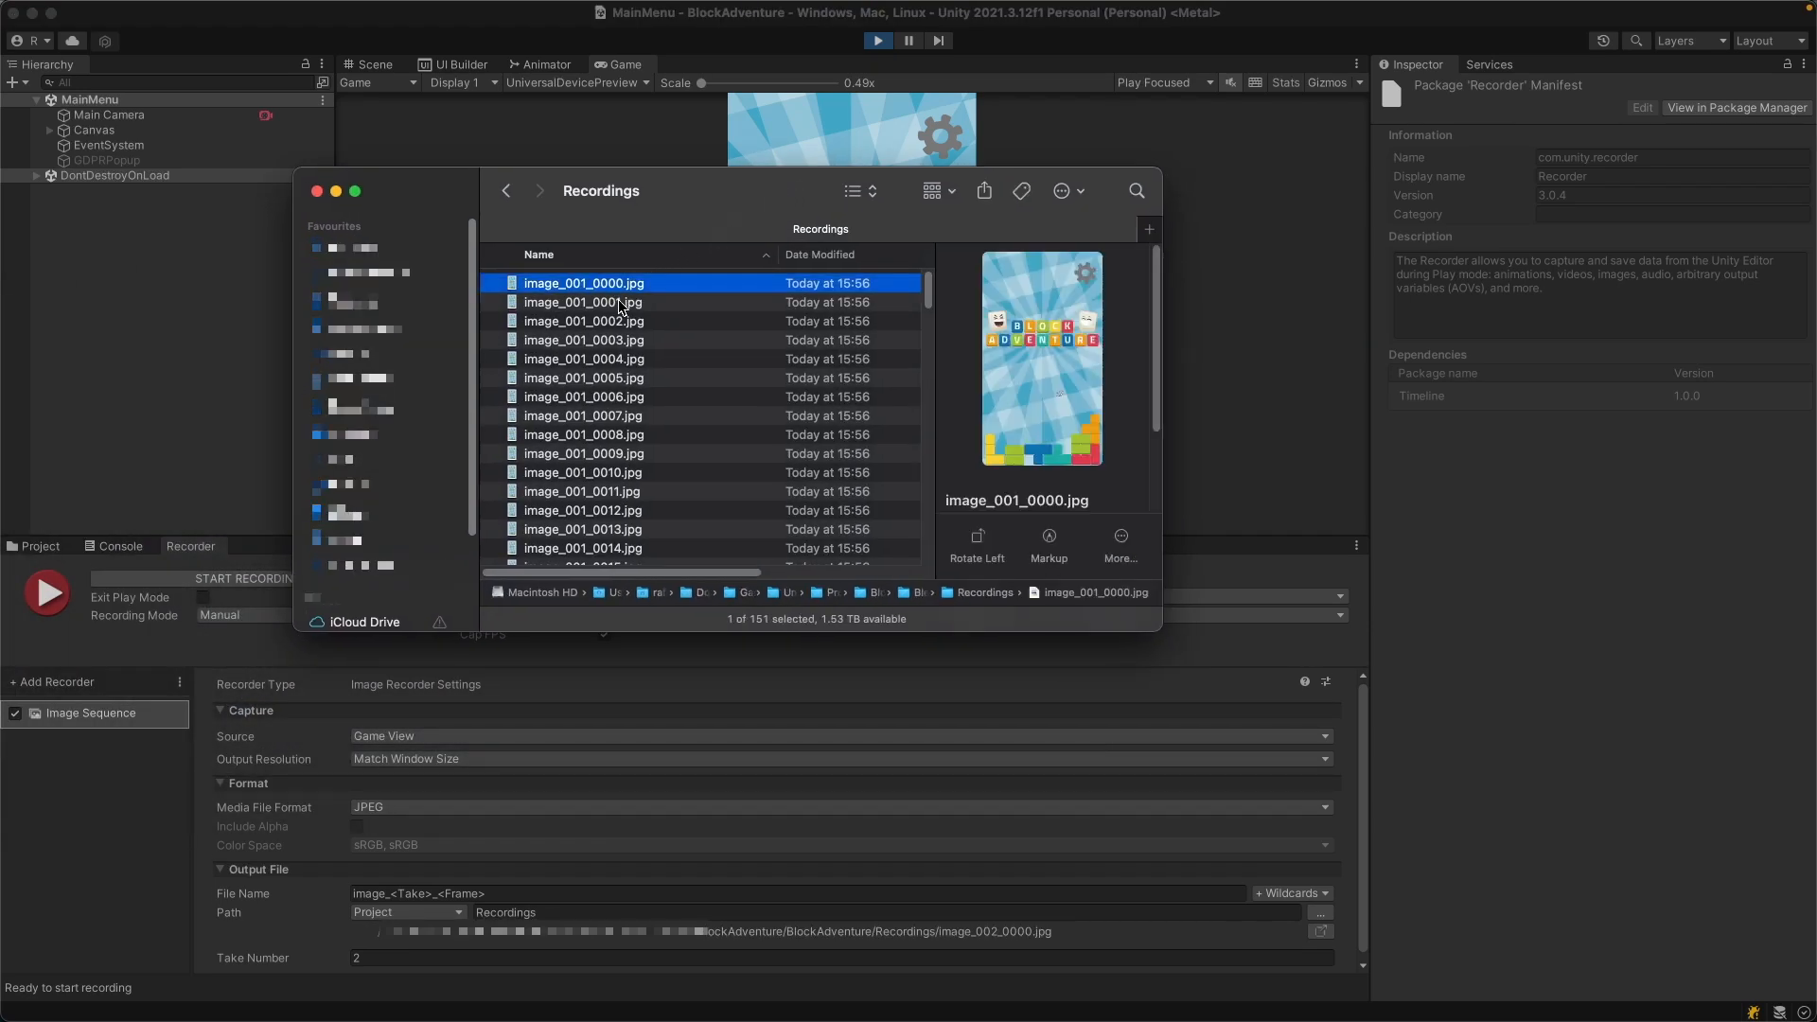
pyautogui.click(583, 455)
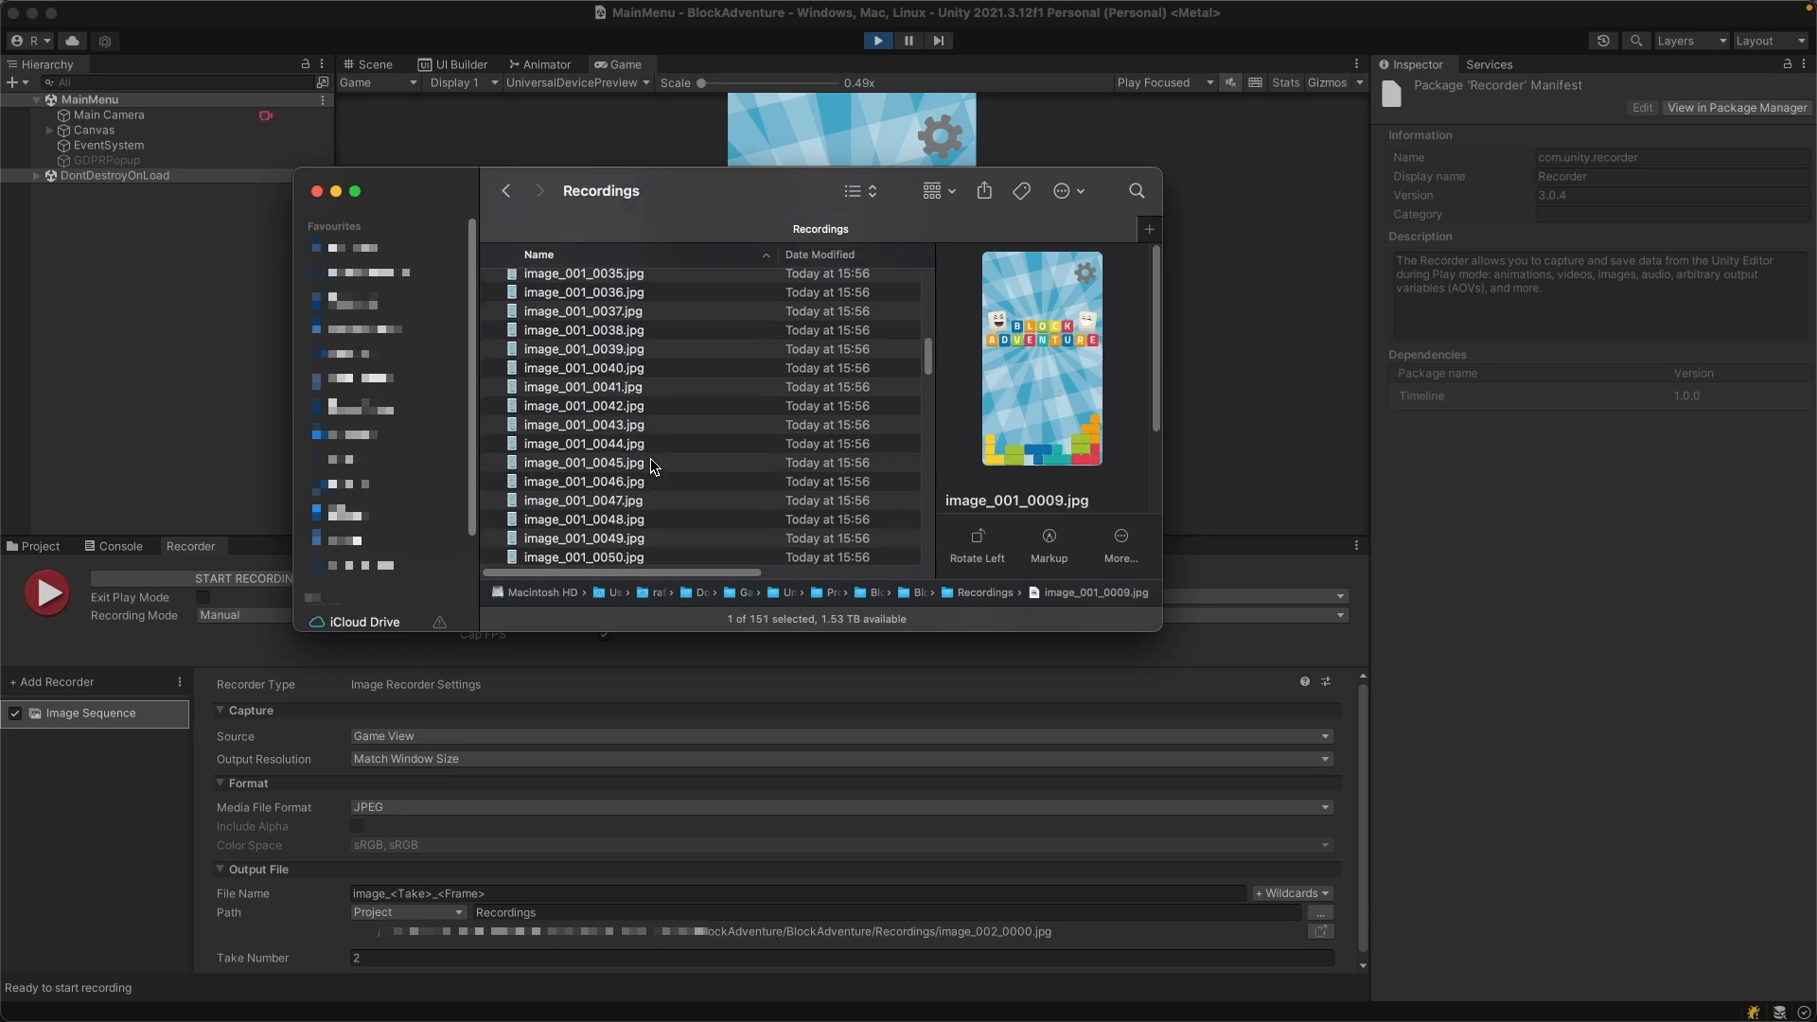
pyautogui.scroll(-3)
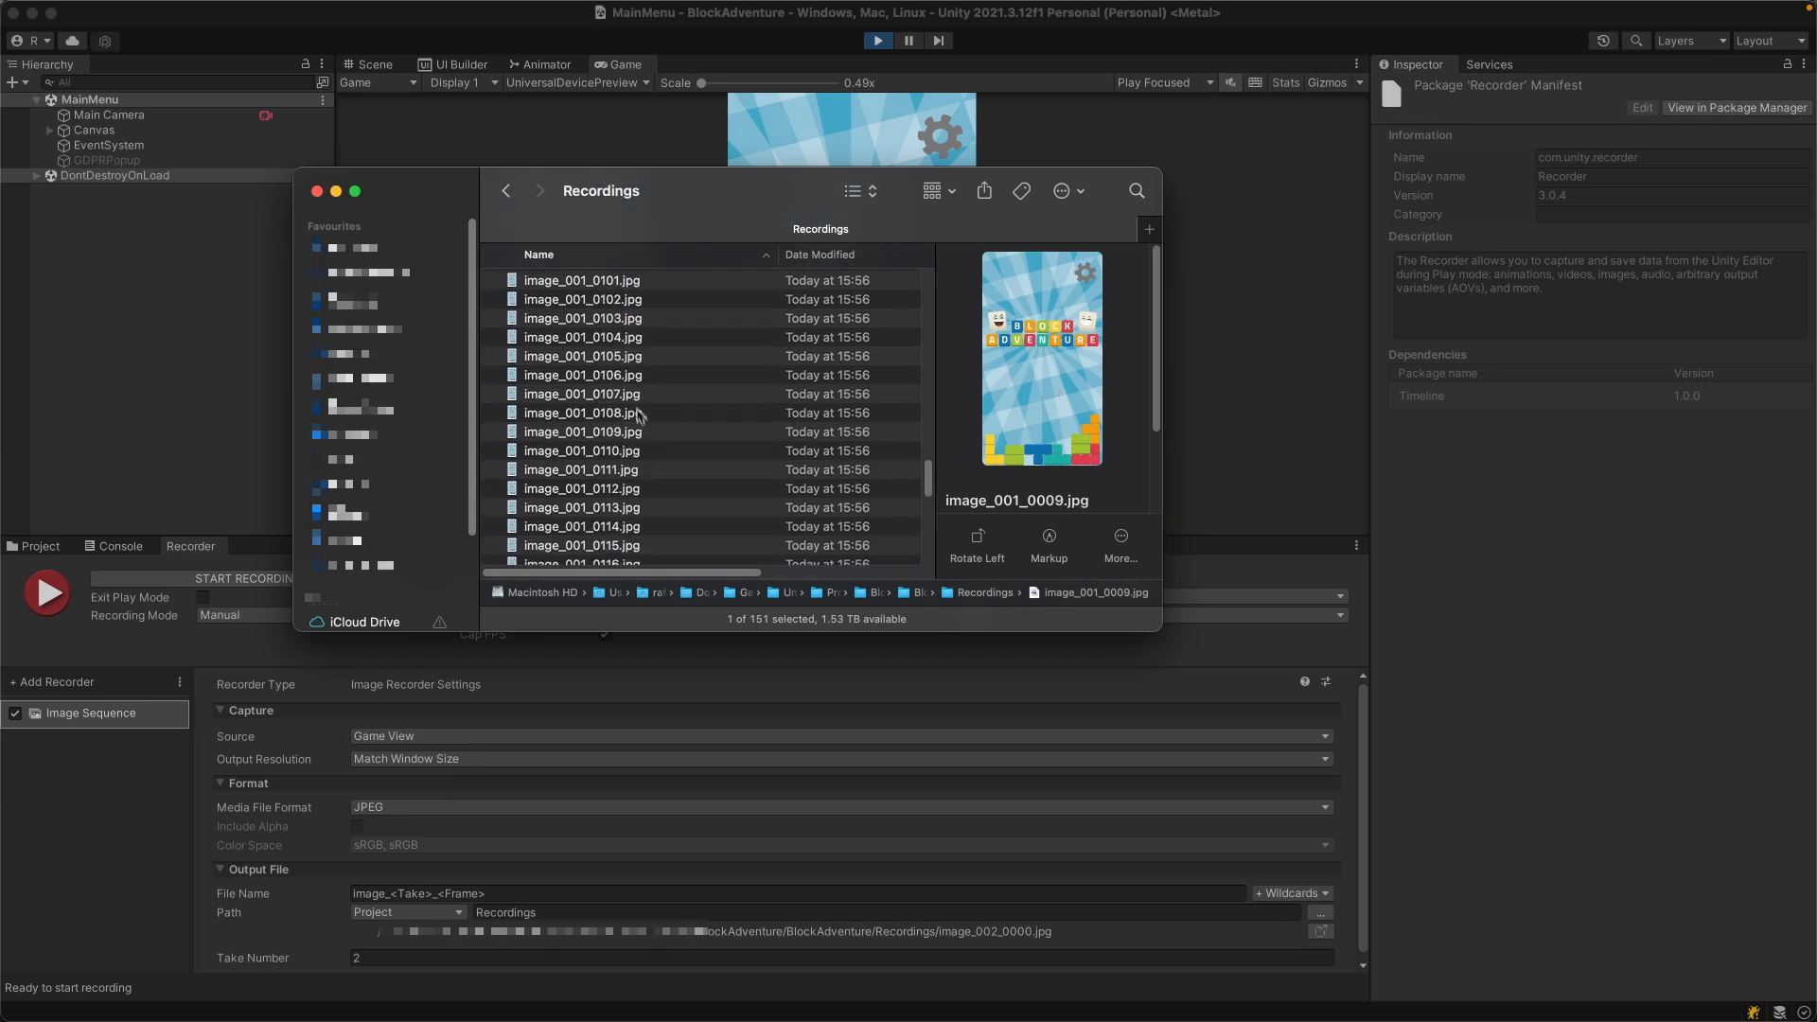
pyautogui.click(583, 374)
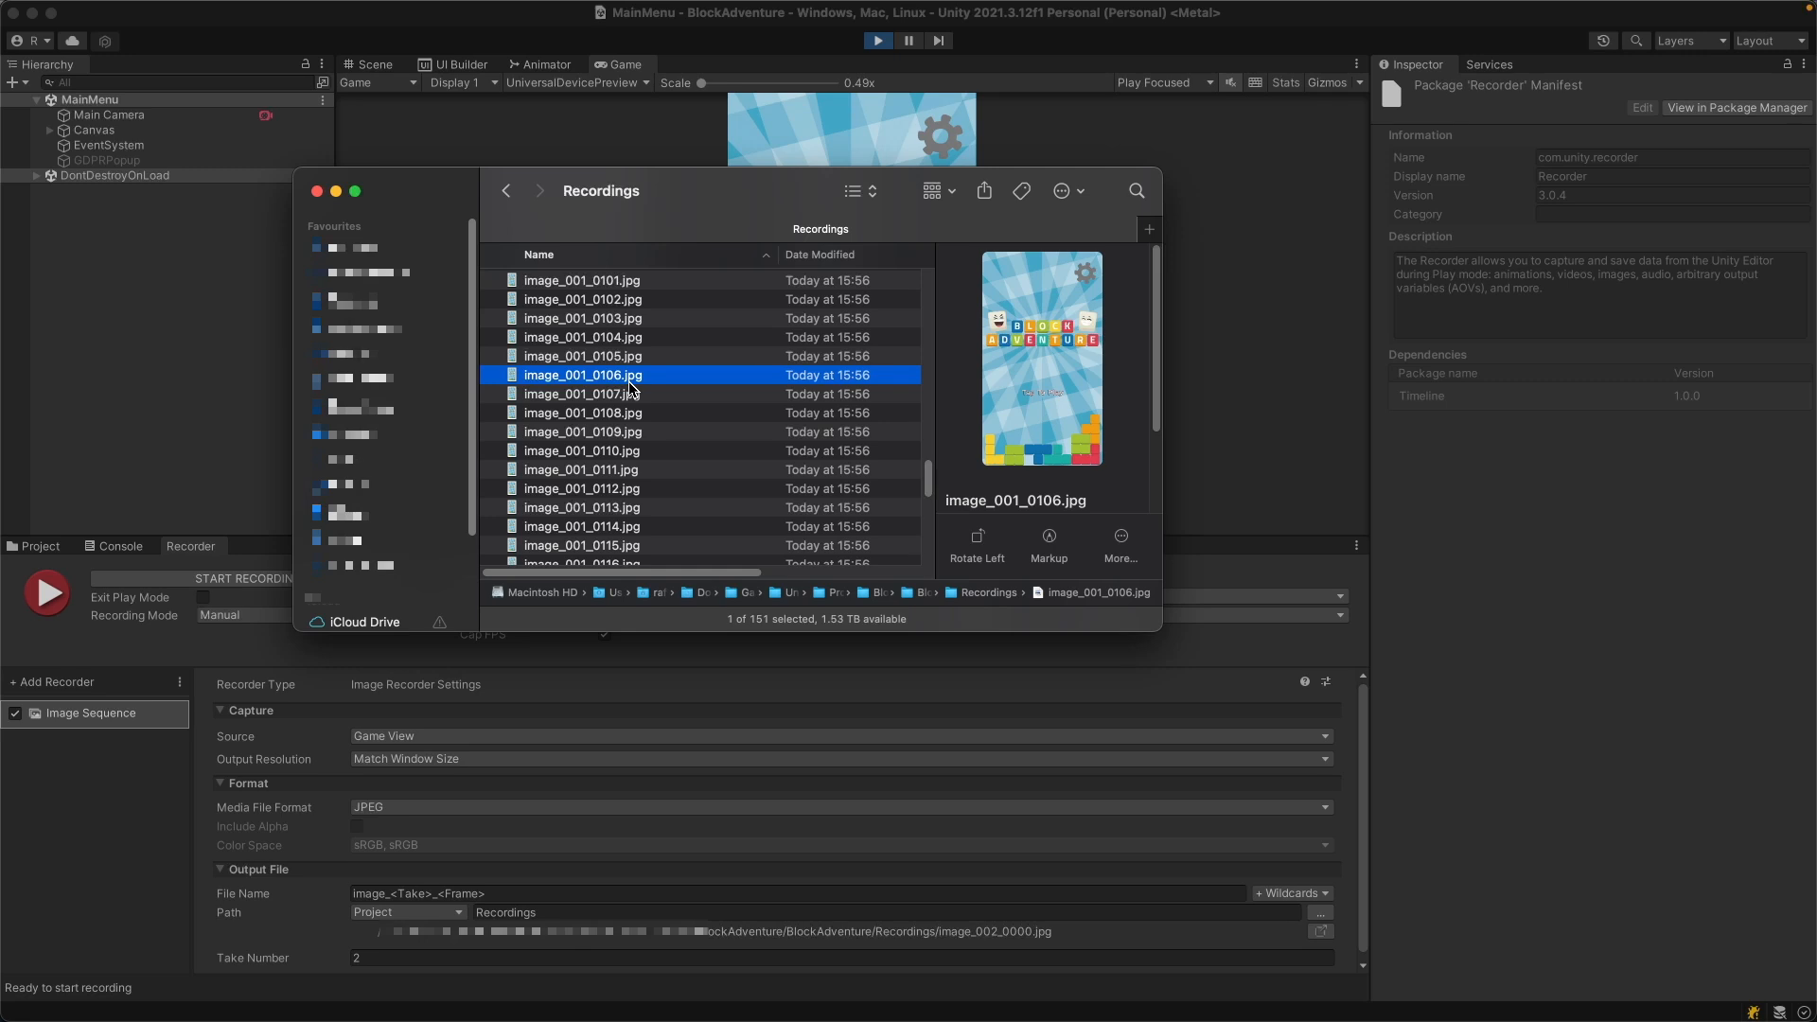
pyautogui.press('cmd+a')
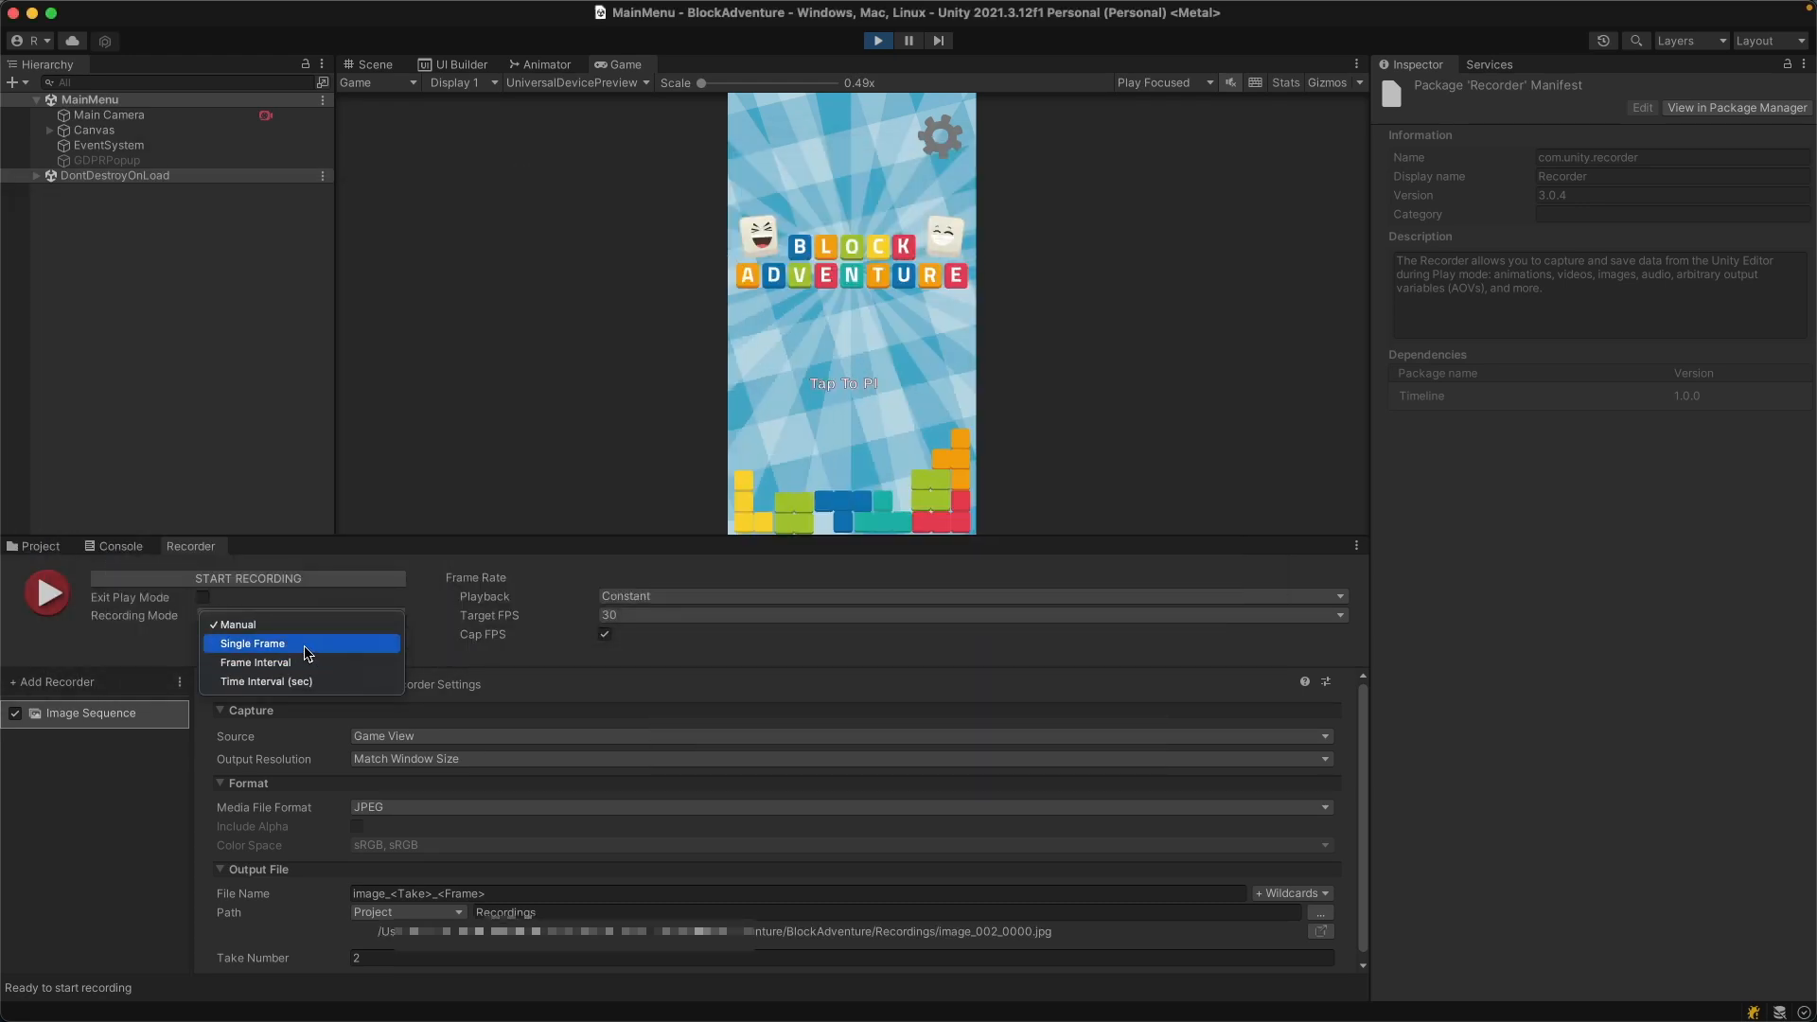
# - Set Recording Mode to Single Frame at target frame 0 and capture one screenshot
pyautogui.click(252, 644)
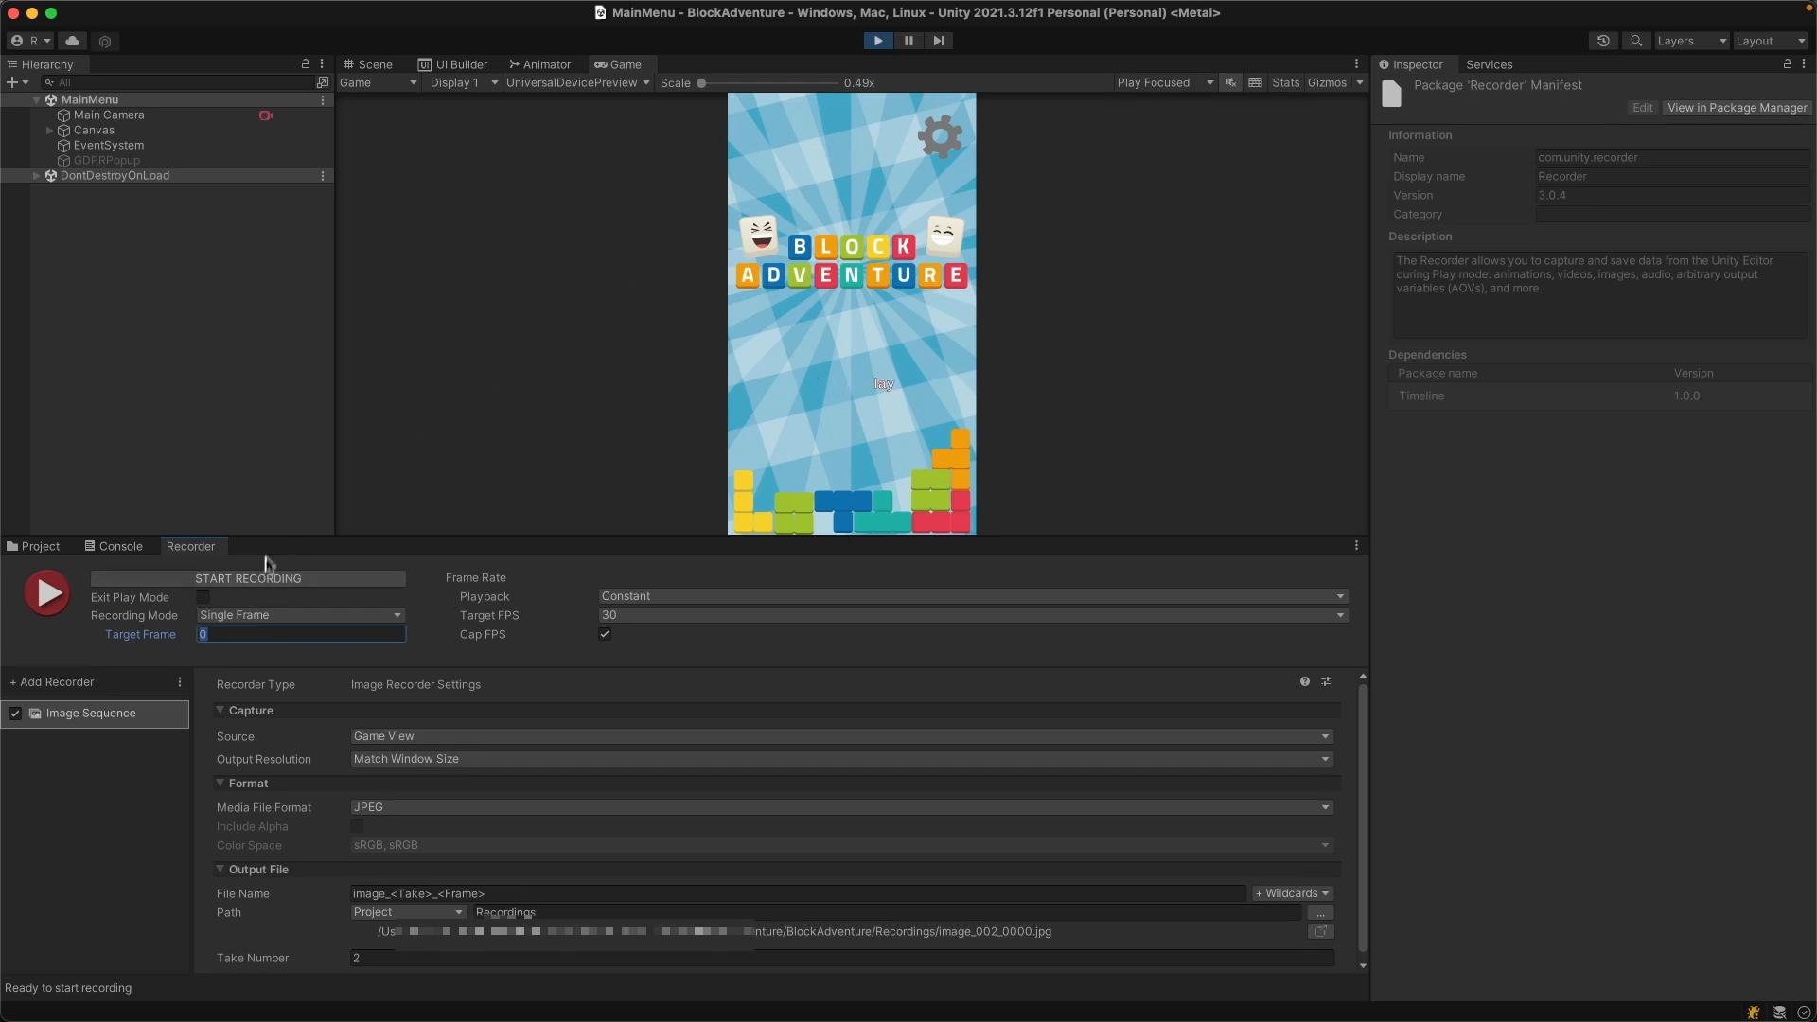
pyautogui.click(248, 580)
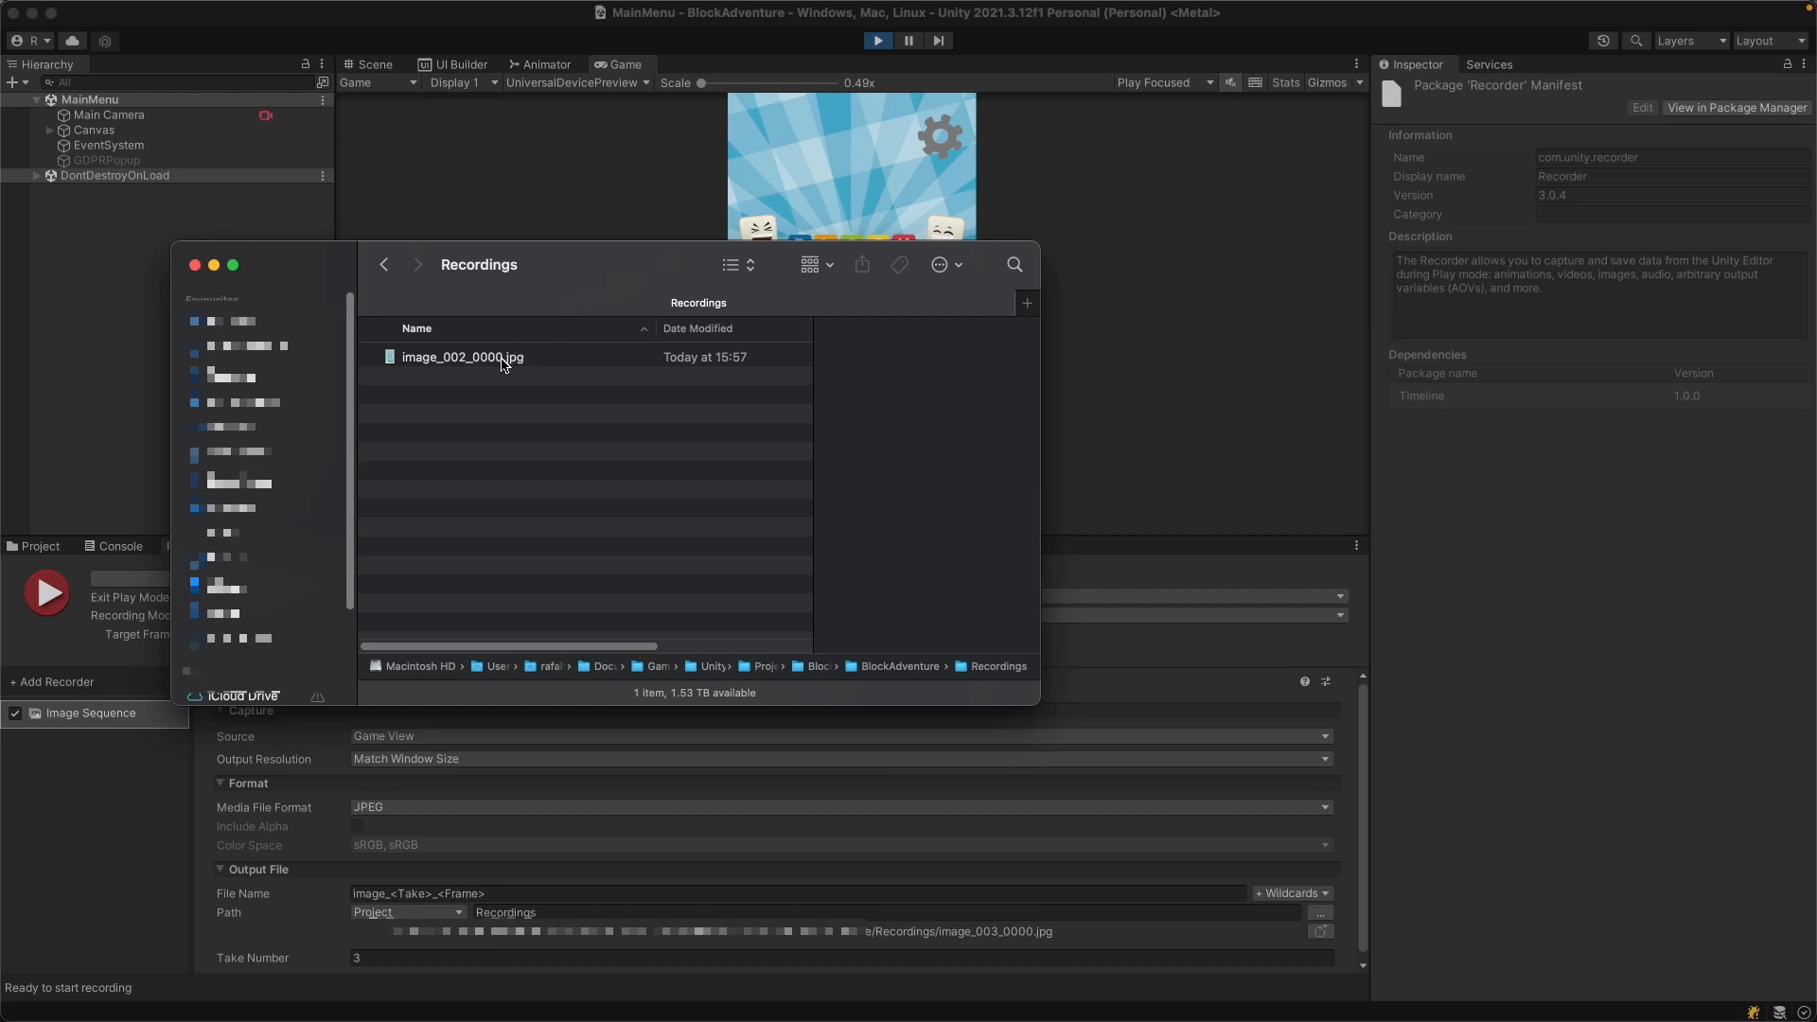
# - Select the captured screenshot image_002_0000.jpg in the Recordings folder
pyautogui.click(500, 355)
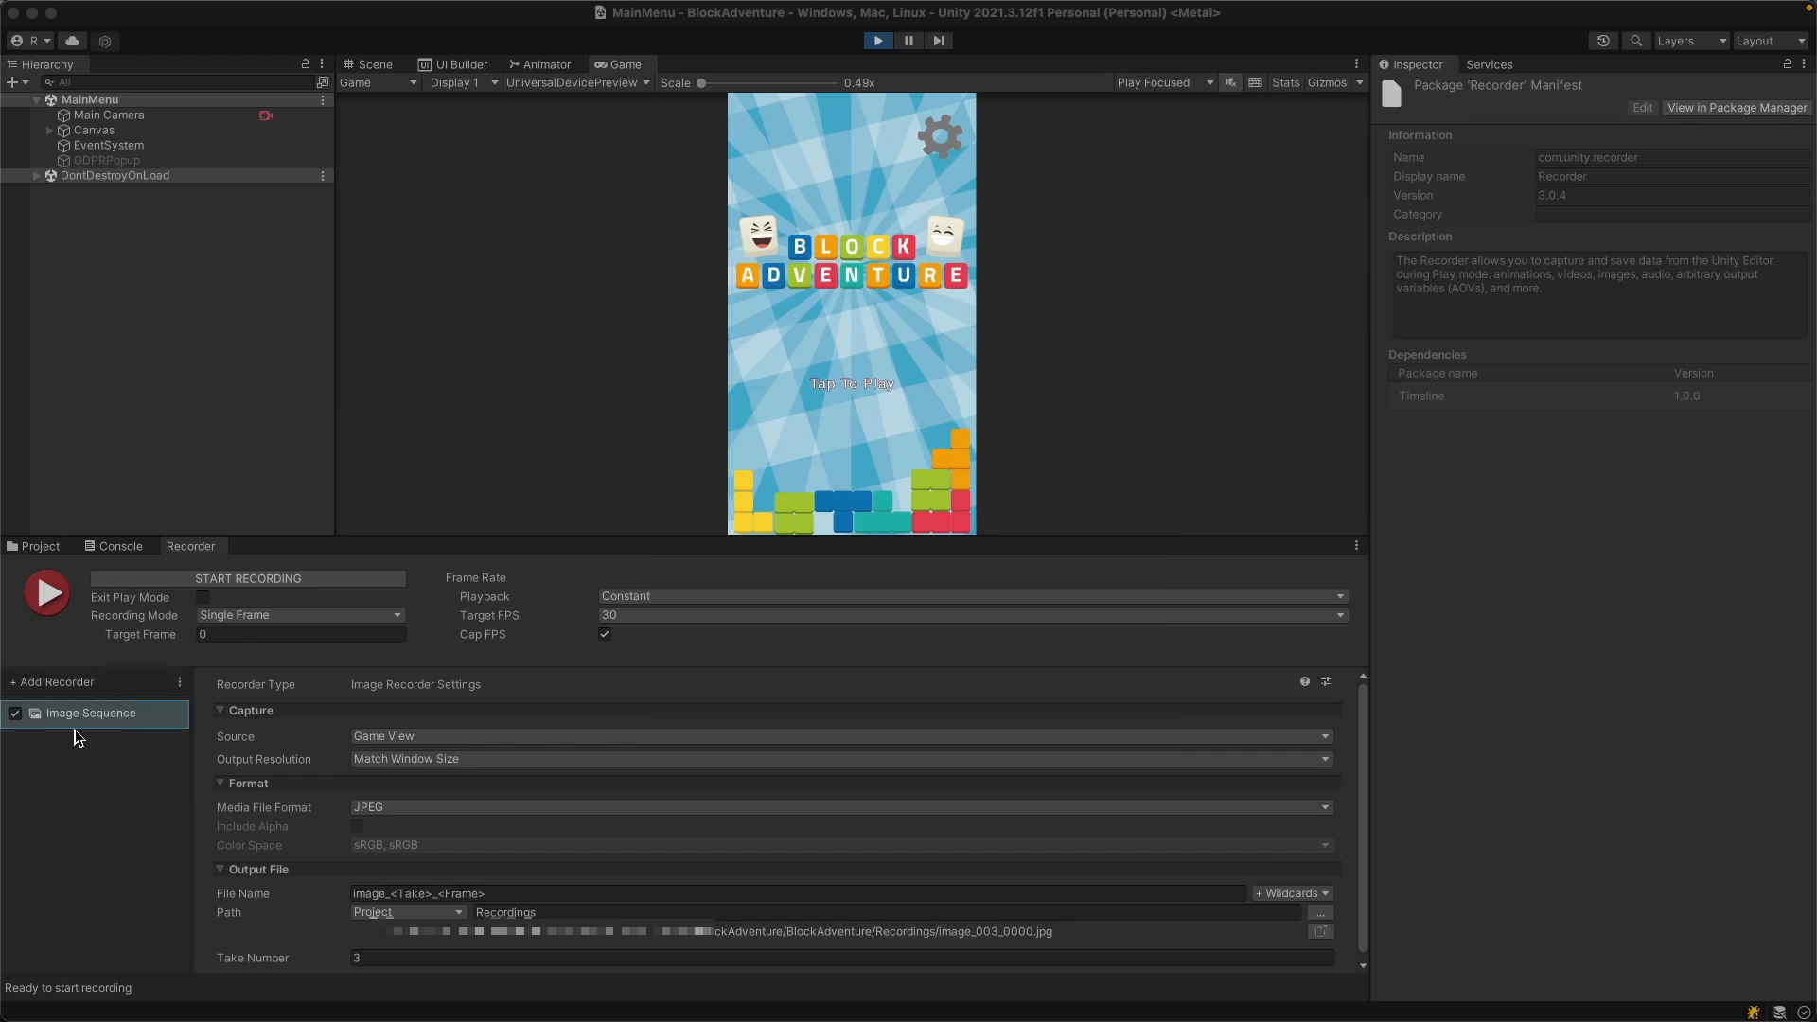
pyautogui.moveTo(131, 774)
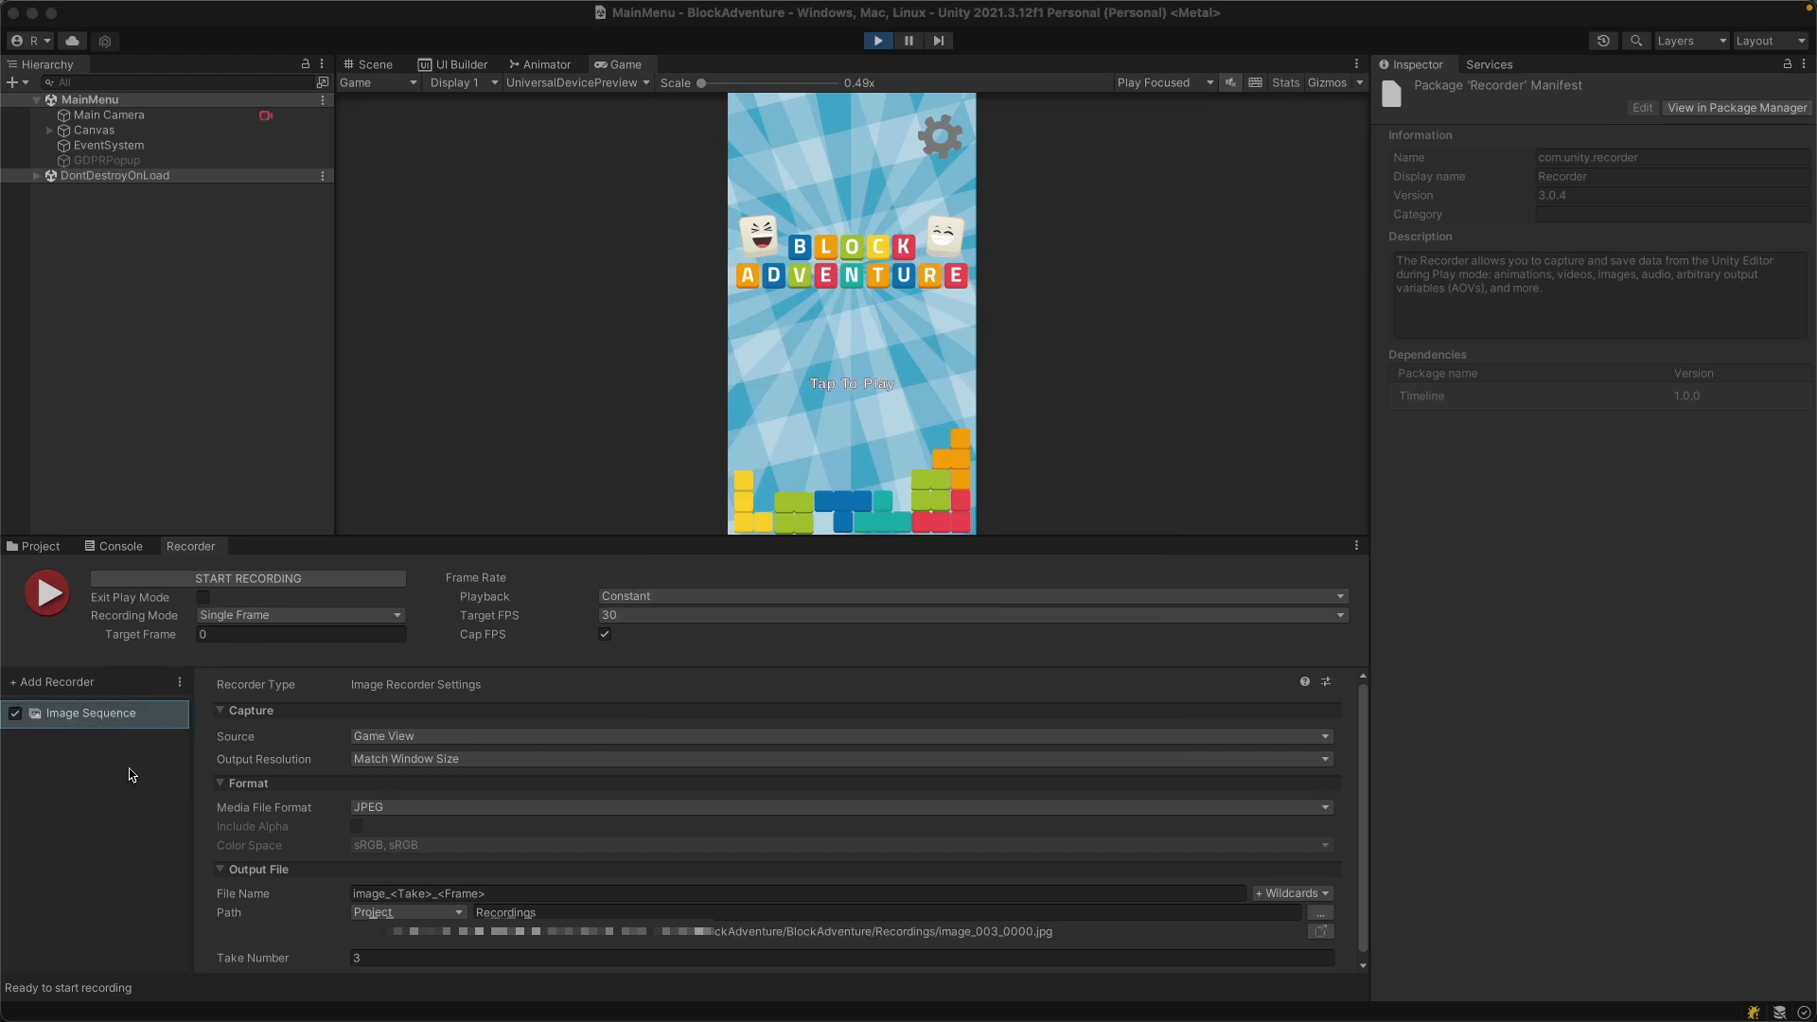
# - Add a Movie recorder capturing Game View with H.264 MP4 as the media file format
pyautogui.click(47, 682)
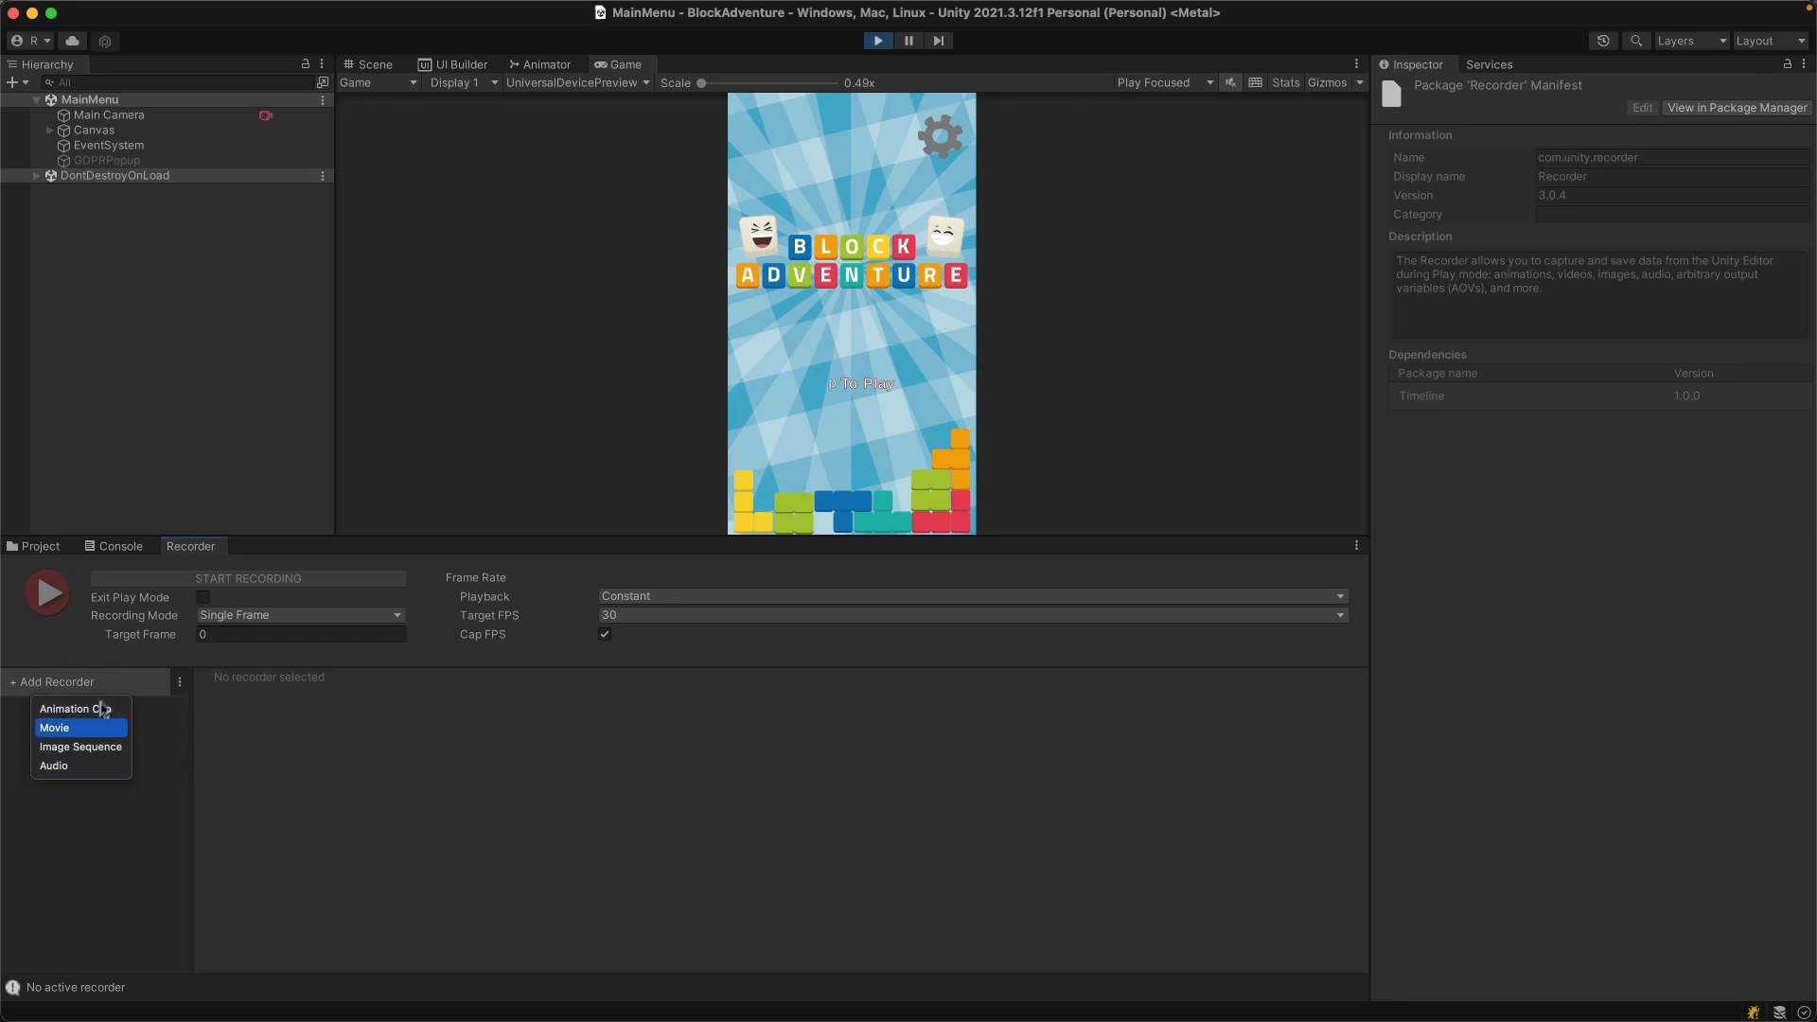
pyautogui.click(55, 727)
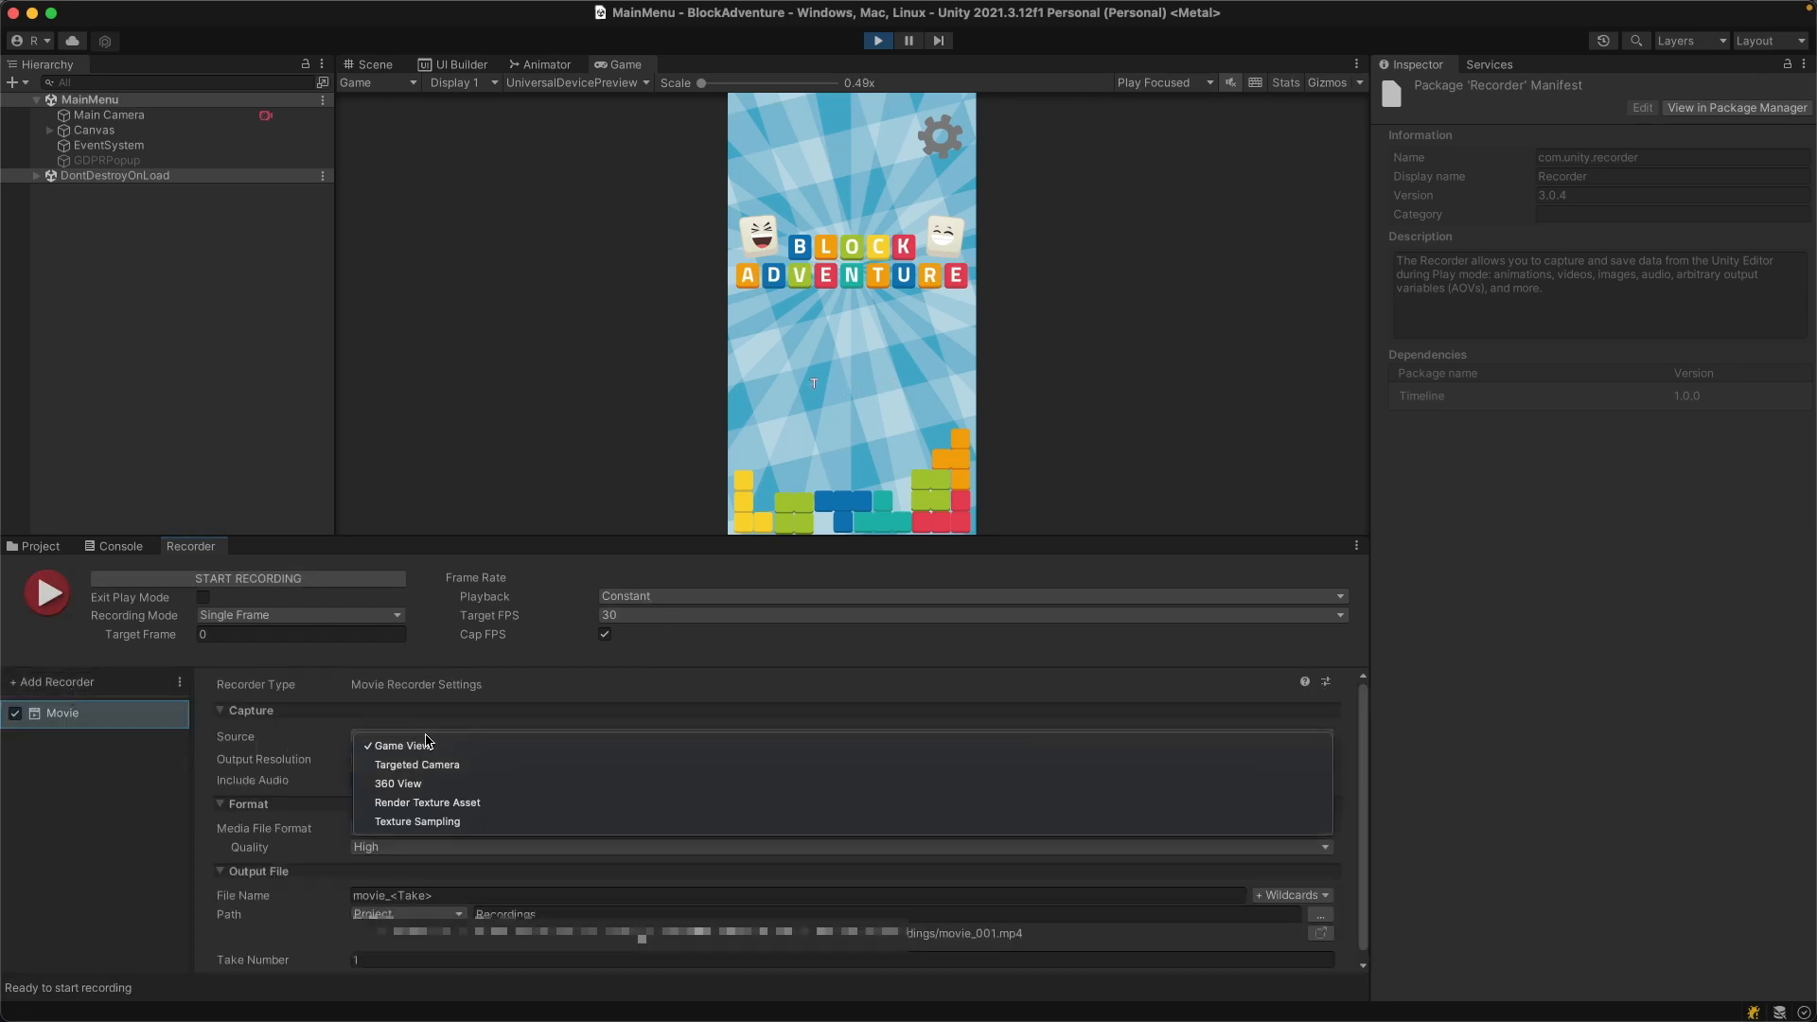
pyautogui.click(390, 745)
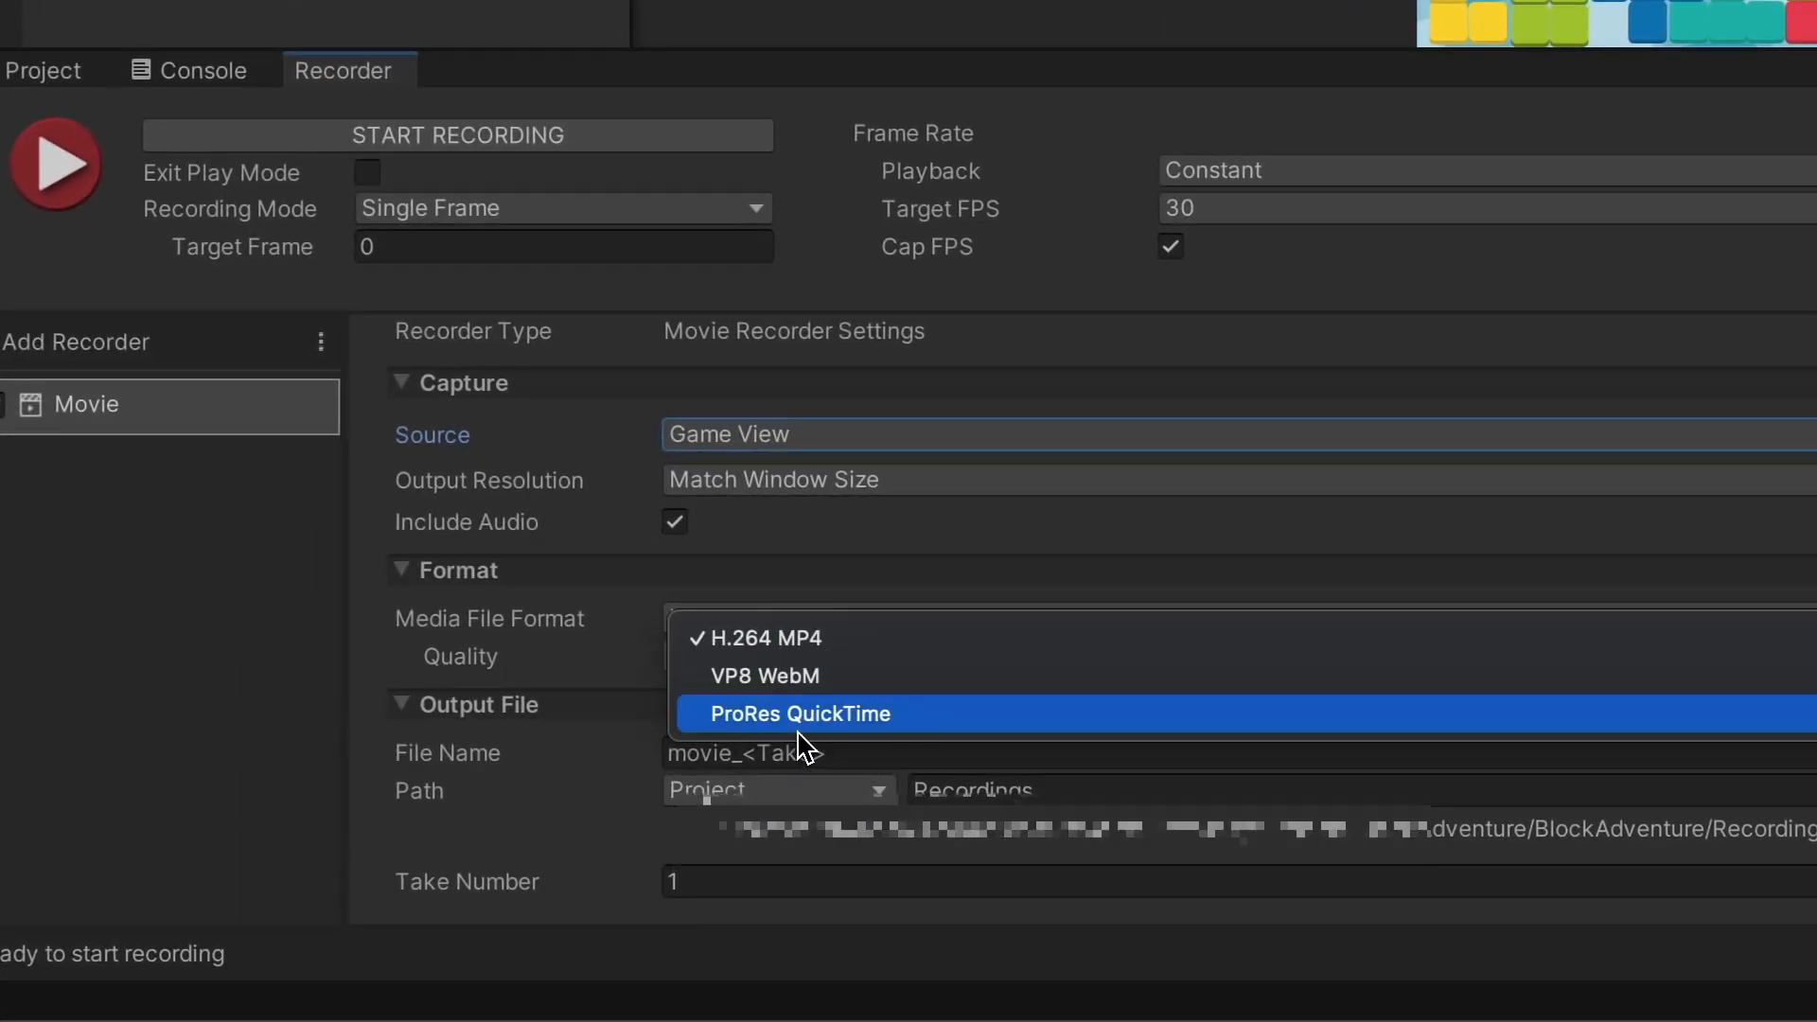
pyautogui.click(799, 713)
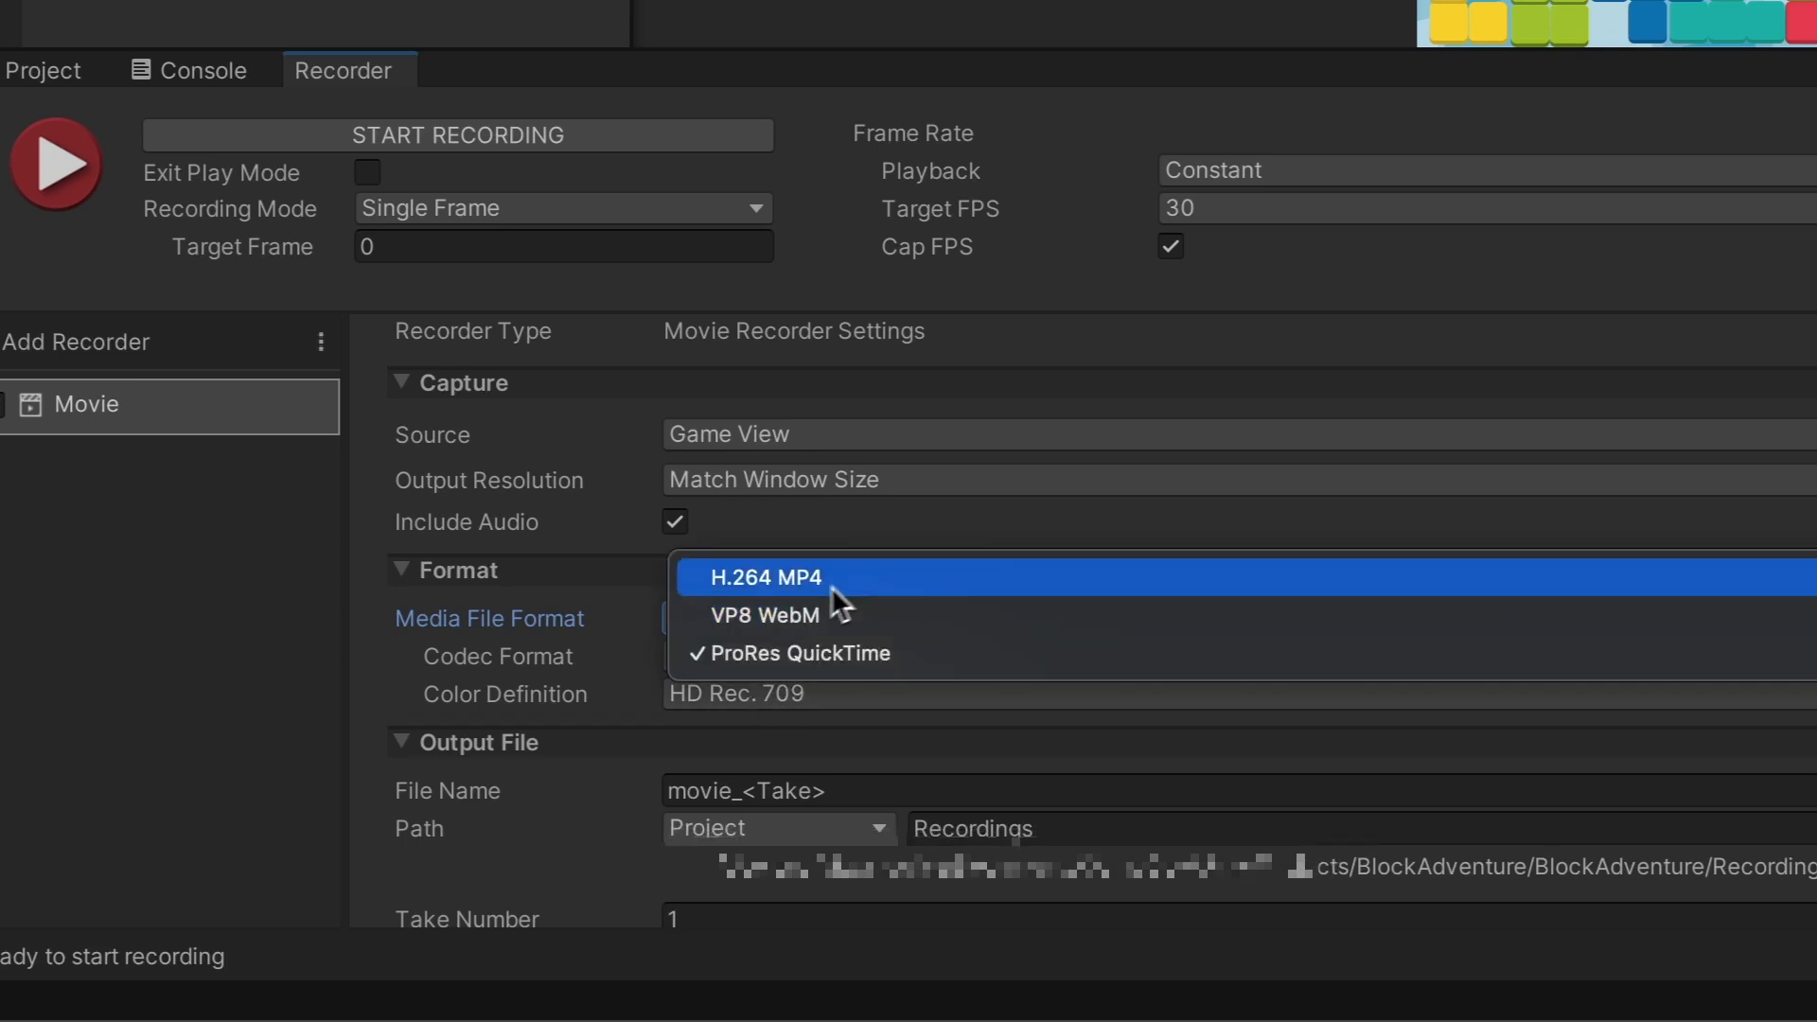
pyautogui.click(798, 653)
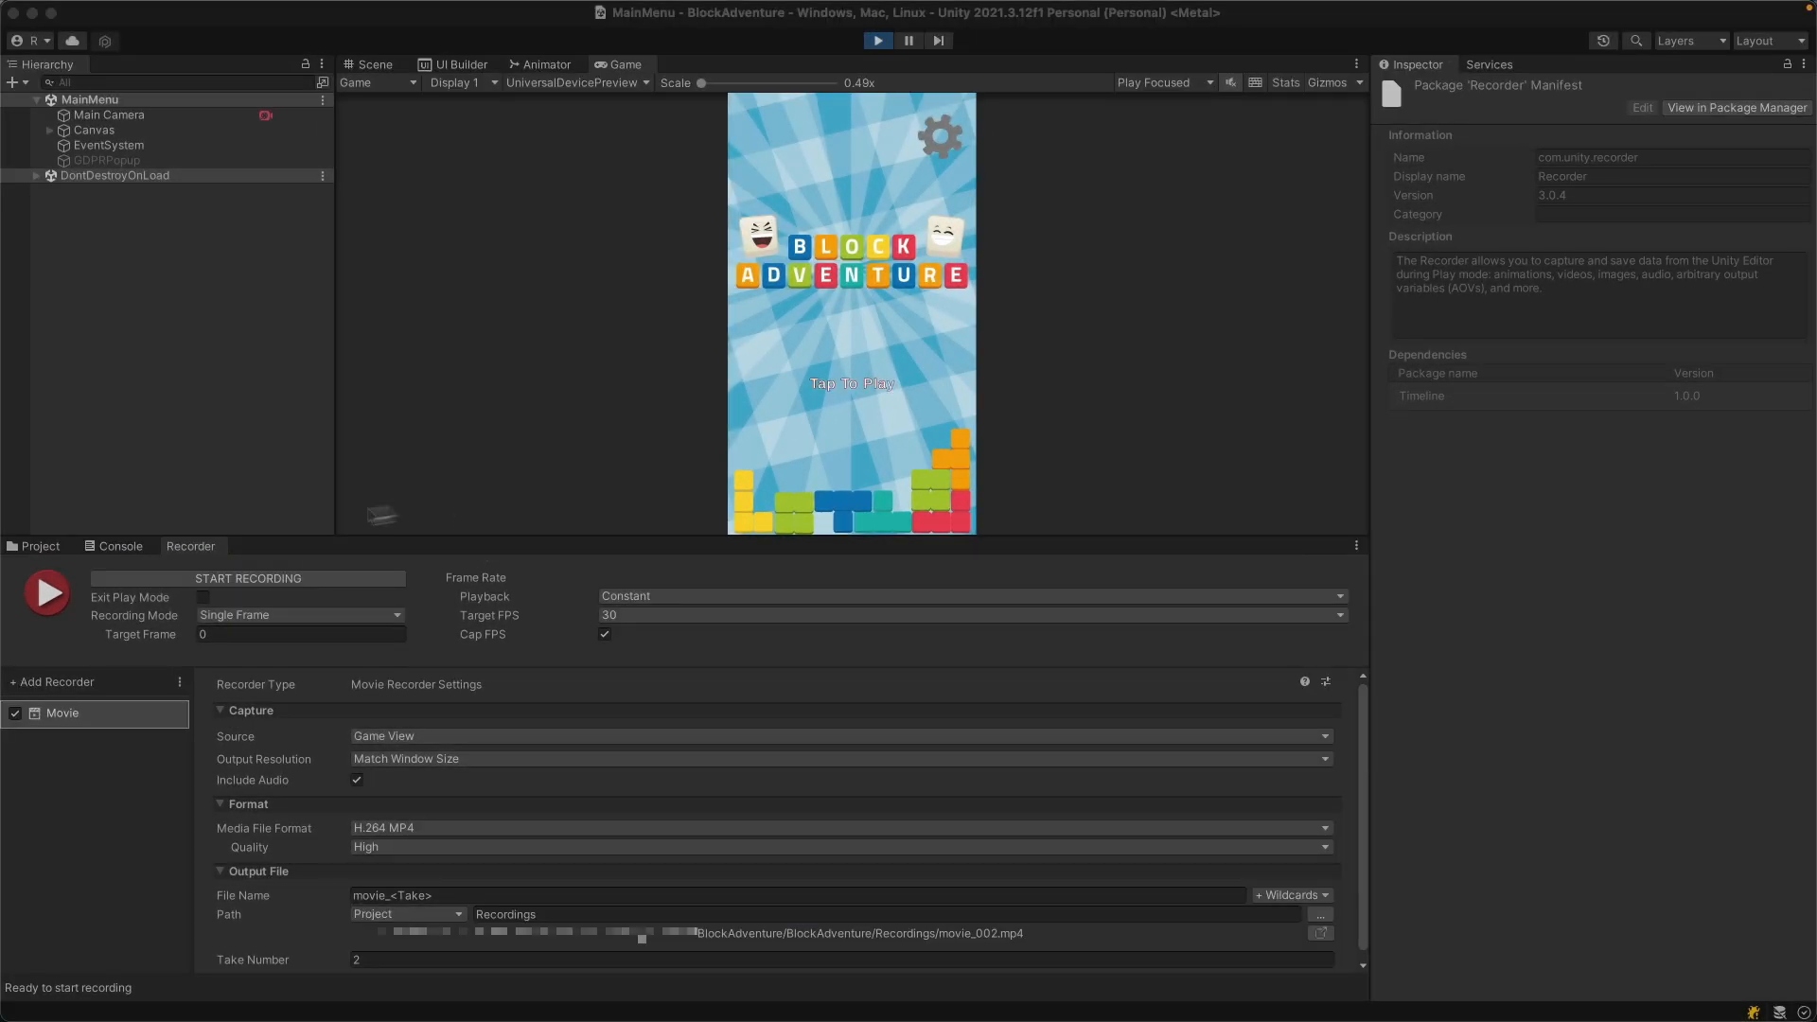
# - Set the Movie recorder's Recording Mode to Manual
pyautogui.click(299, 615)
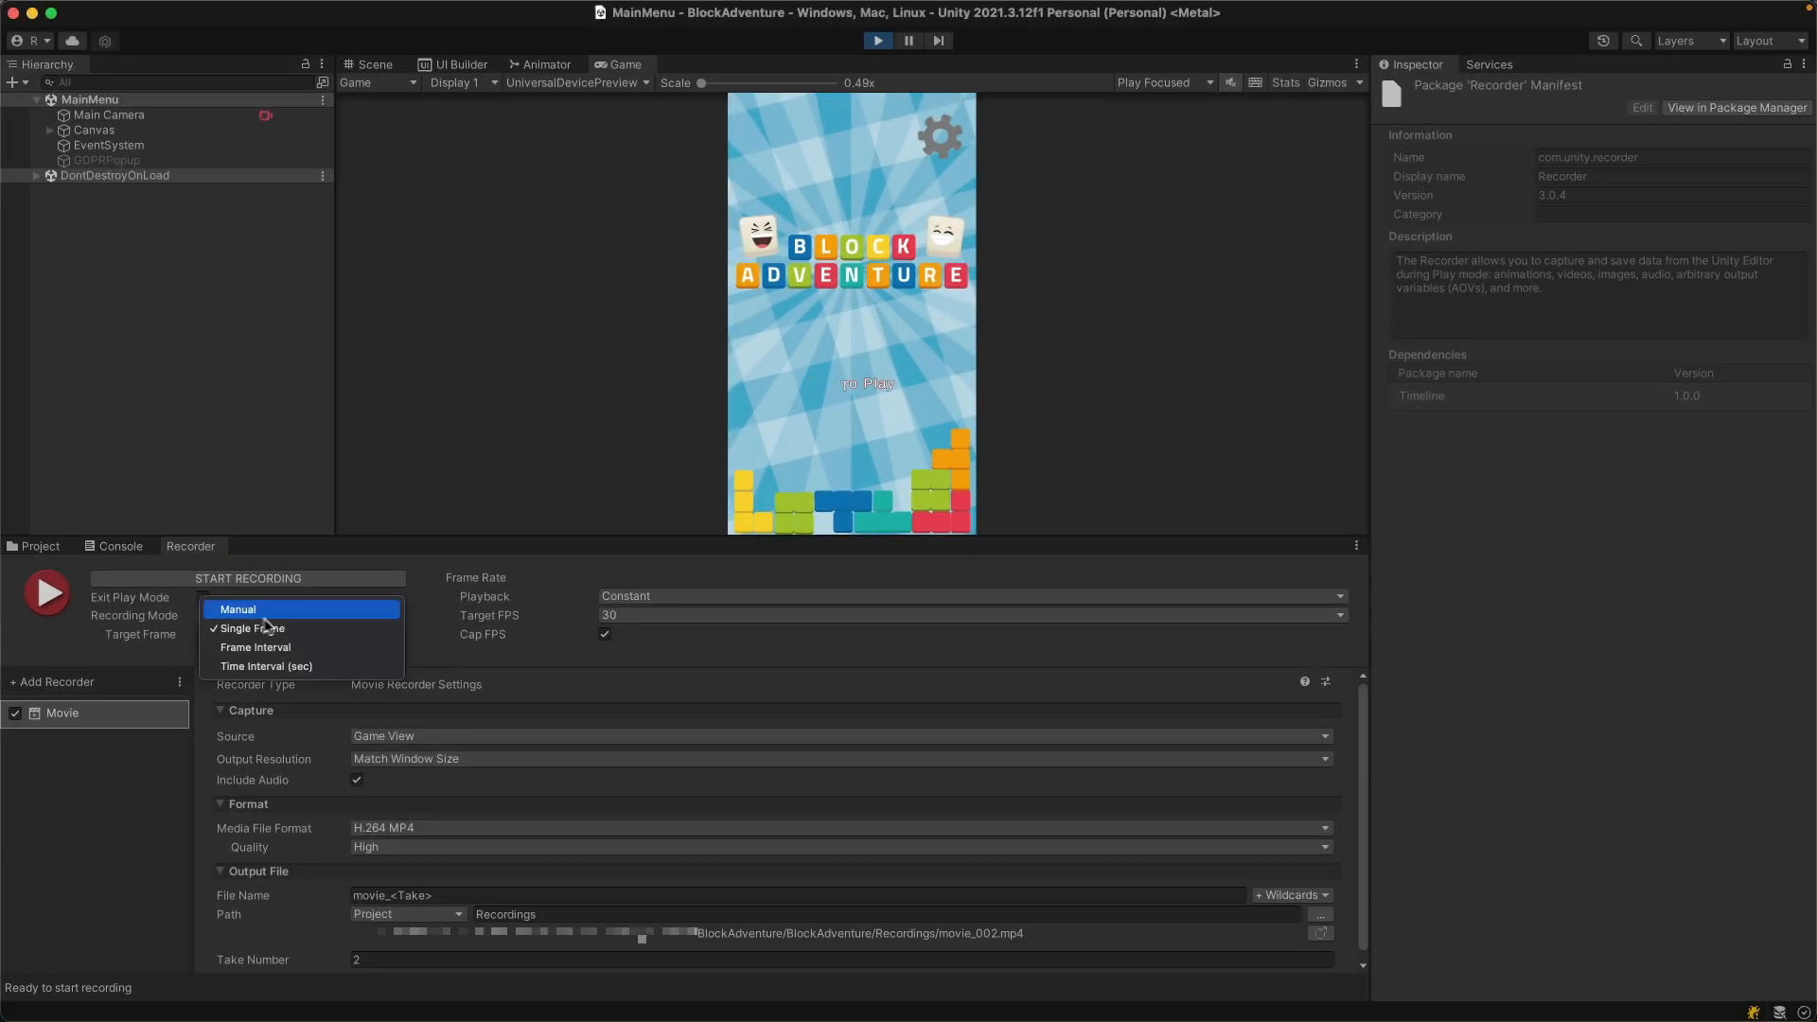
pyautogui.moveTo(261, 628)
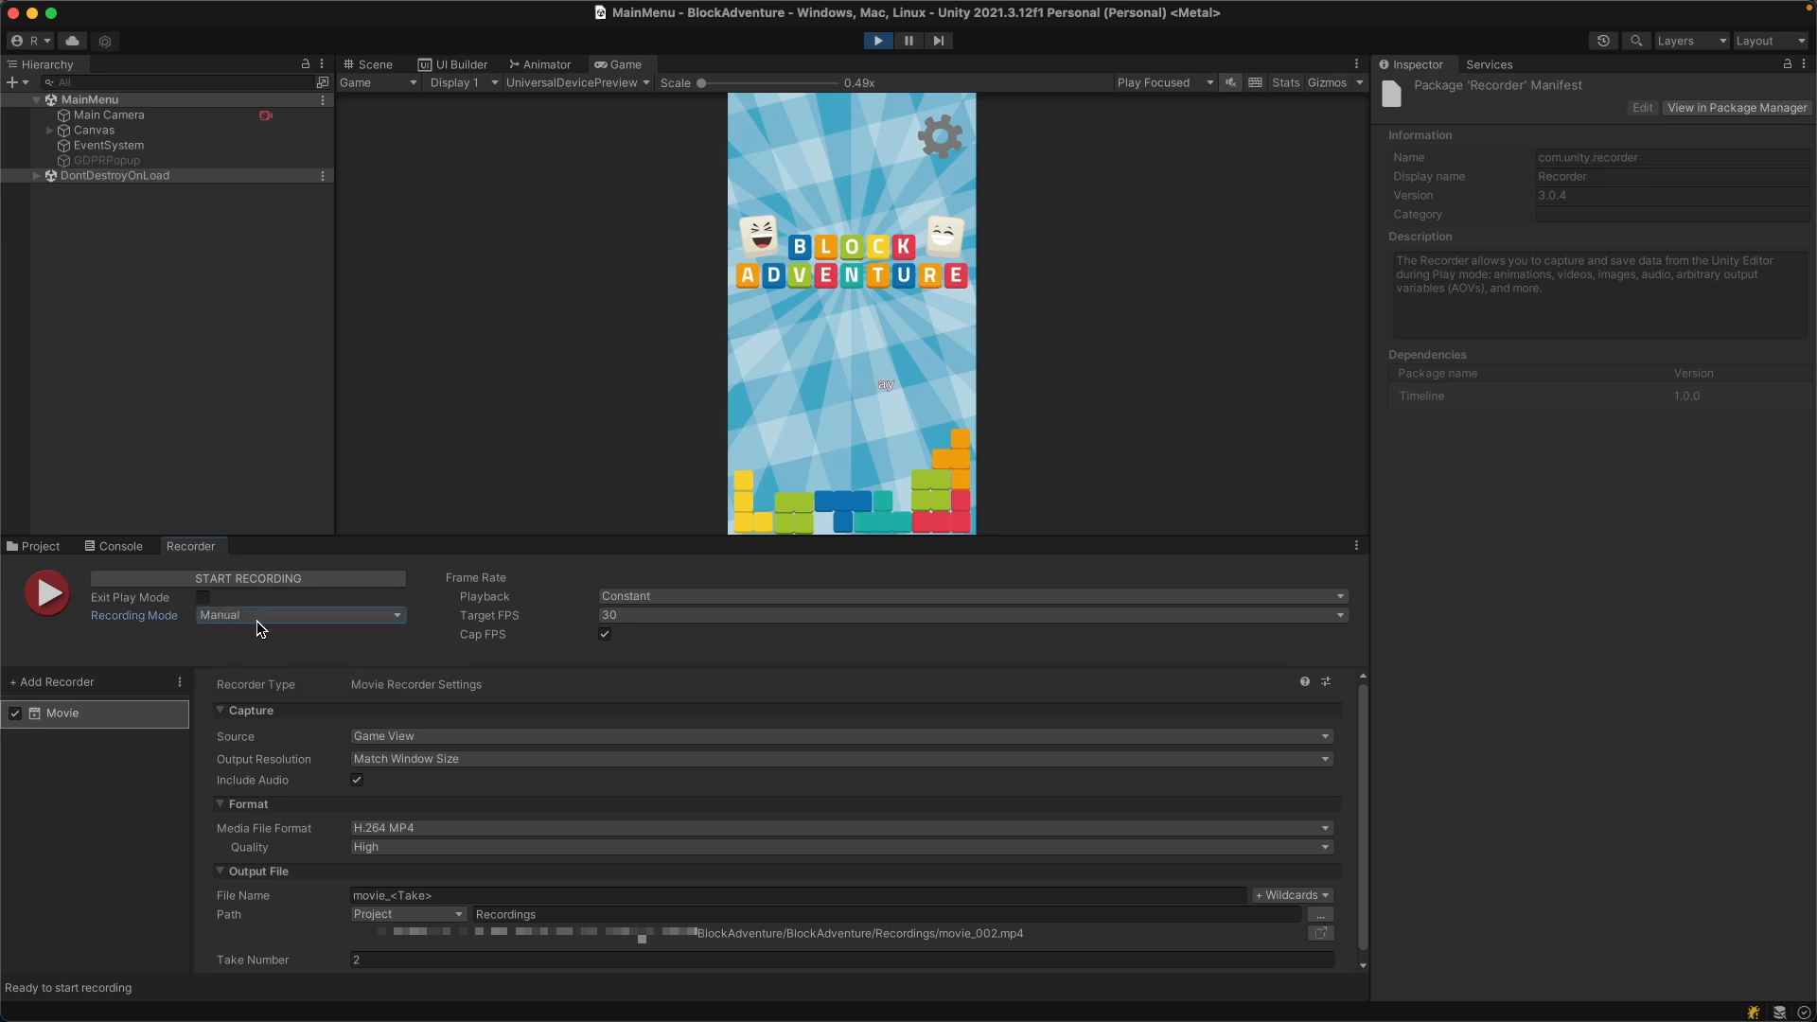
pyautogui.click(299, 615)
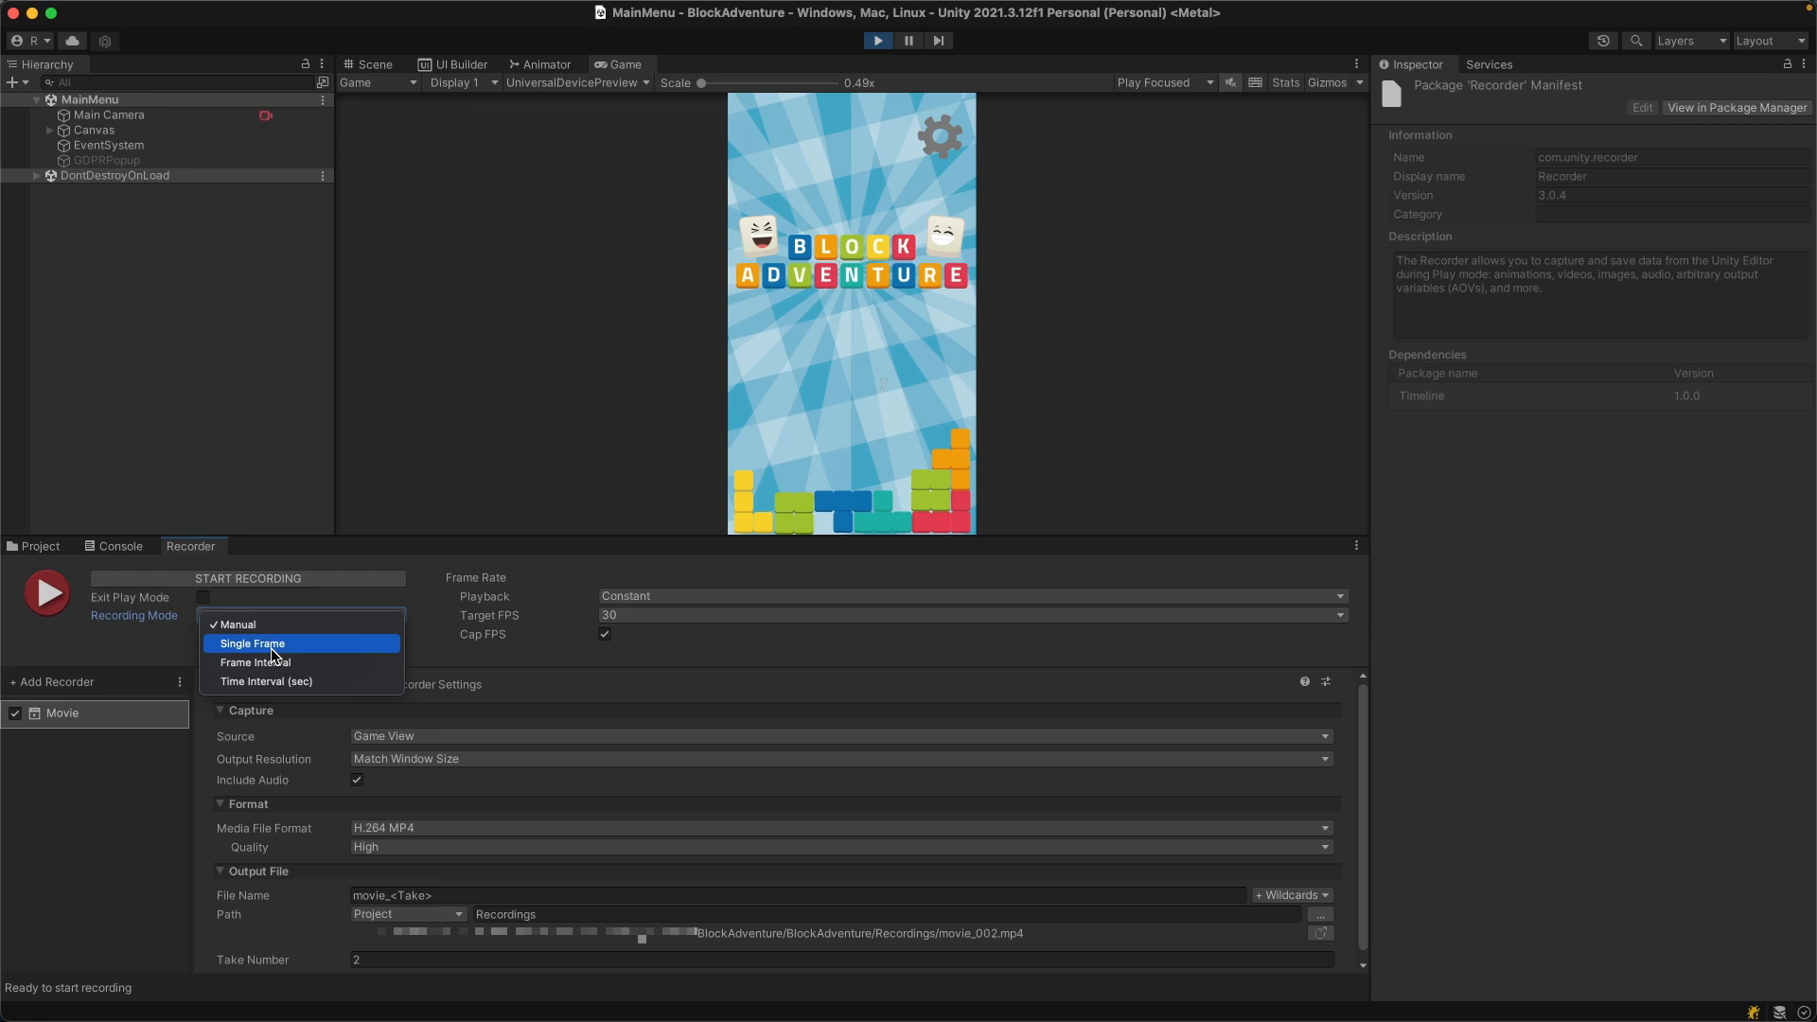
pyautogui.moveTo(284, 680)
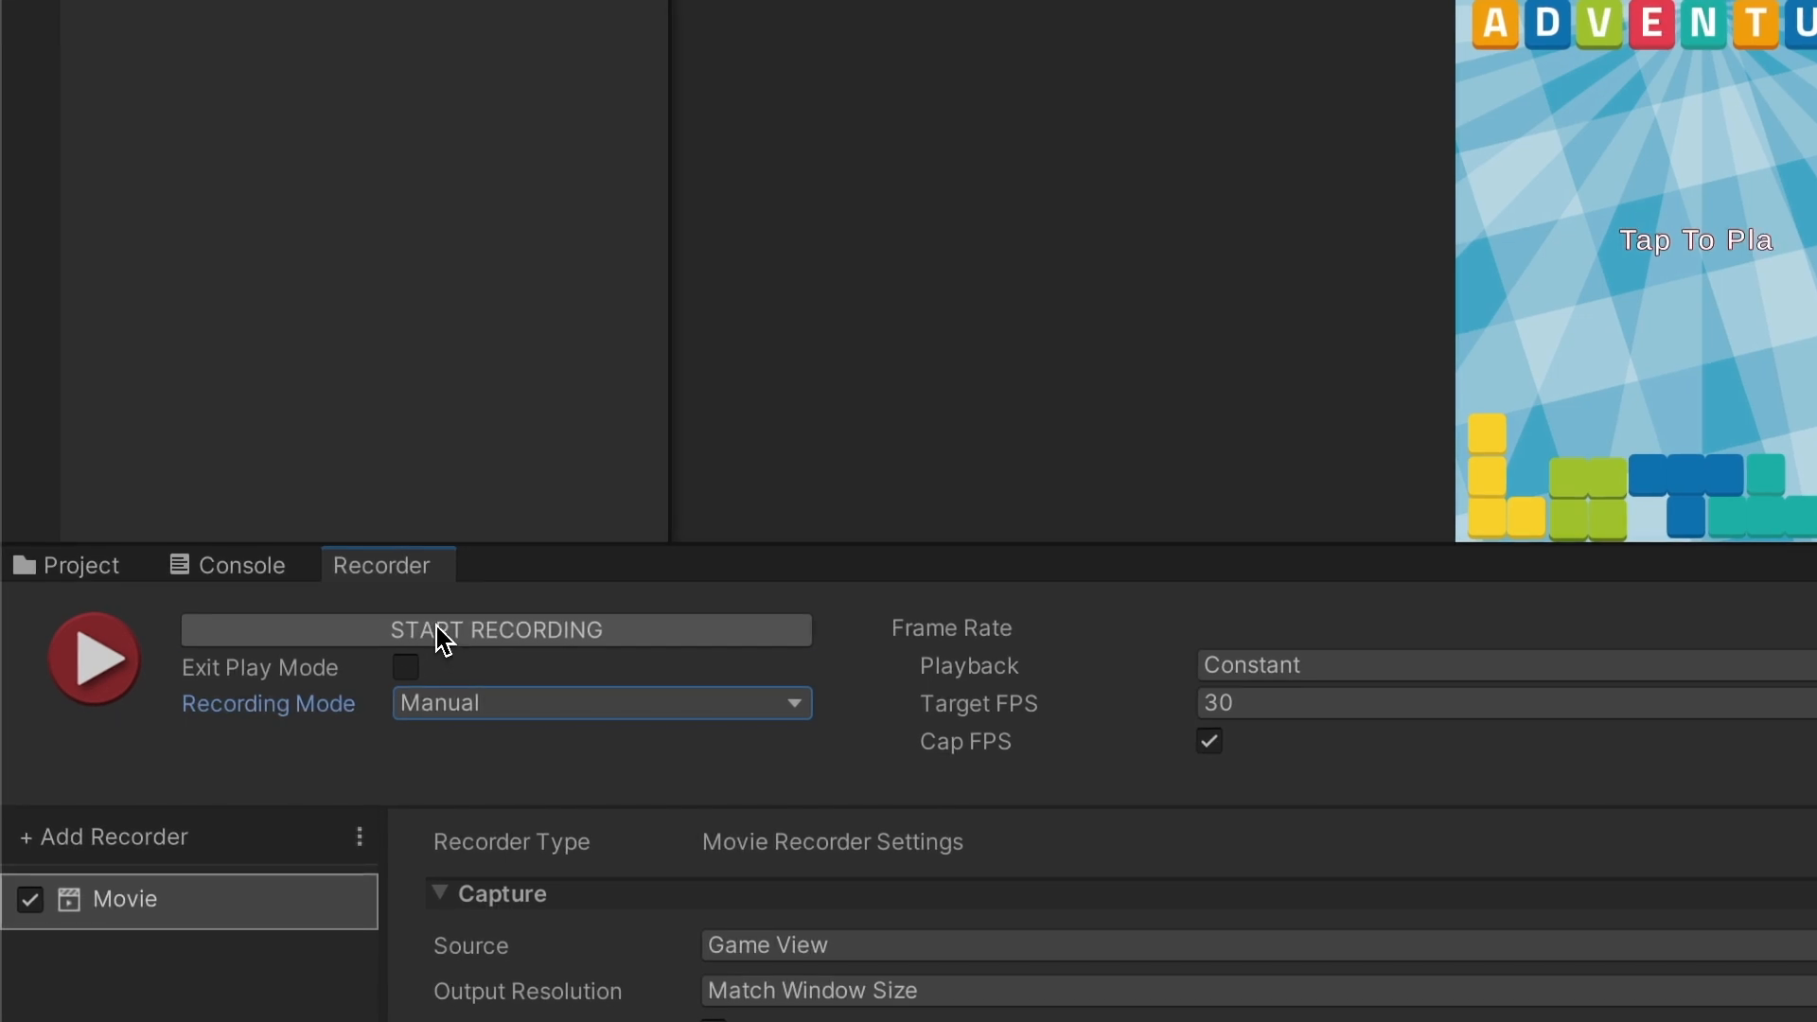
# - Record a manual gameplay movie take and reveal the MP4 files in the Recordings folder
pyautogui.click(496, 630)
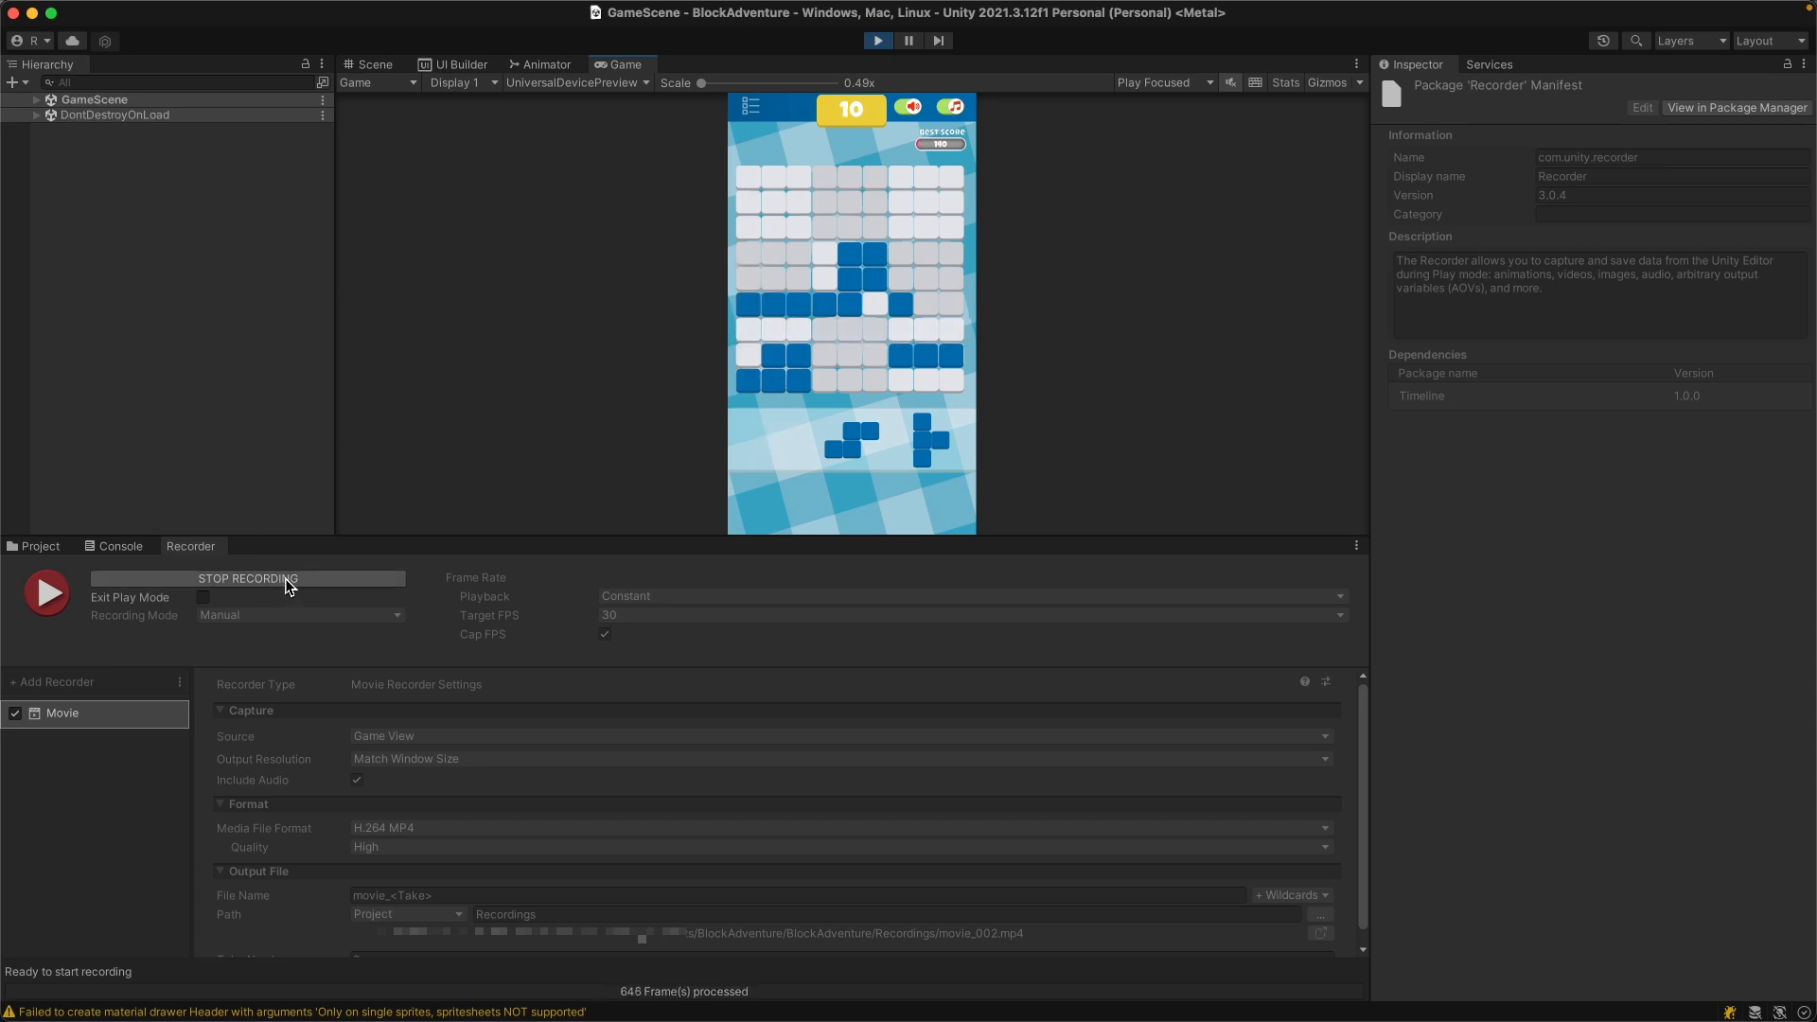
pyautogui.click(248, 579)
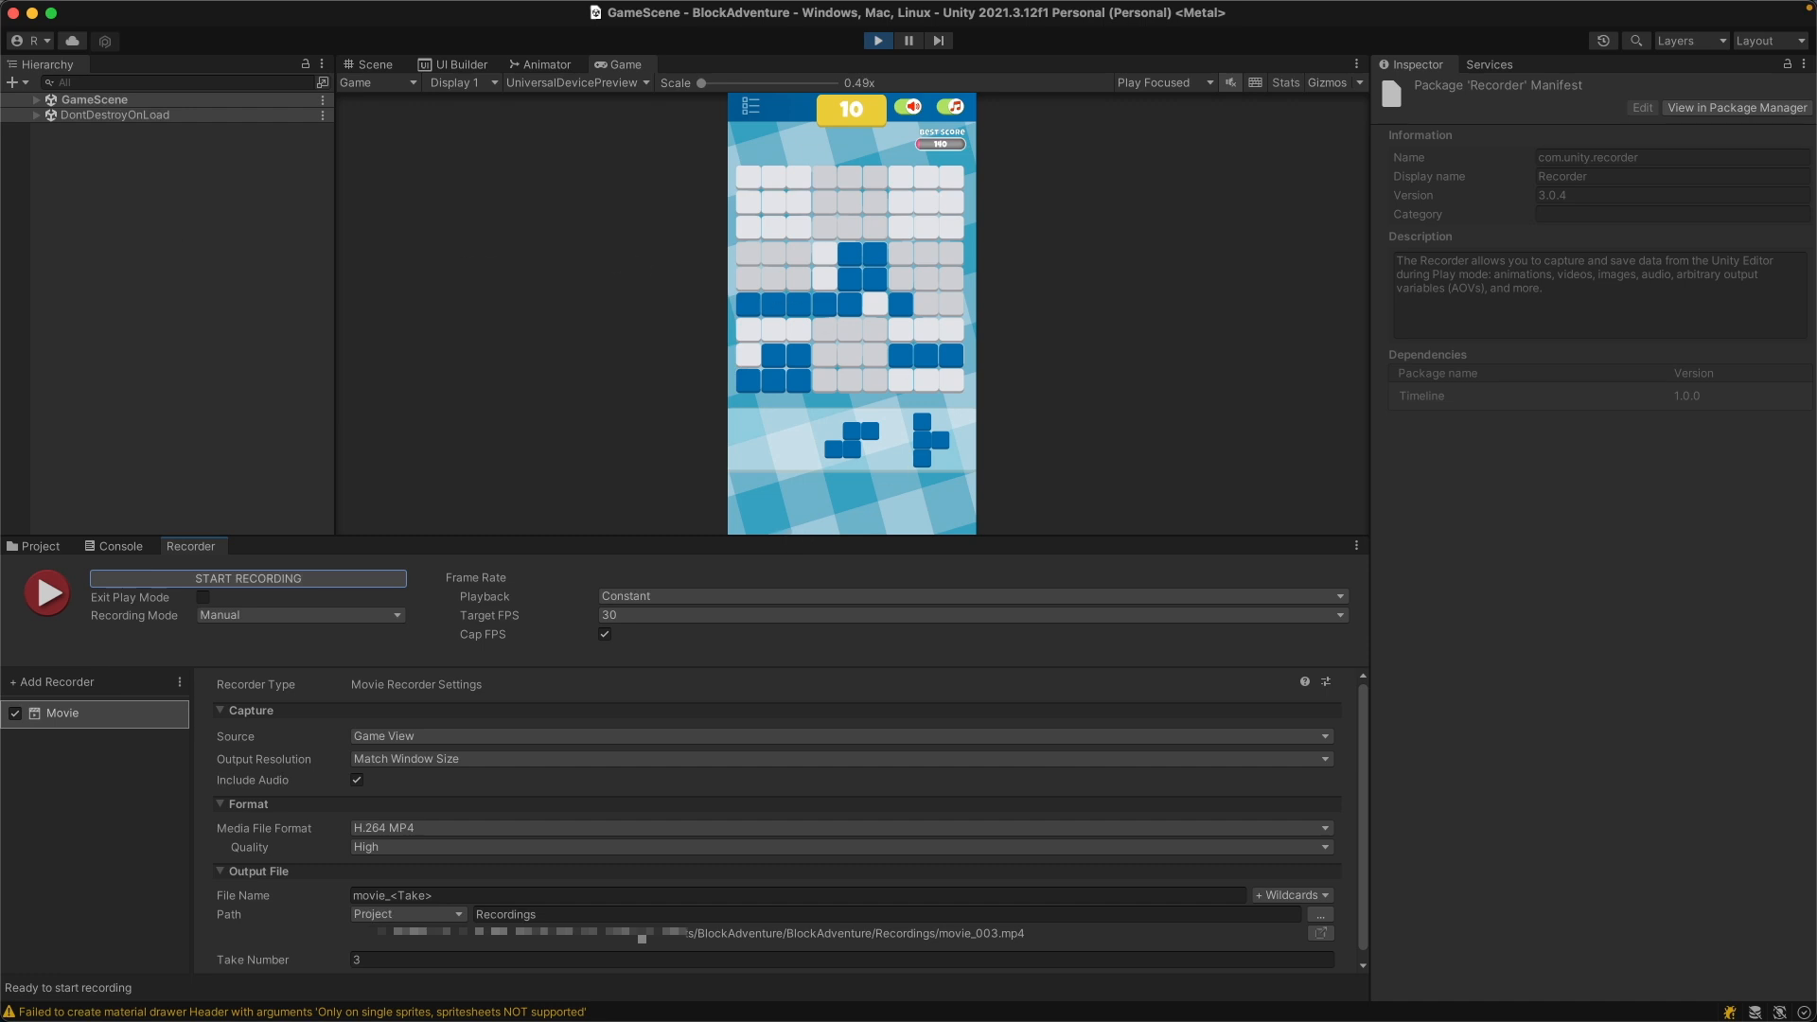
pyautogui.click(1321, 935)
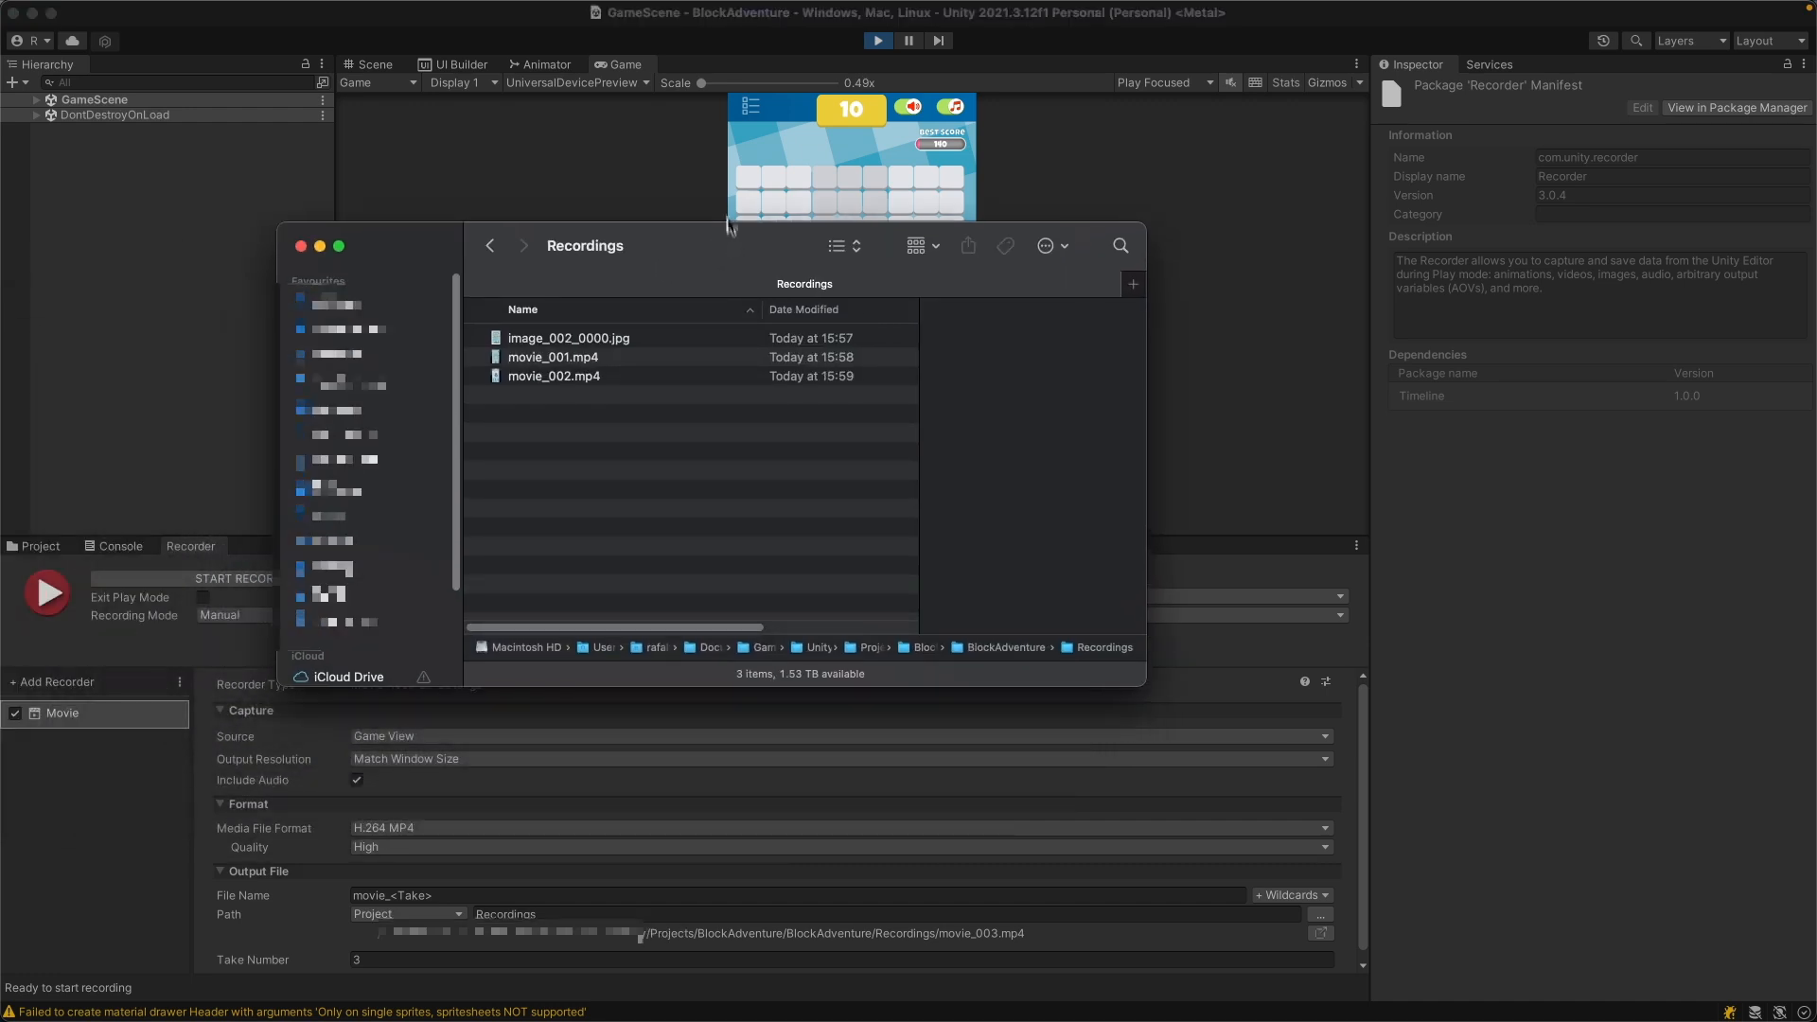
# - Play movie_002.mp4 in QuickTime Player through its full 22 seconds, then stop playback
pyautogui.click(552, 375)
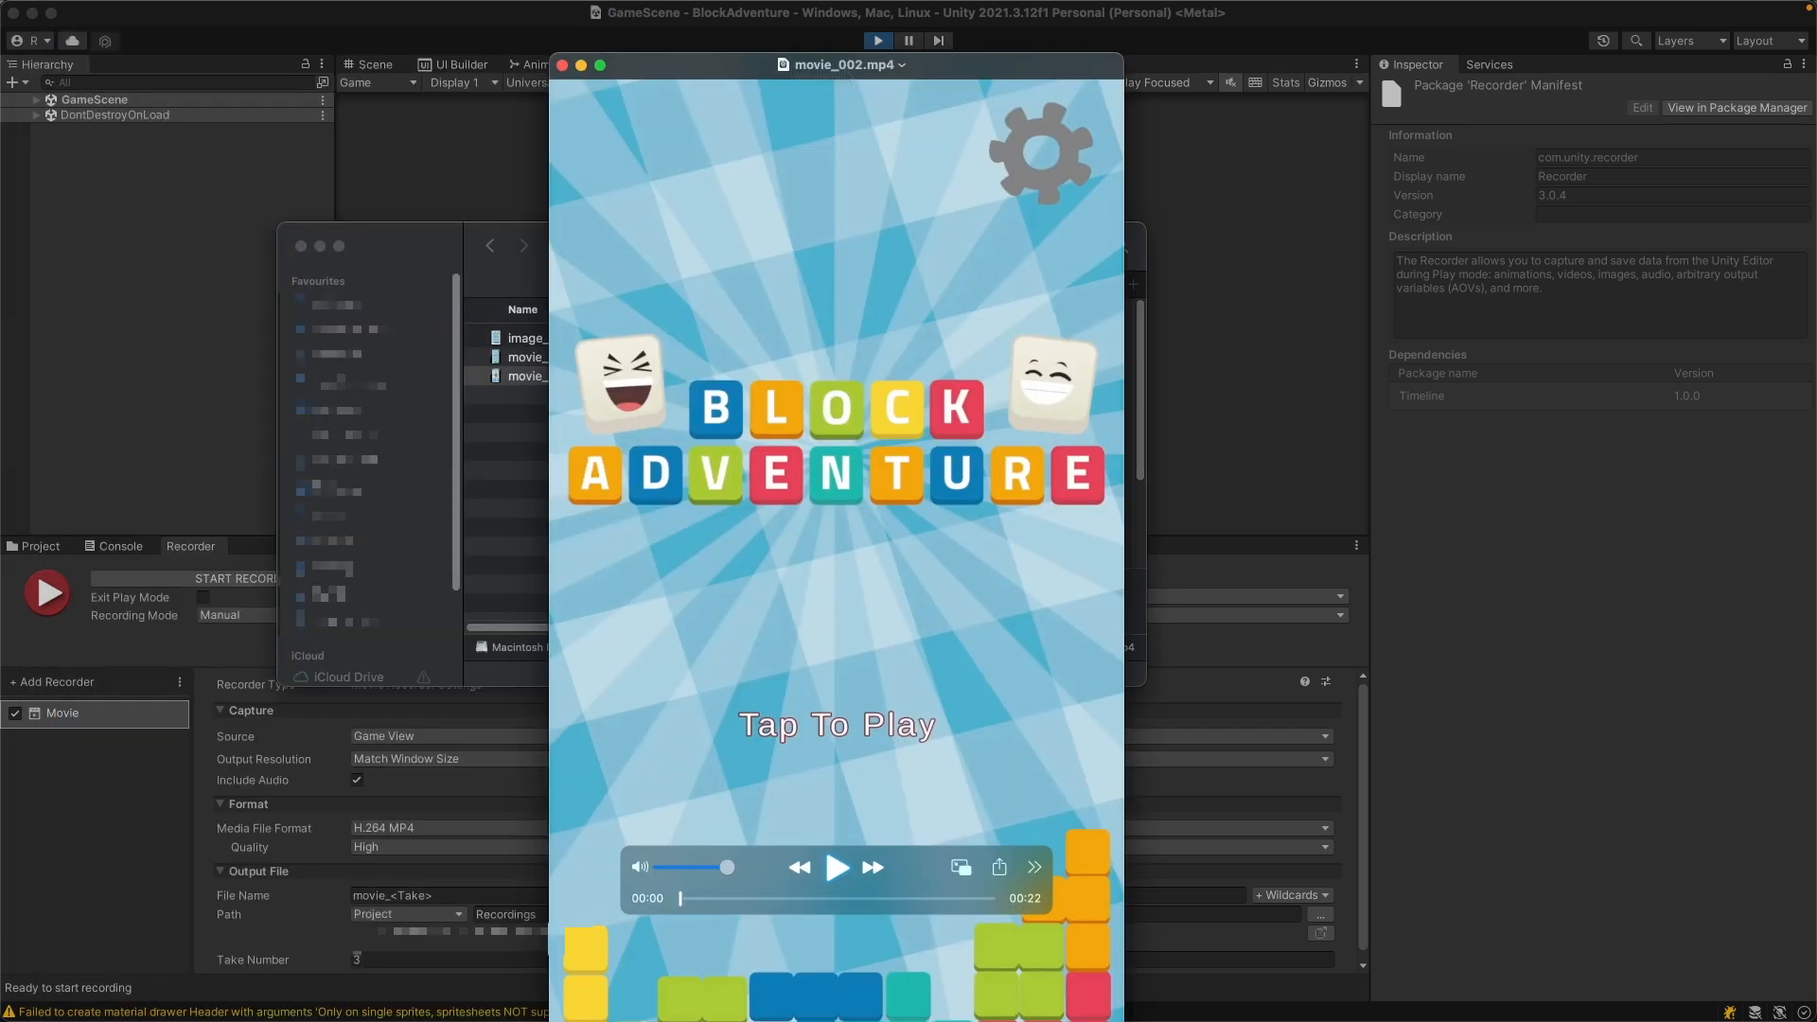
pyautogui.click(837, 867)
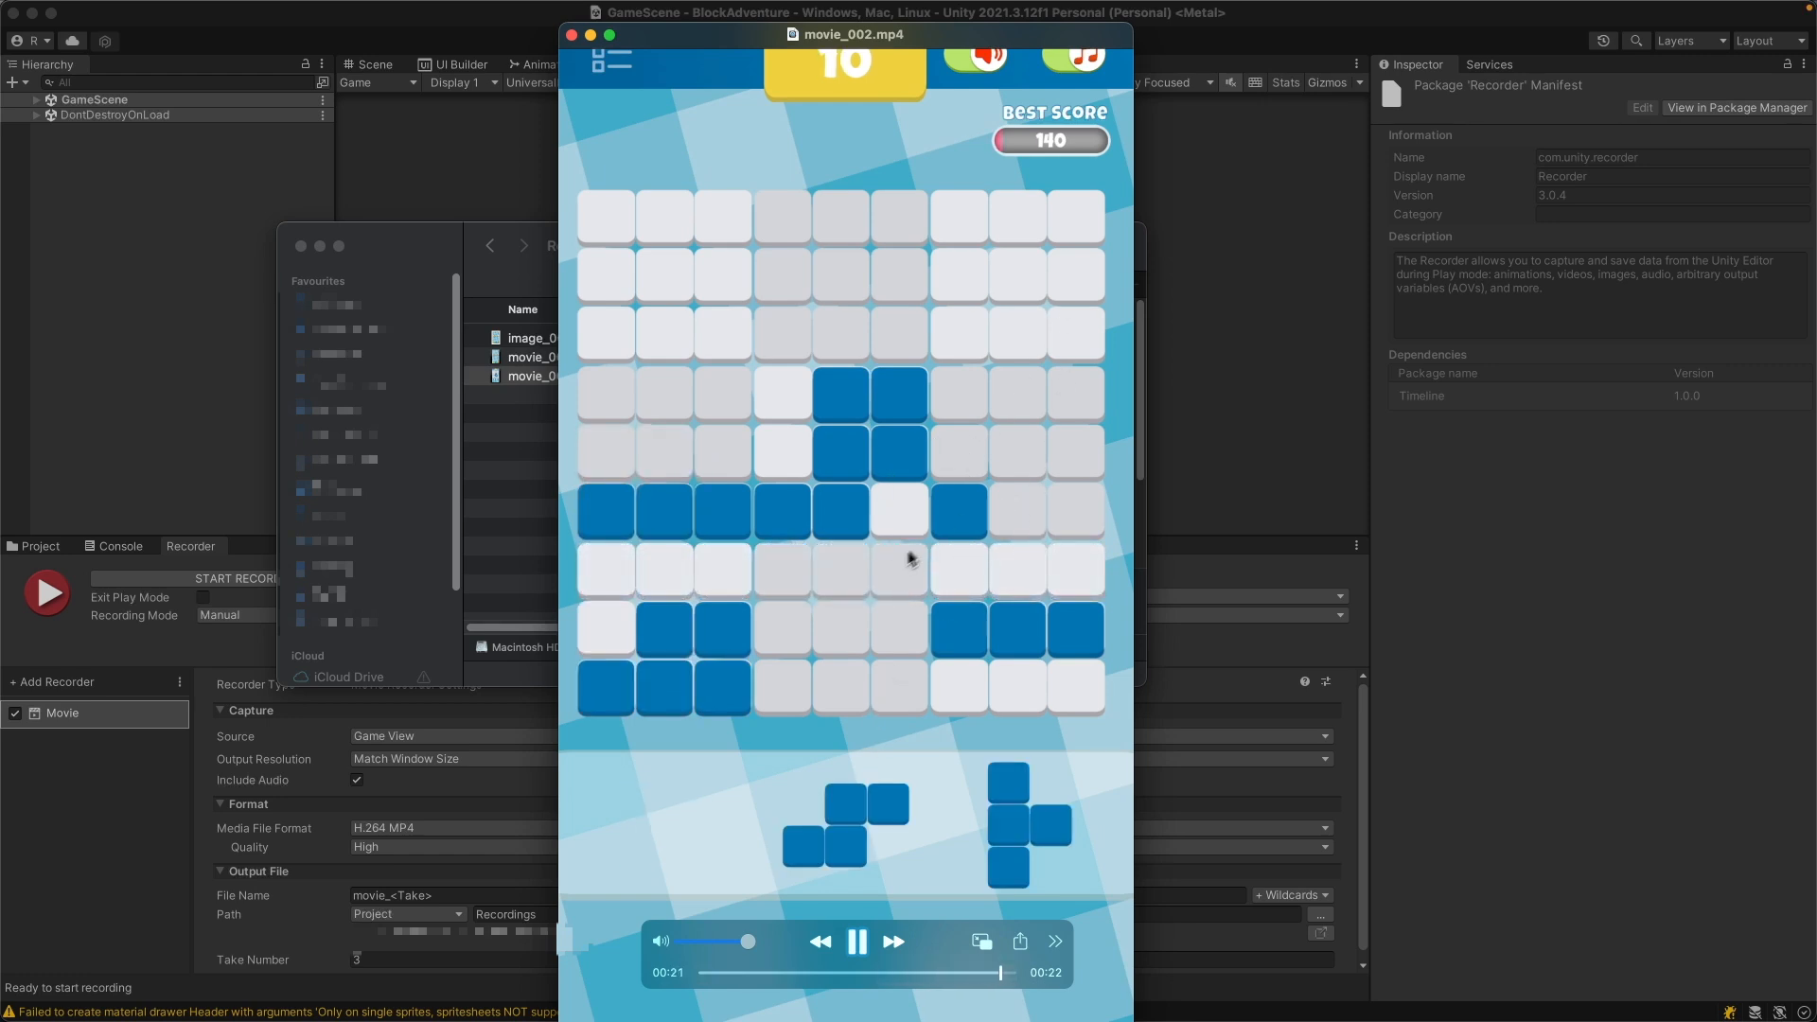
pyautogui.click(858, 943)
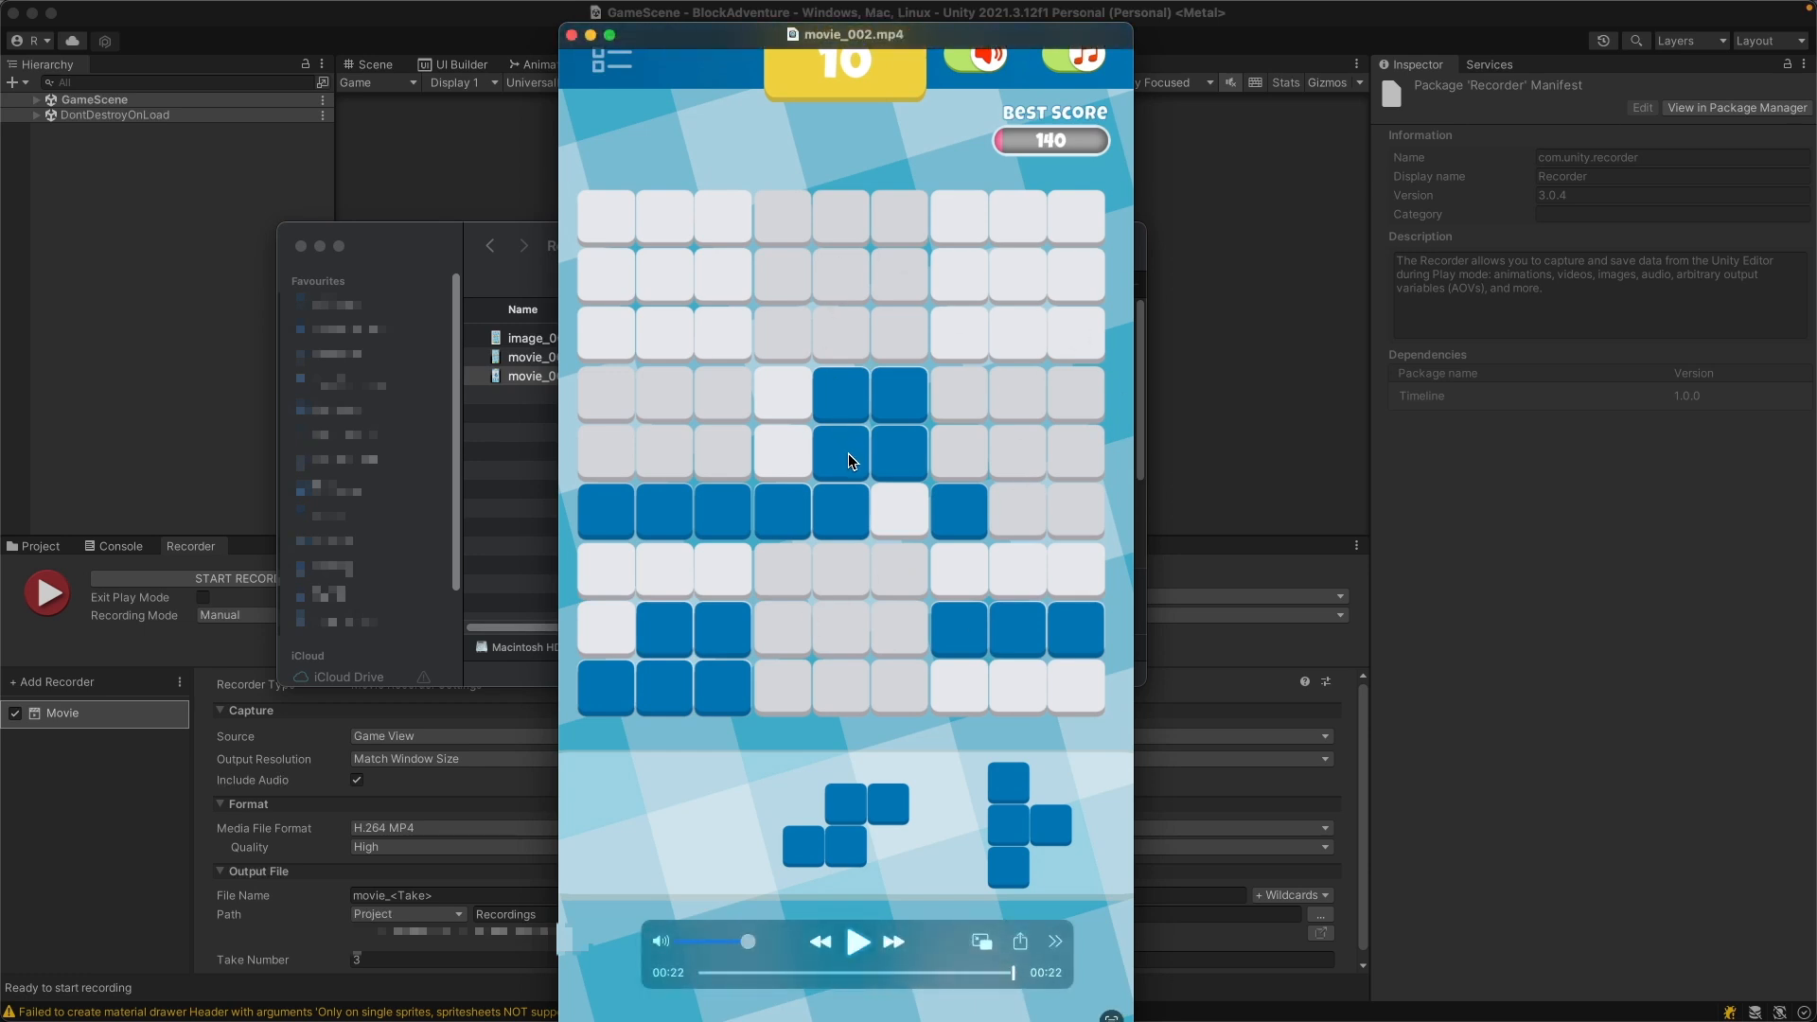
pyautogui.moveTo(727, 549)
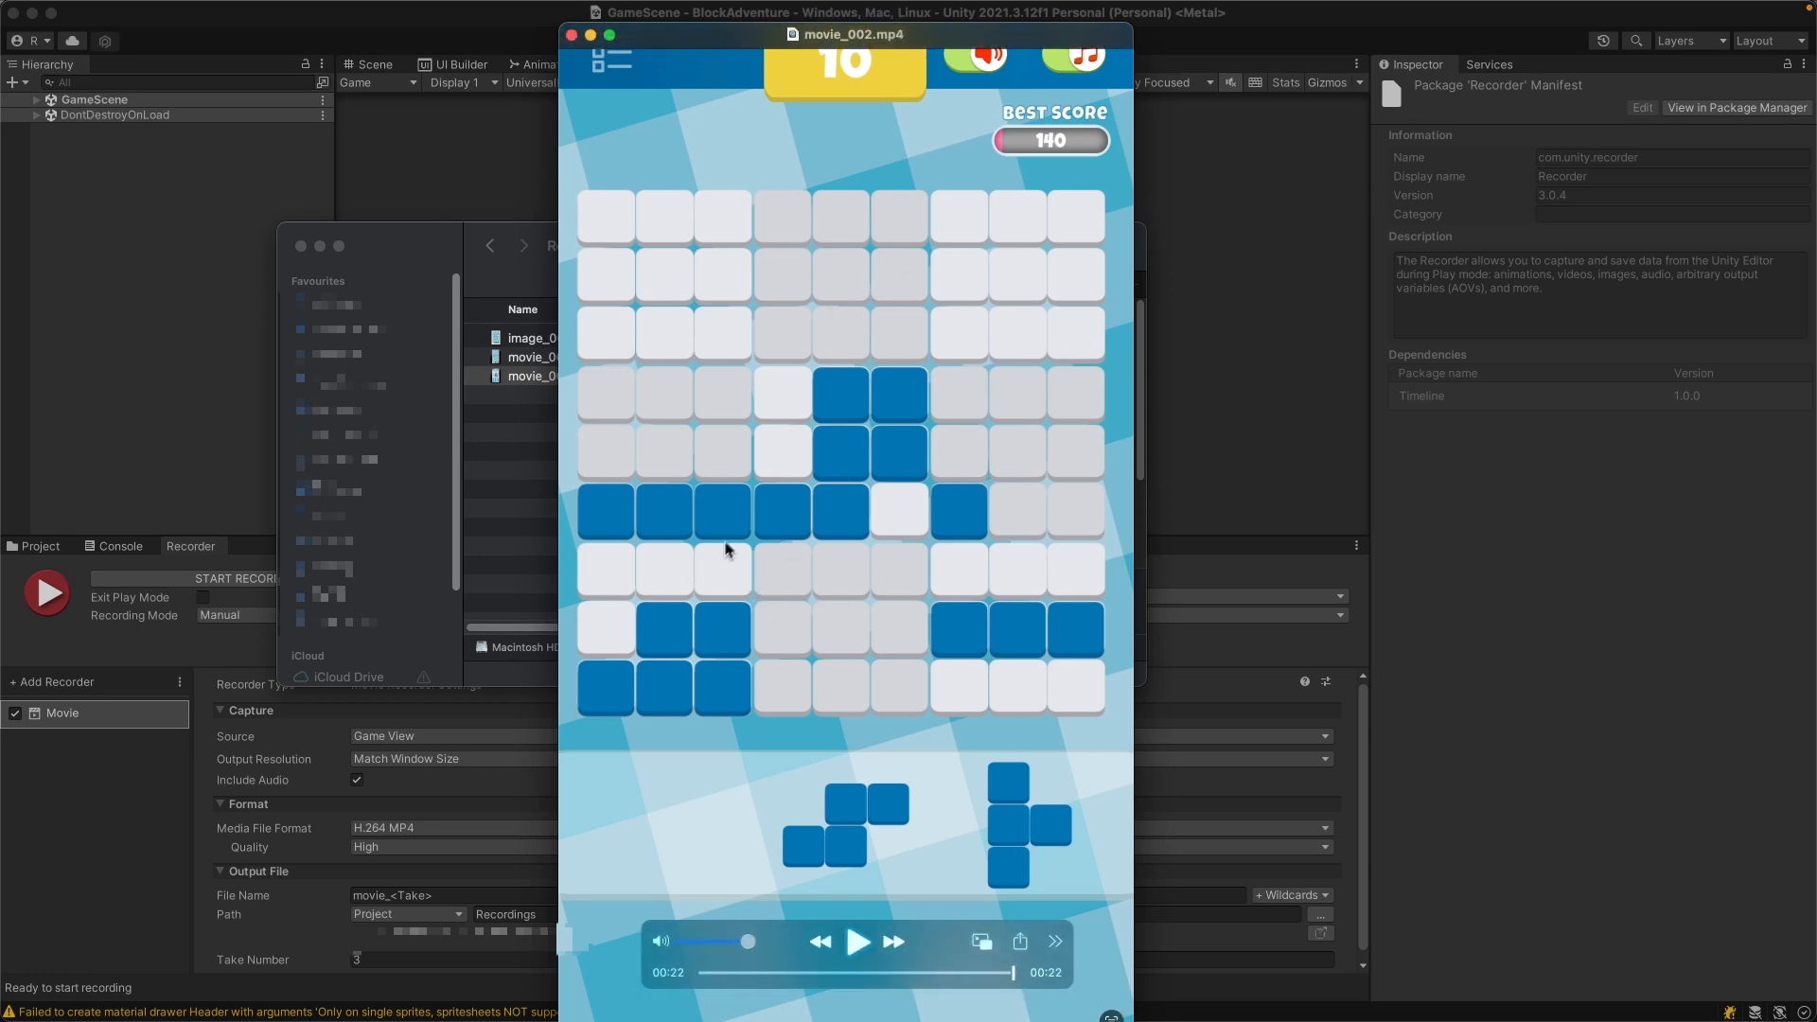